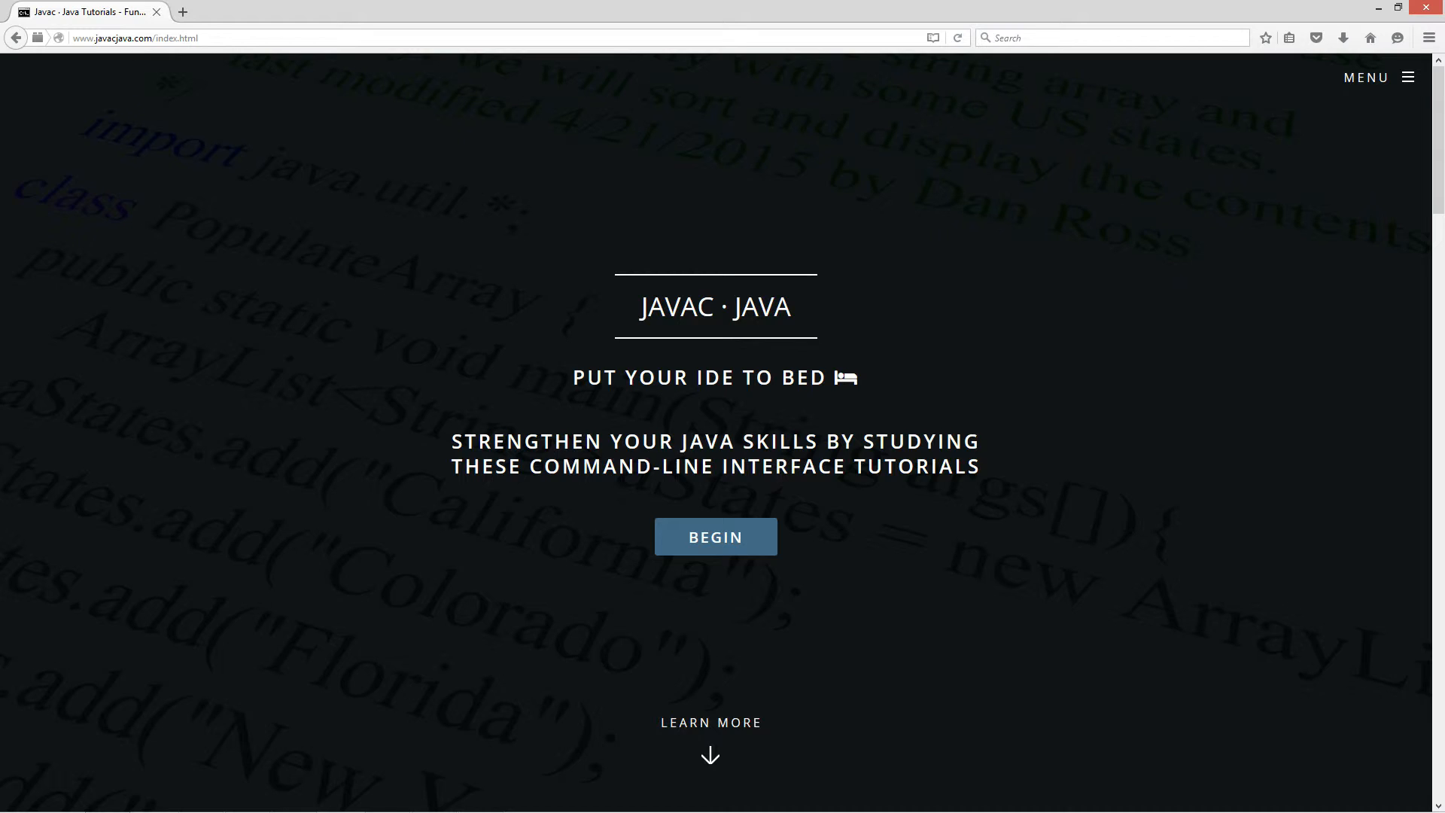
Step: Reach the Introduction to Multithreading tutorial from the javacjava.com tutorials list
{"action": "left_click", "coordinate": [715, 535]}
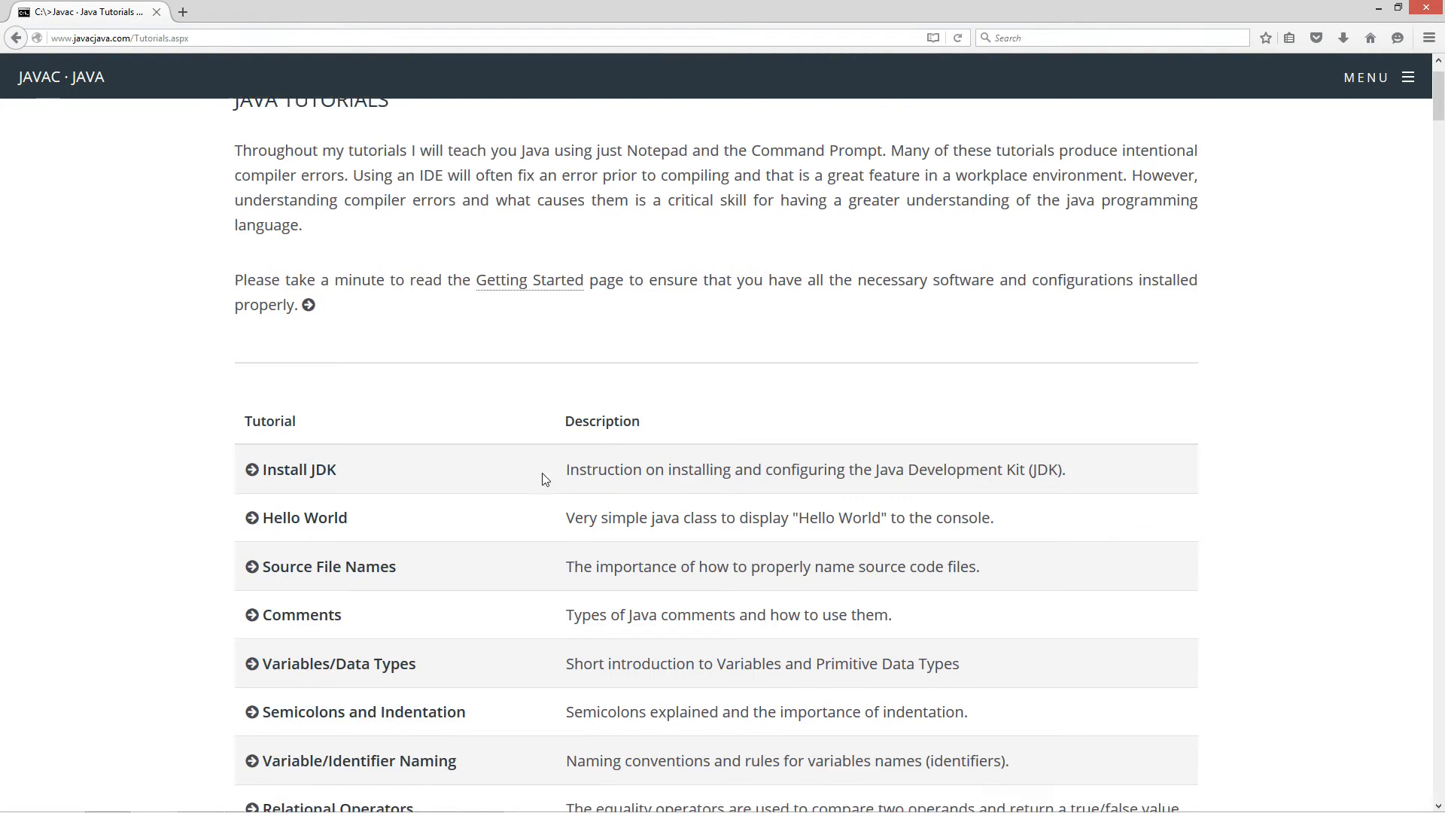
{"action": "scroll", "scroll_direction": "down", "scroll_amount": 3}
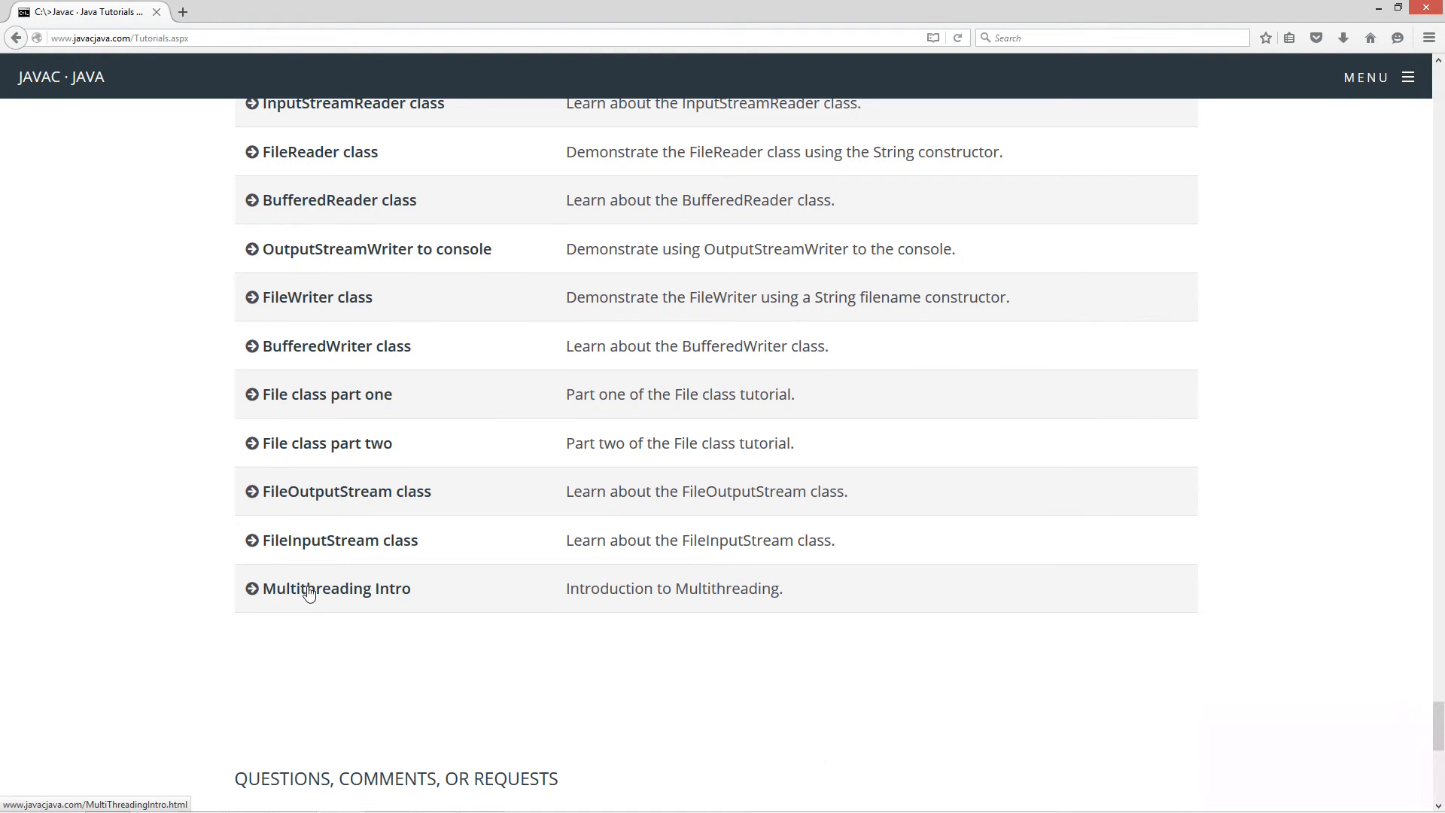
{"action": "left_click", "coordinate": [335, 588]}
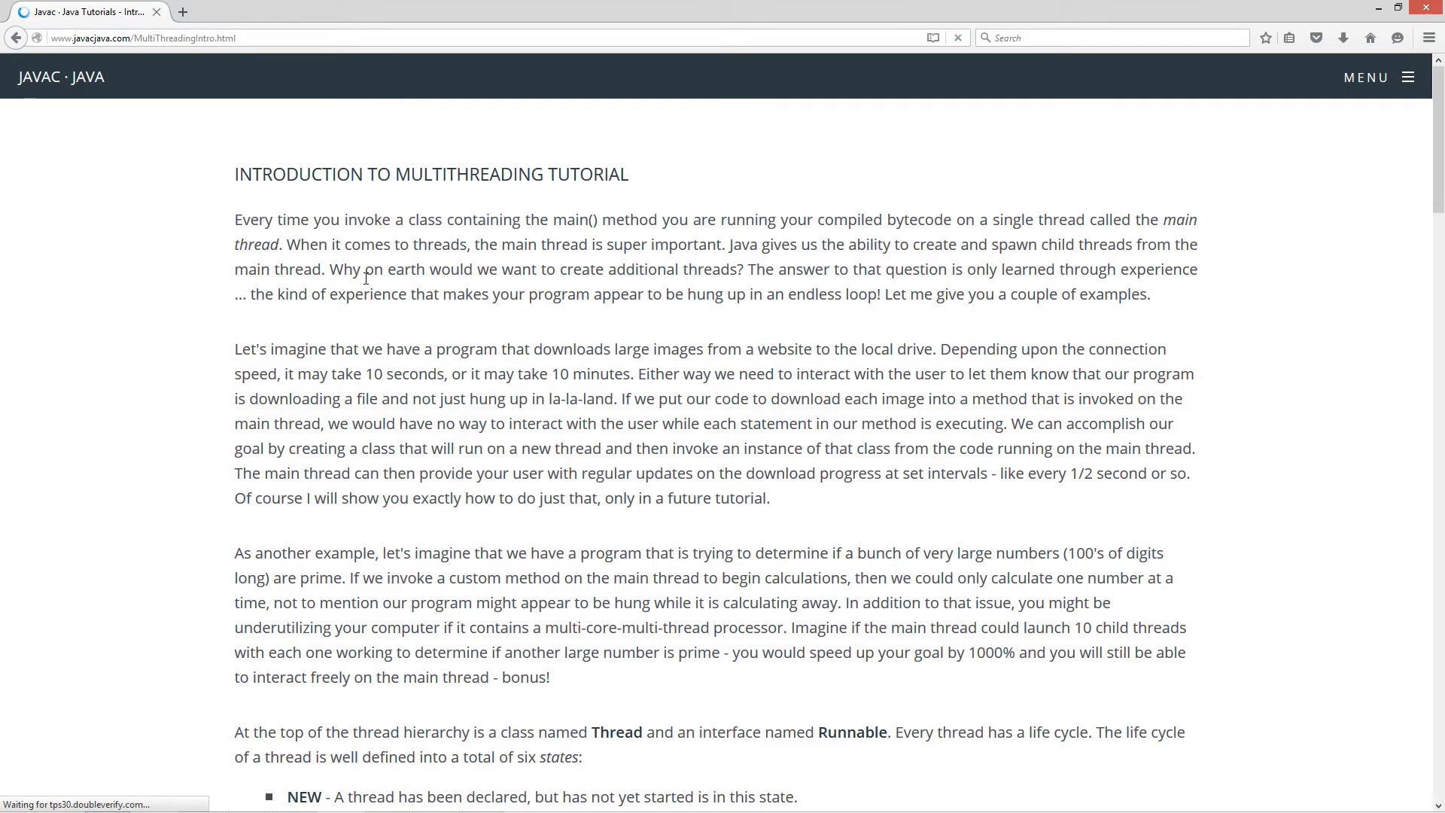
{"action": "left_click", "coordinate": [957, 37]}
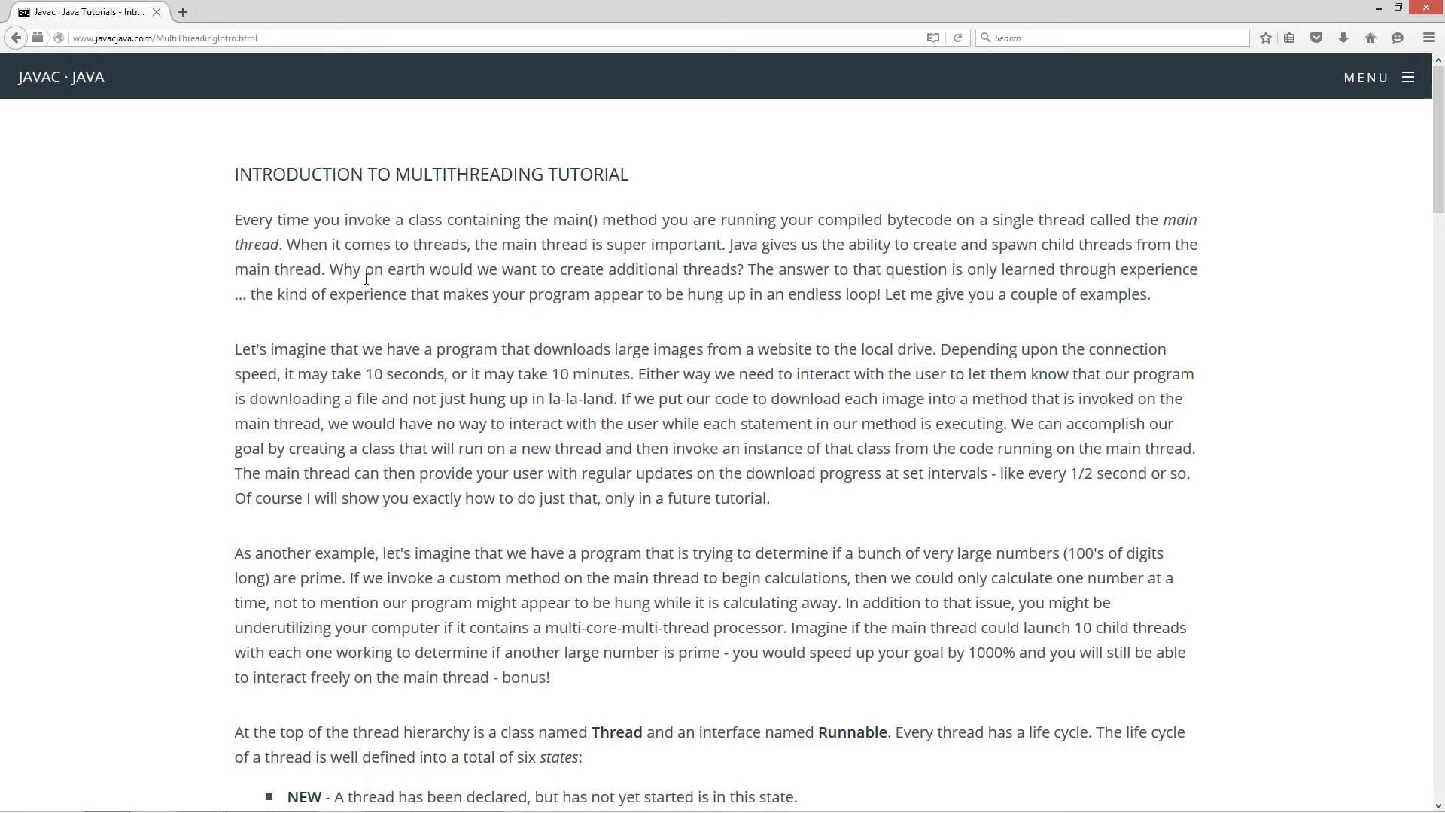
{"action": "mouse_move", "coordinate": [89, 375]}
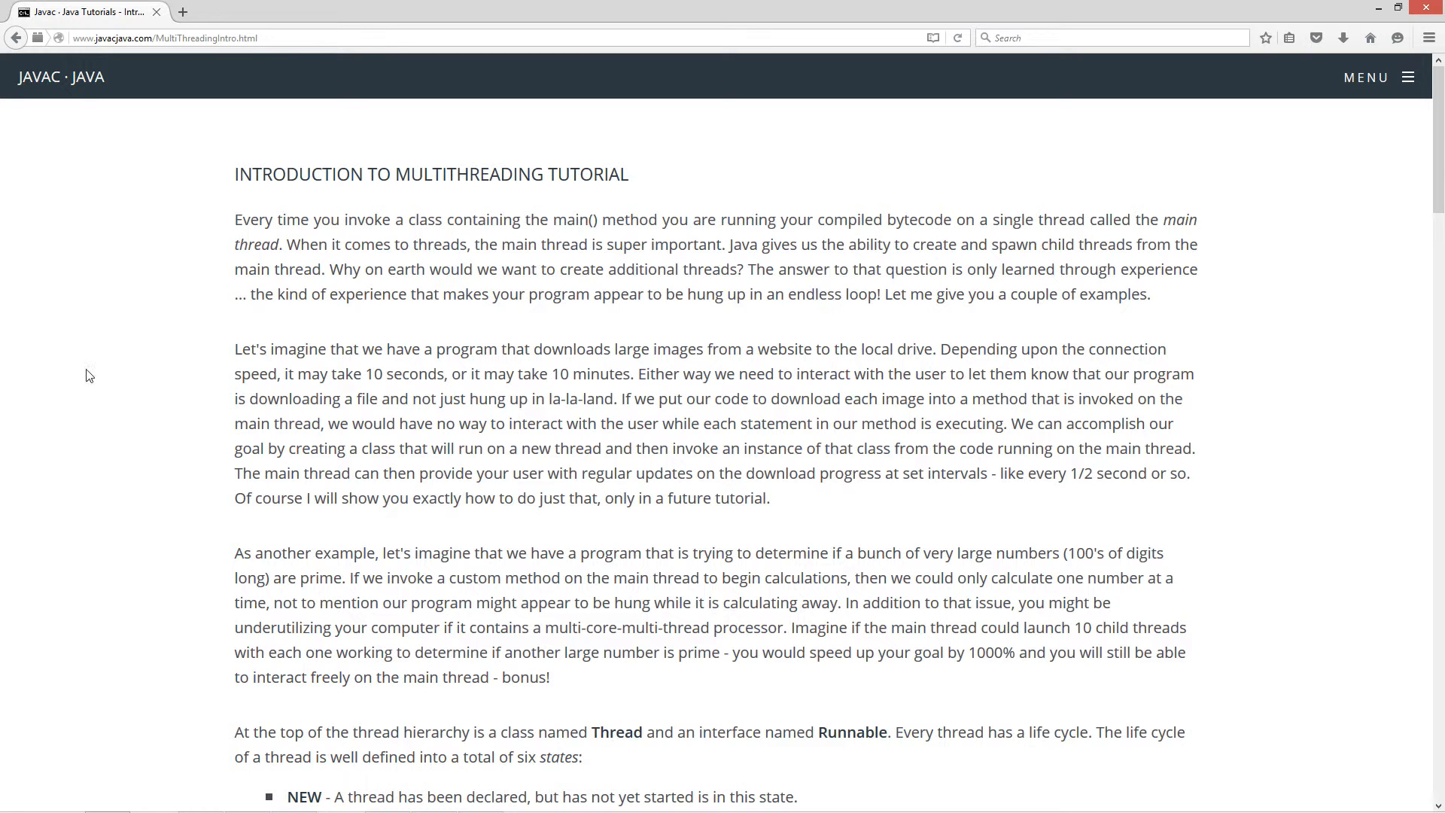
{"action": "scroll", "scroll_direction": "down", "scroll_amount": 3}
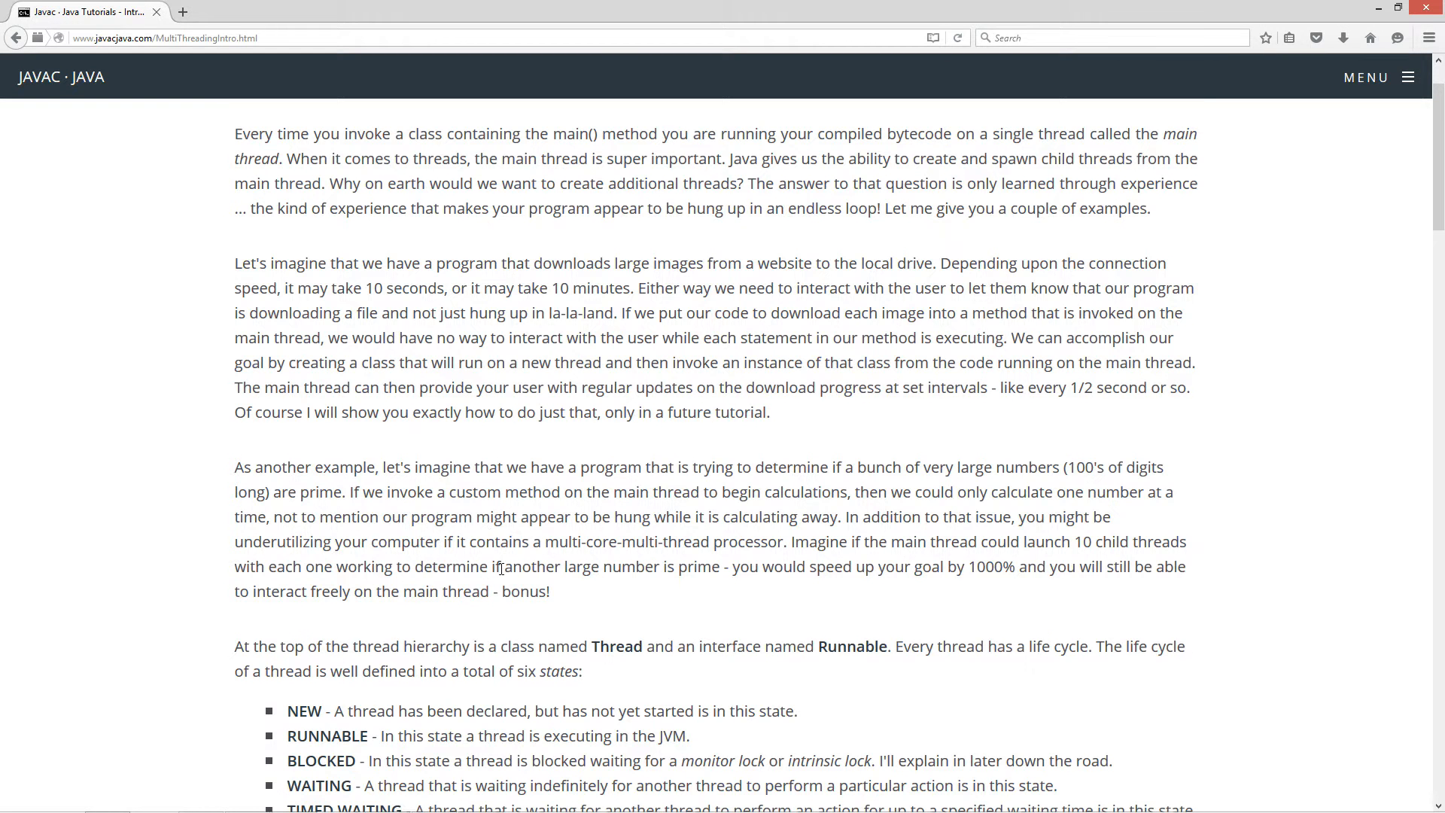
{"action": "scroll", "scroll_direction": "down", "scroll_amount": 3}
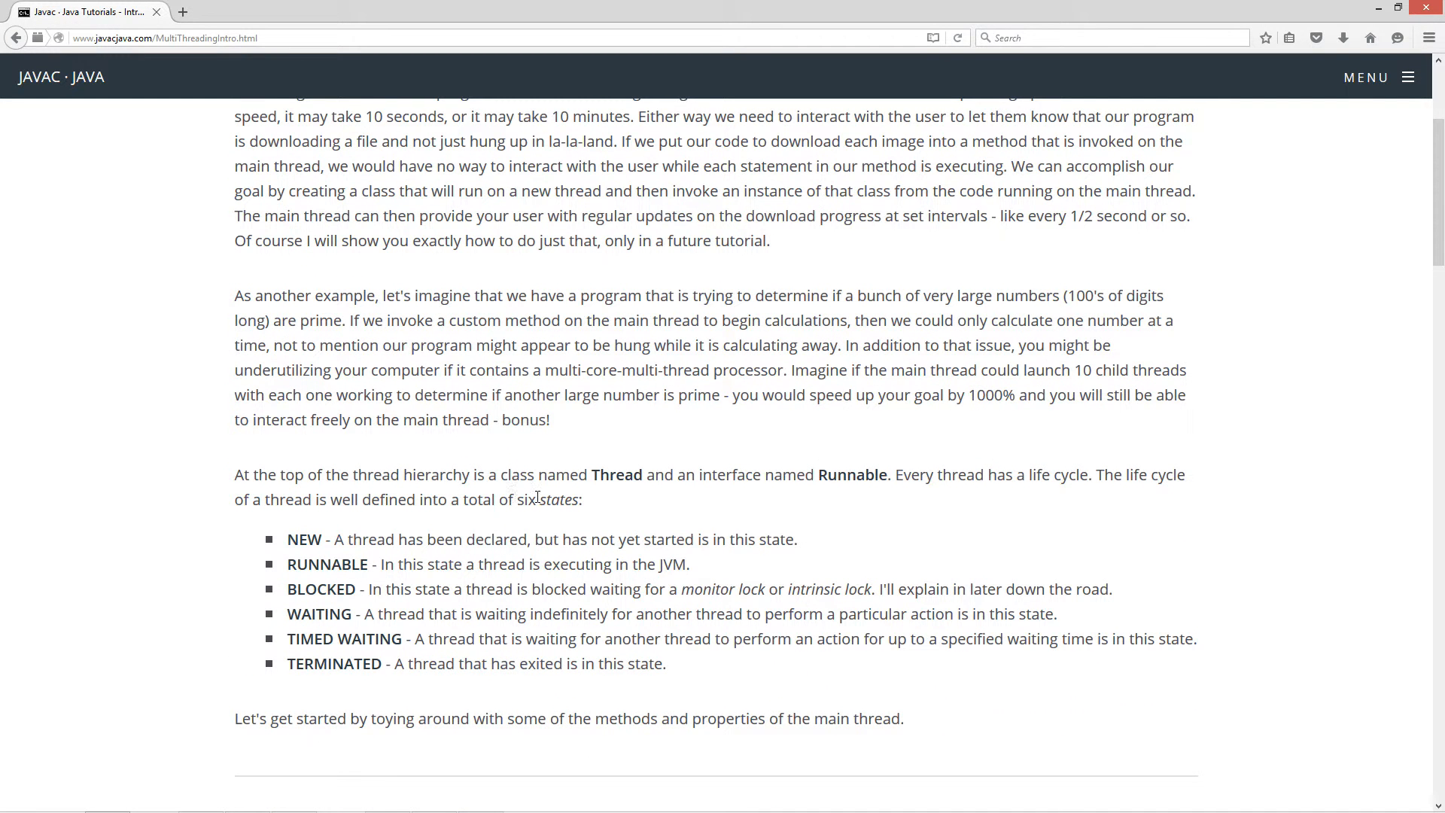
{"action": "double_click", "coordinate": [614, 475]}
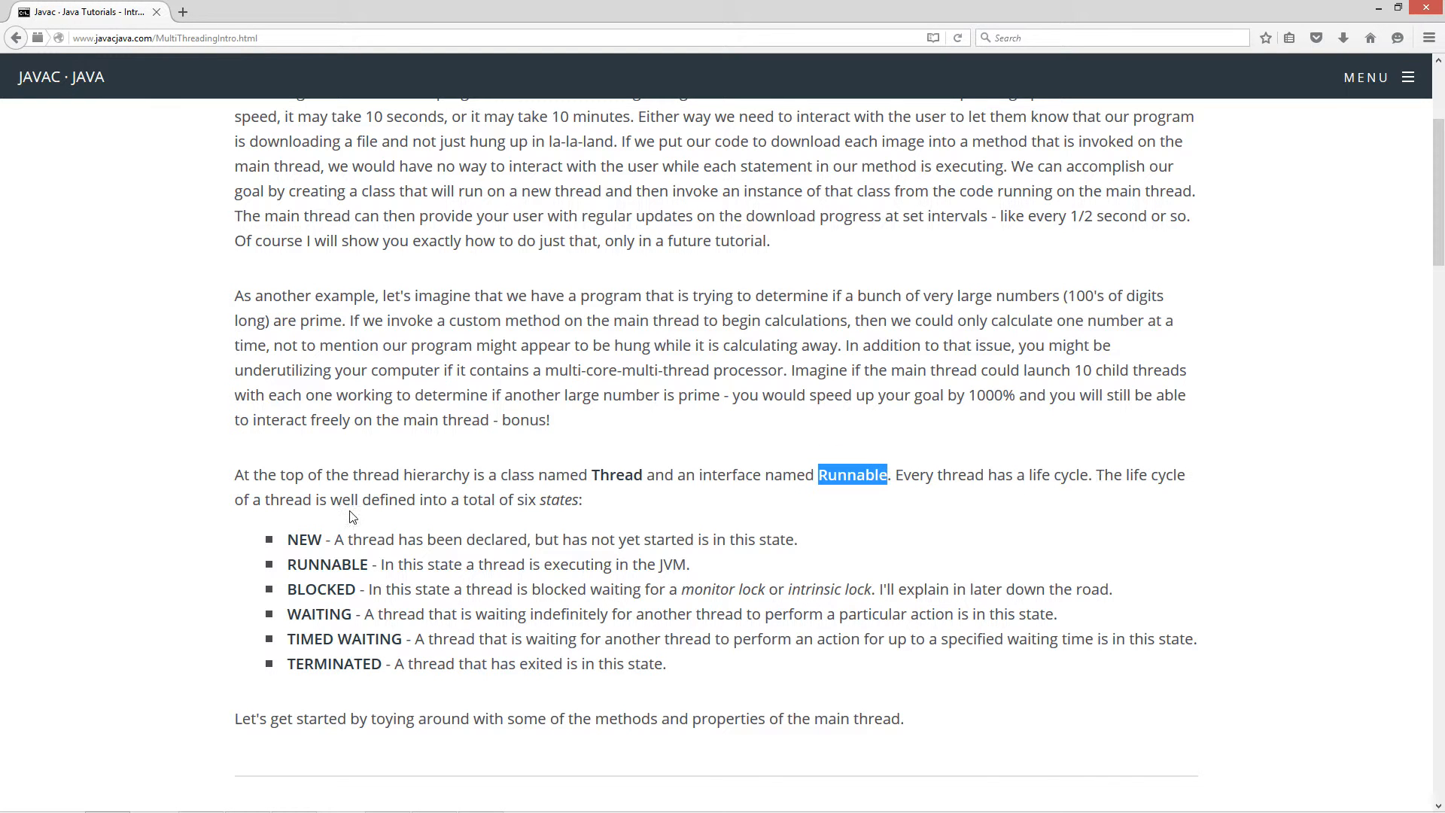
{"action": "mouse_move", "coordinate": [541, 507]}
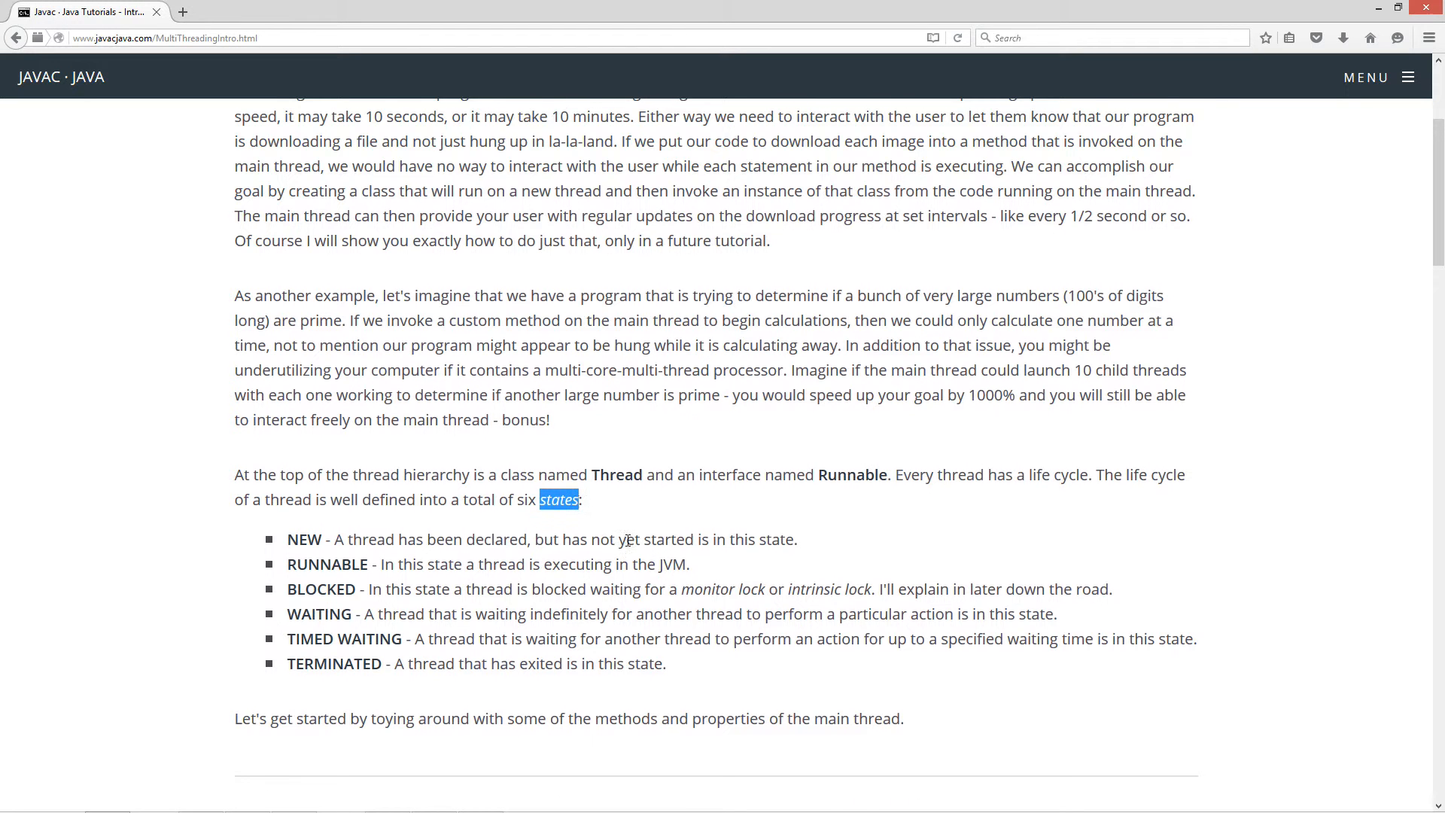
{"action": "scroll", "scroll_direction": "down", "scroll_amount": 3}
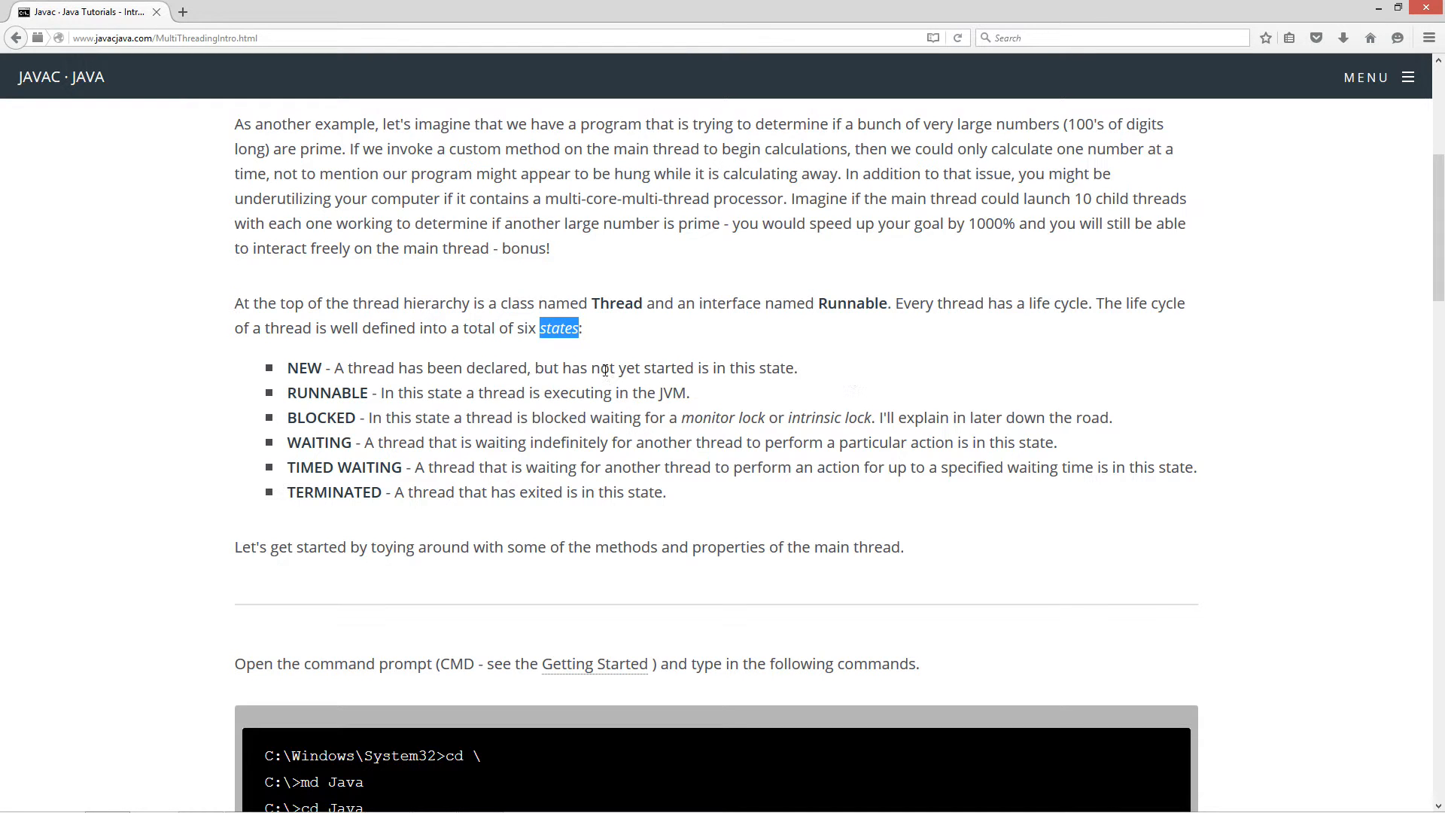
{"action": "mouse_move", "coordinate": [385, 391]}
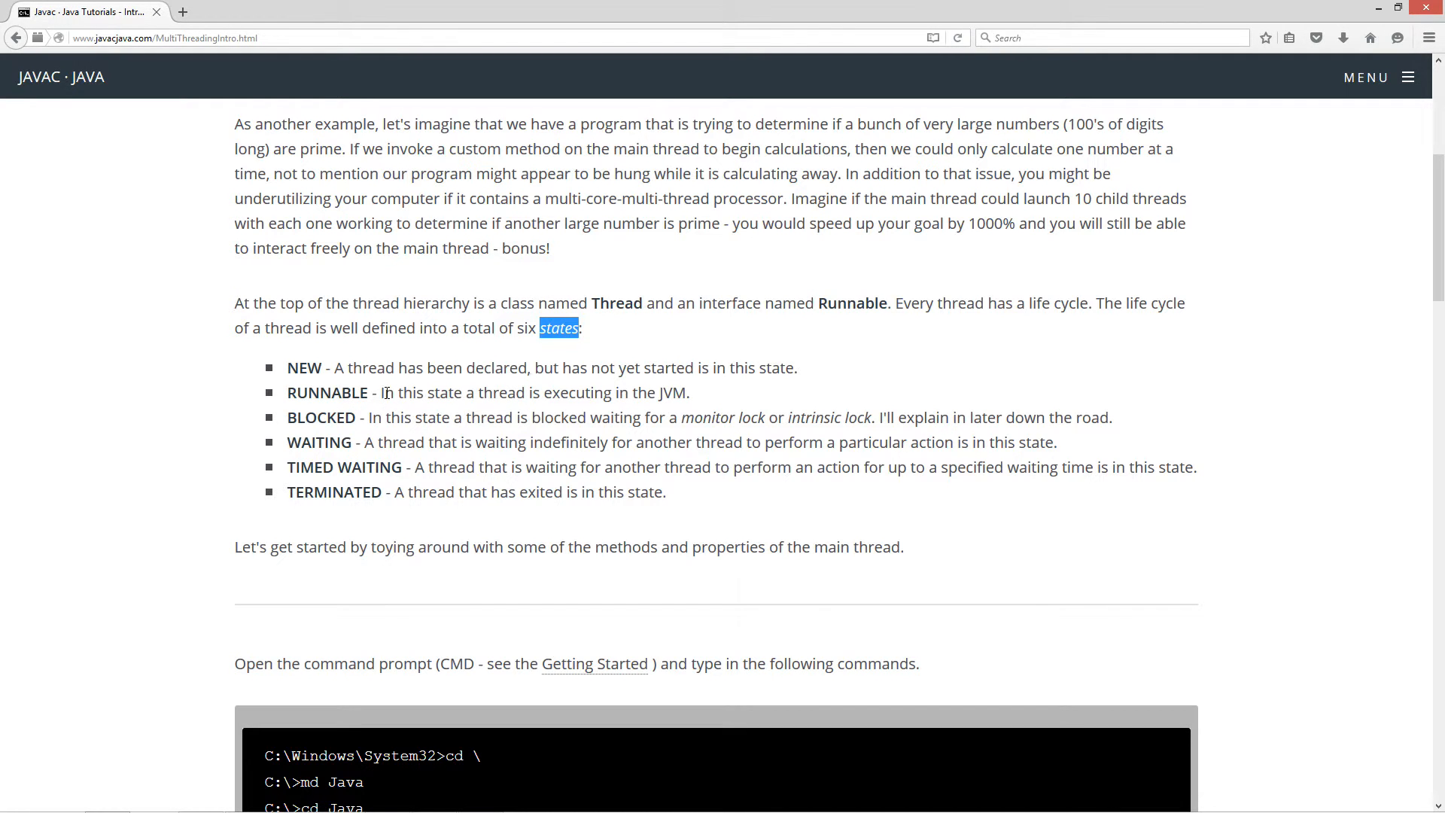
{"action": "mouse_move", "coordinate": [676, 391]}
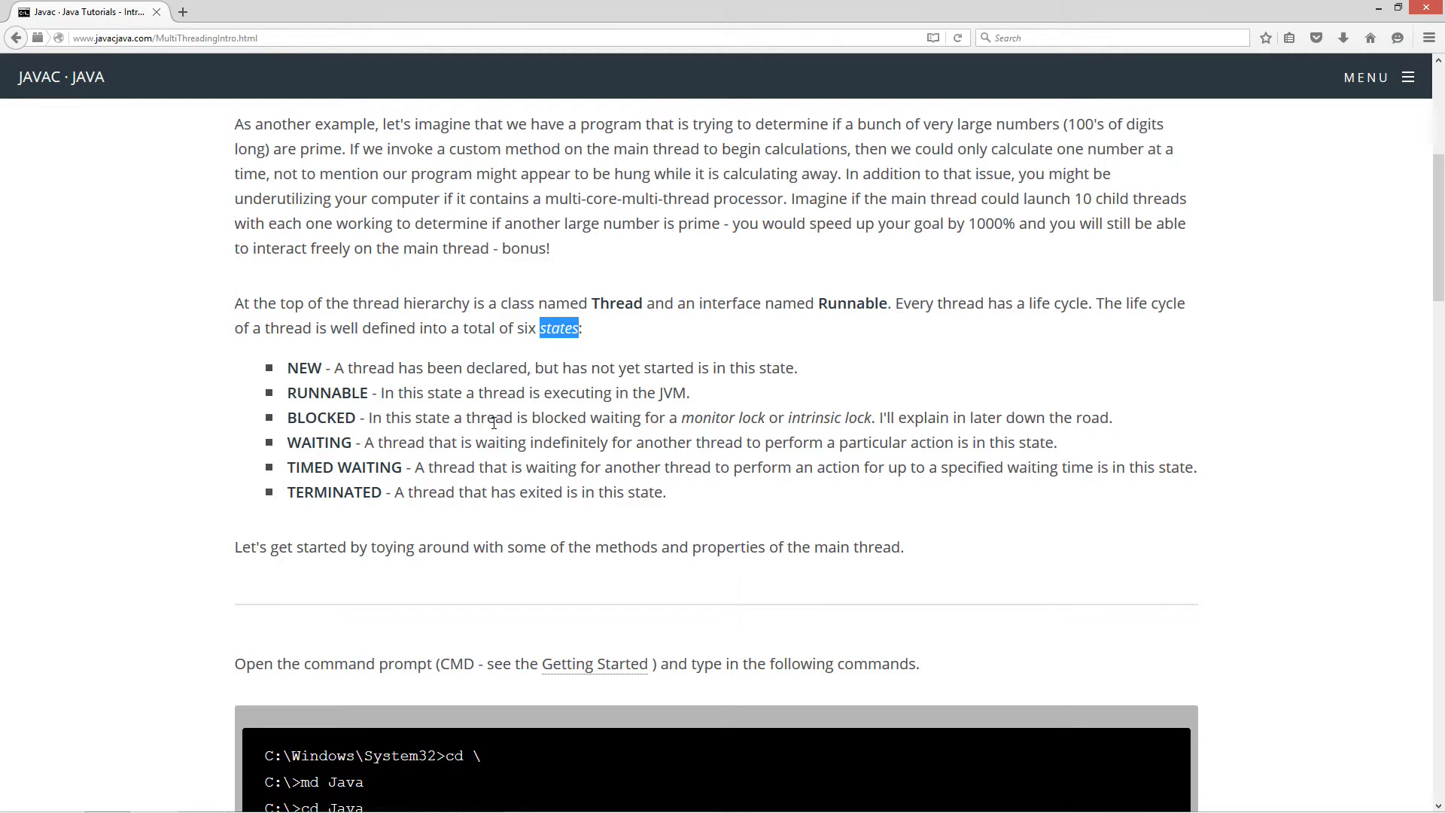
{"action": "mouse_move", "coordinate": [716, 428]}
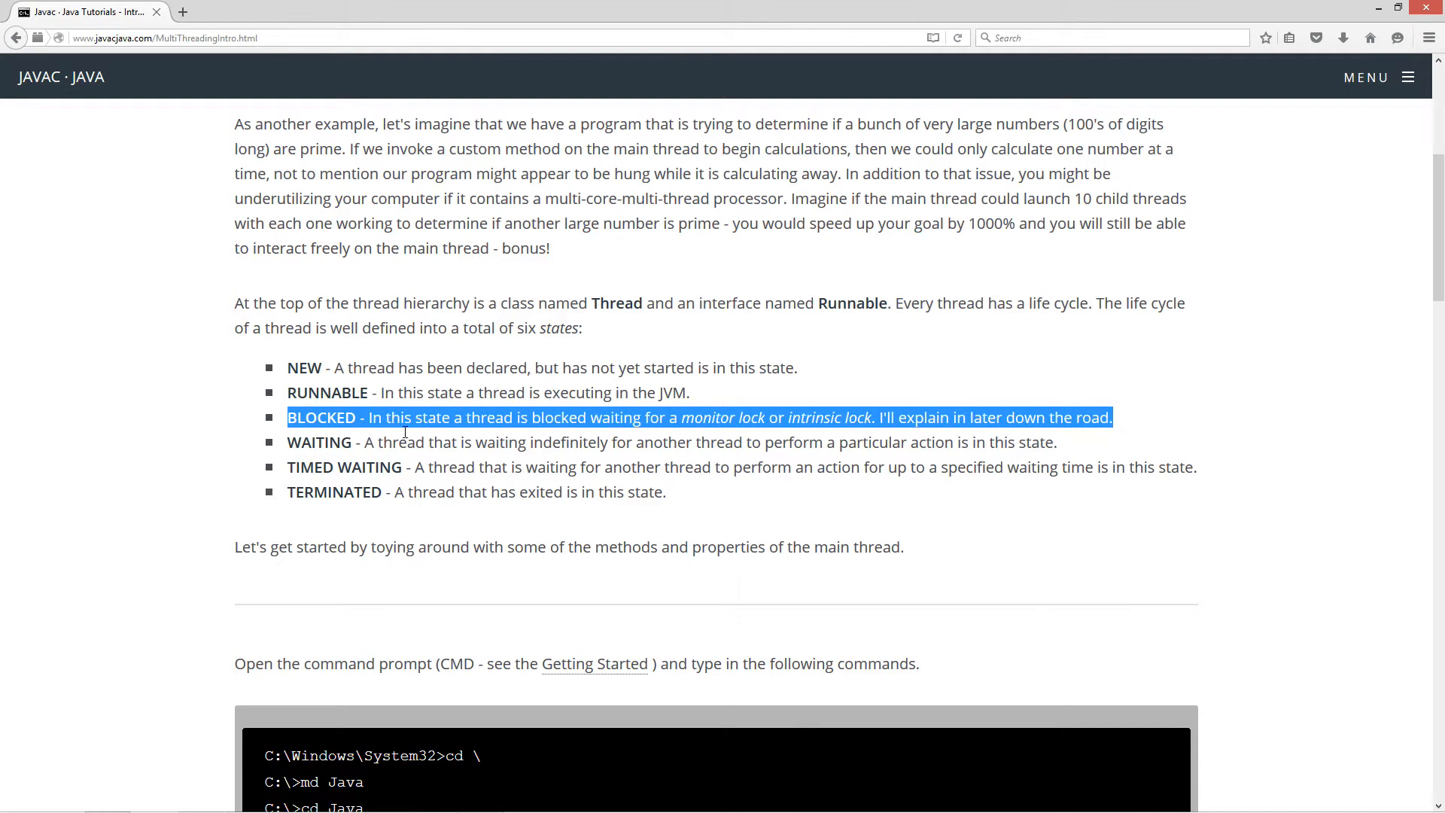
{"action": "left_click", "coordinate": [648, 447]}
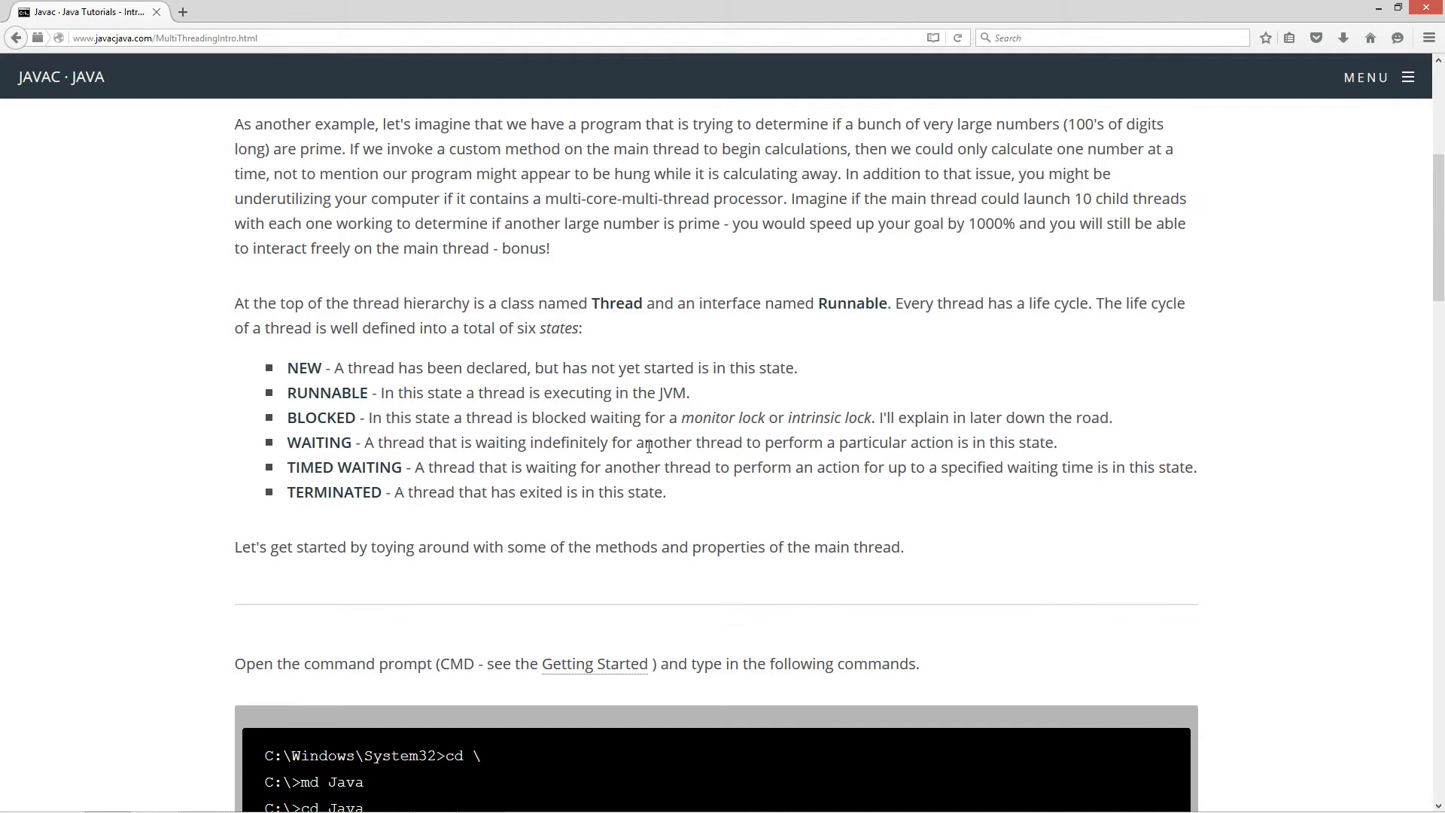
{"action": "mouse_move", "coordinate": [1061, 453]}
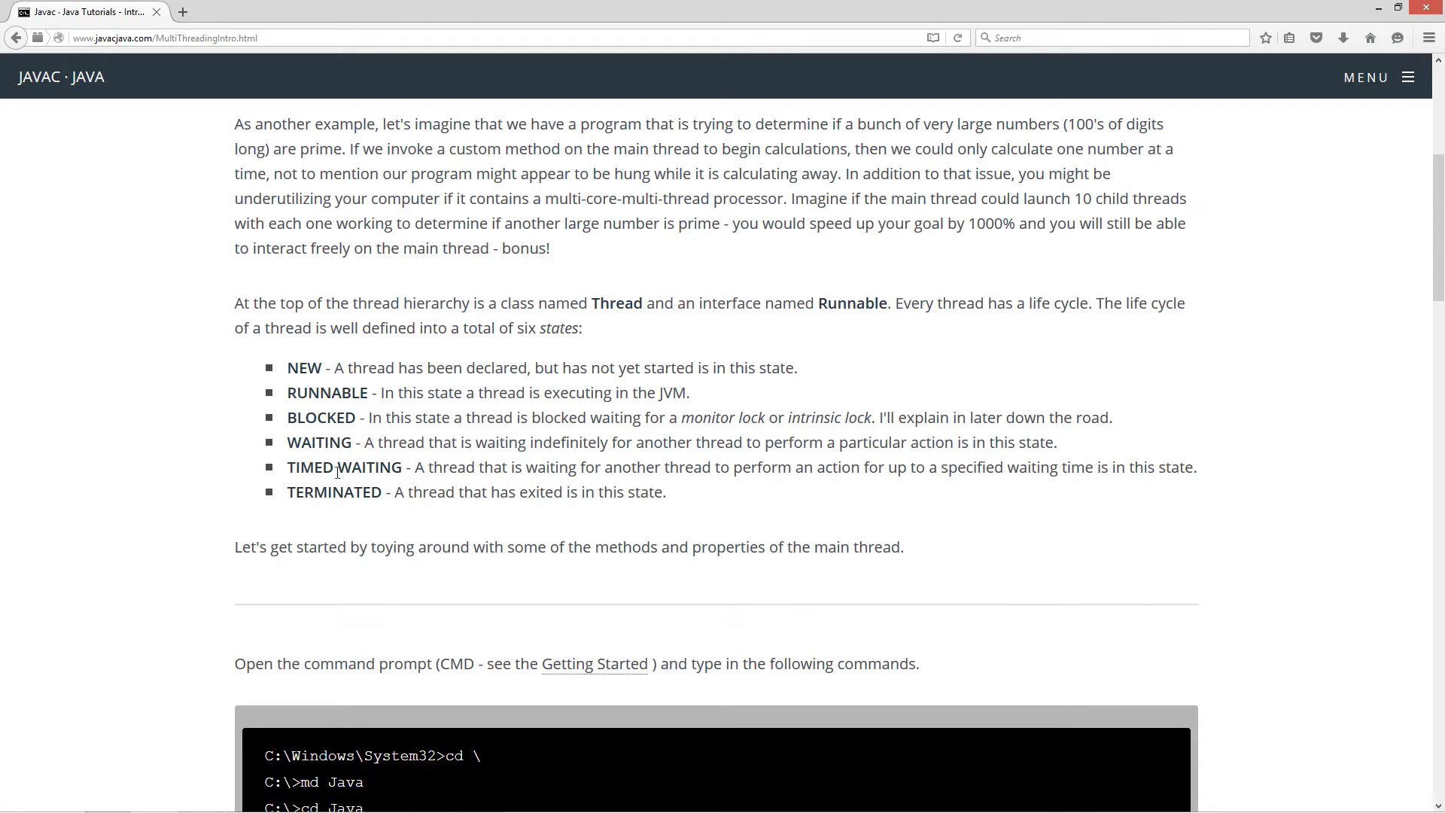
{"action": "mouse_move", "coordinate": [691, 473]}
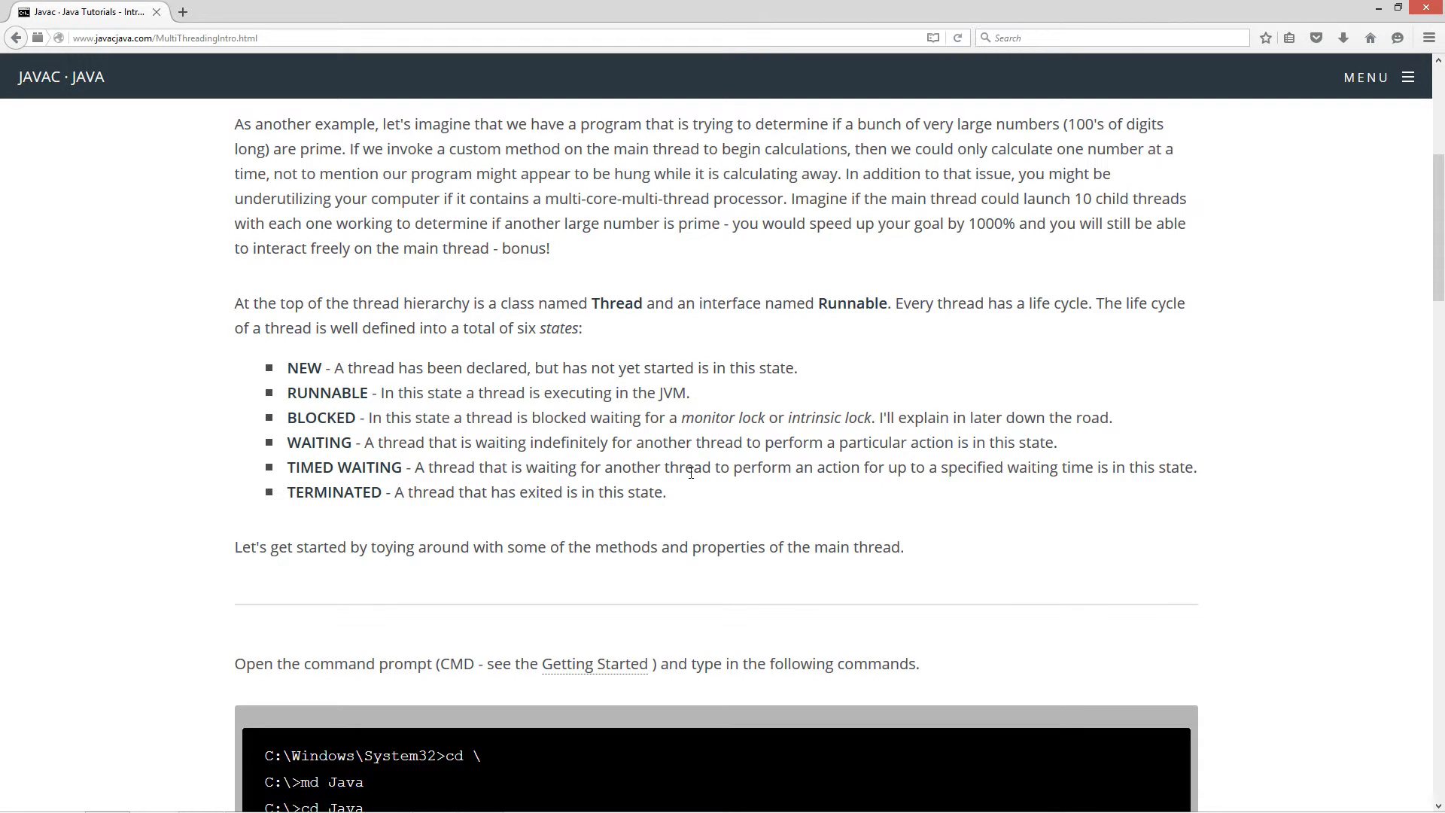
{"action": "mouse_move", "coordinate": [925, 488]}
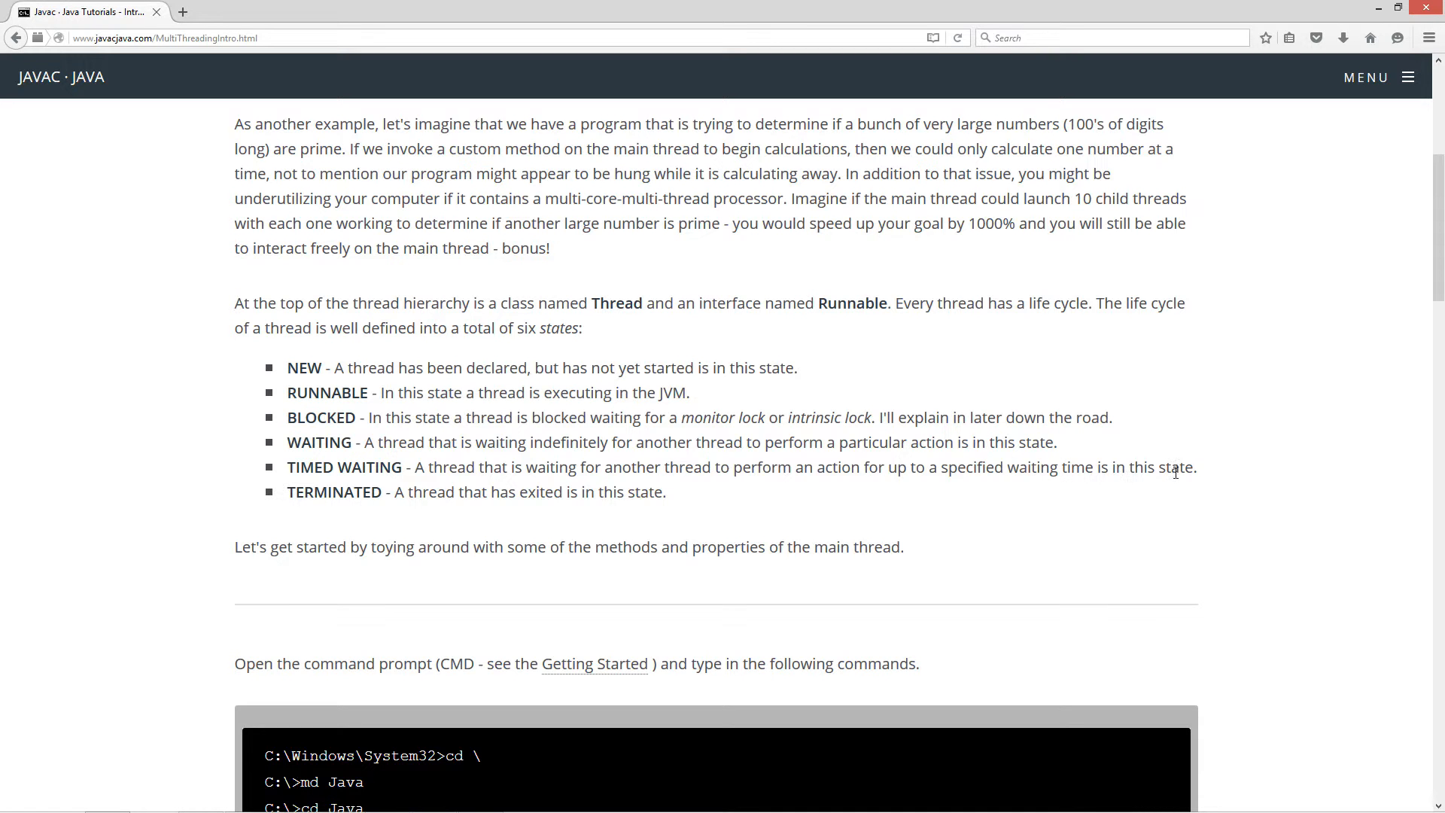
{"action": "left_click", "coordinate": [395, 483]}
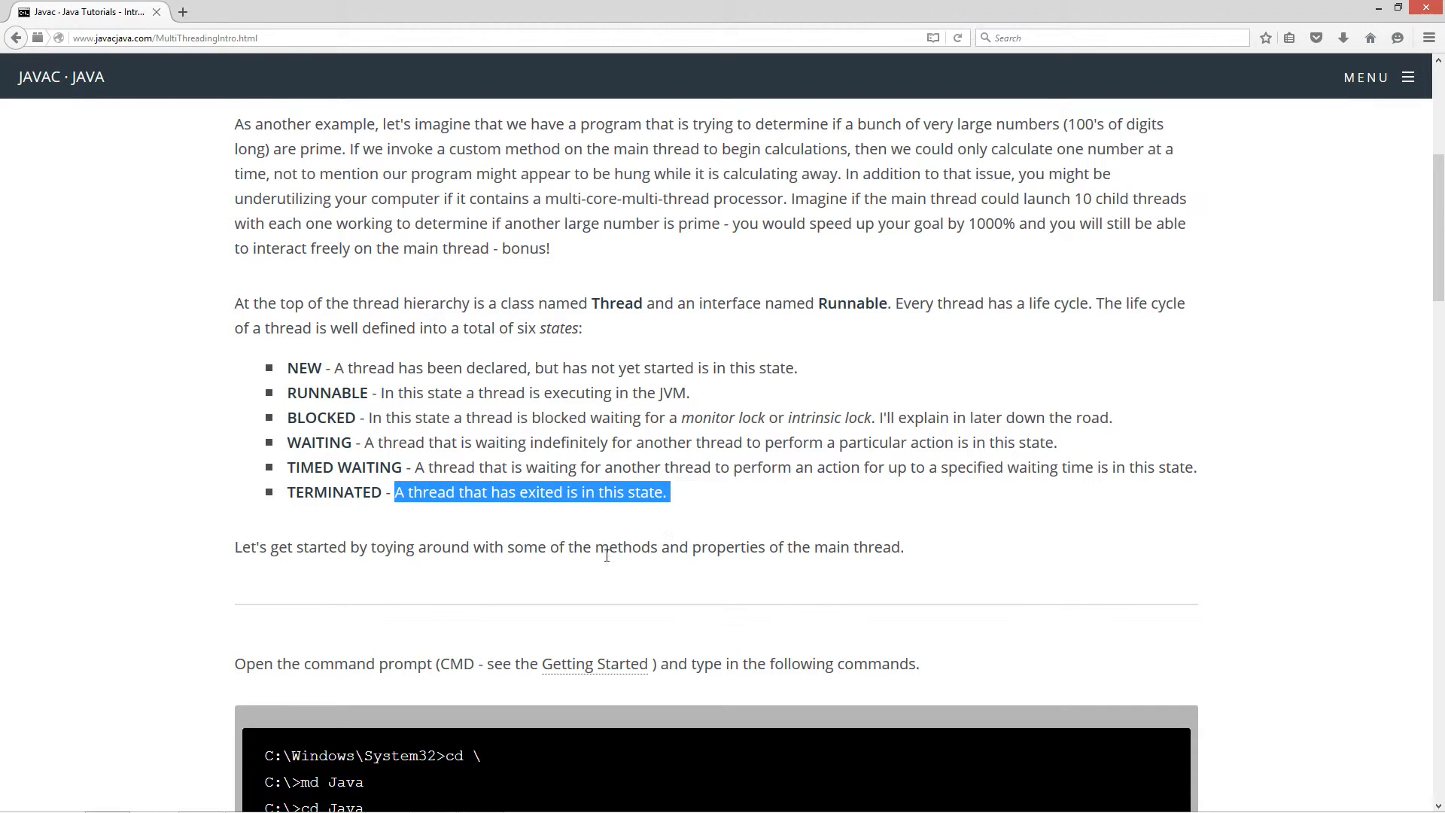
{"action": "left_click", "coordinate": [537, 620]}
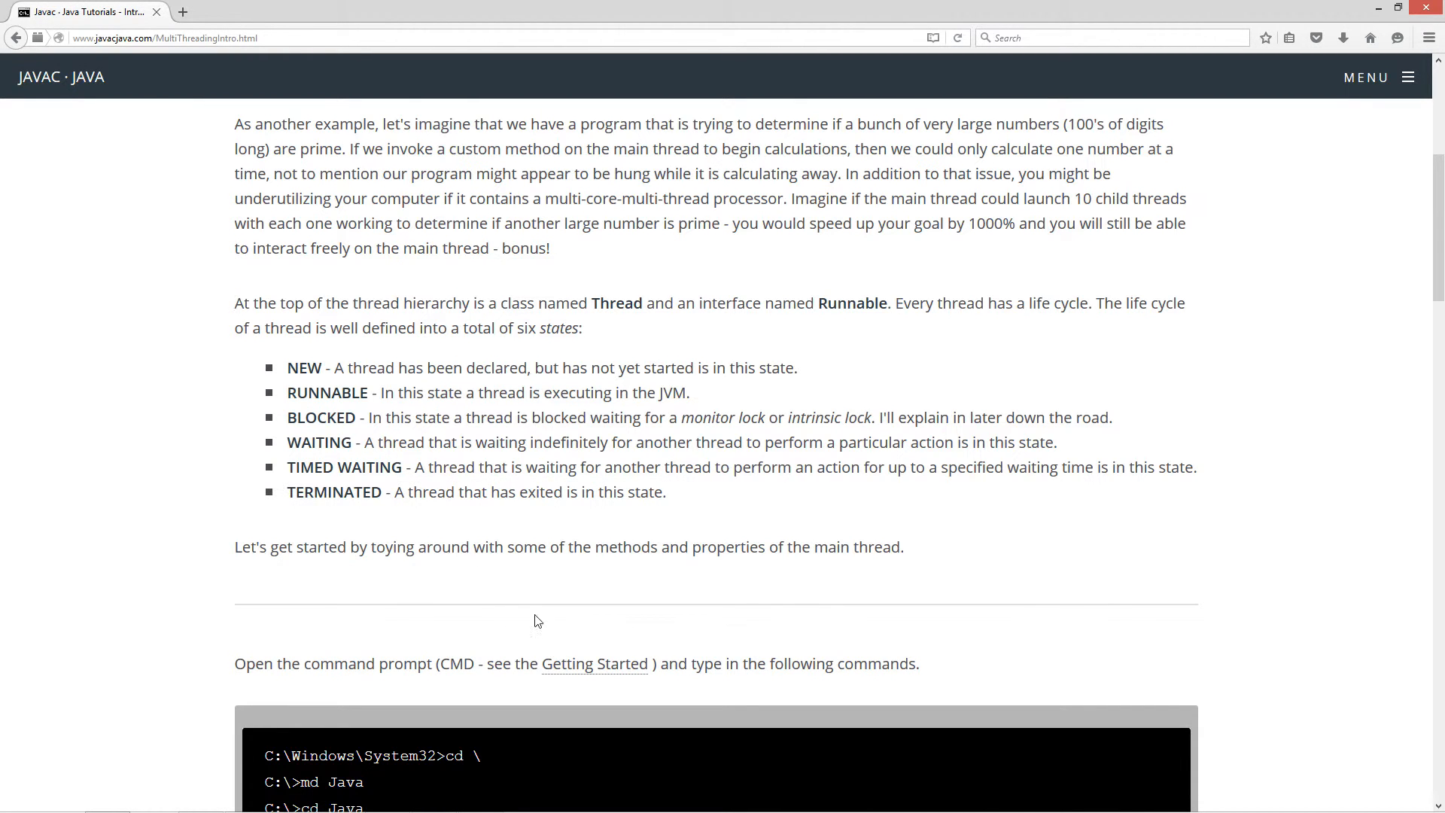
{"action": "double_click", "coordinate": [571, 546]}
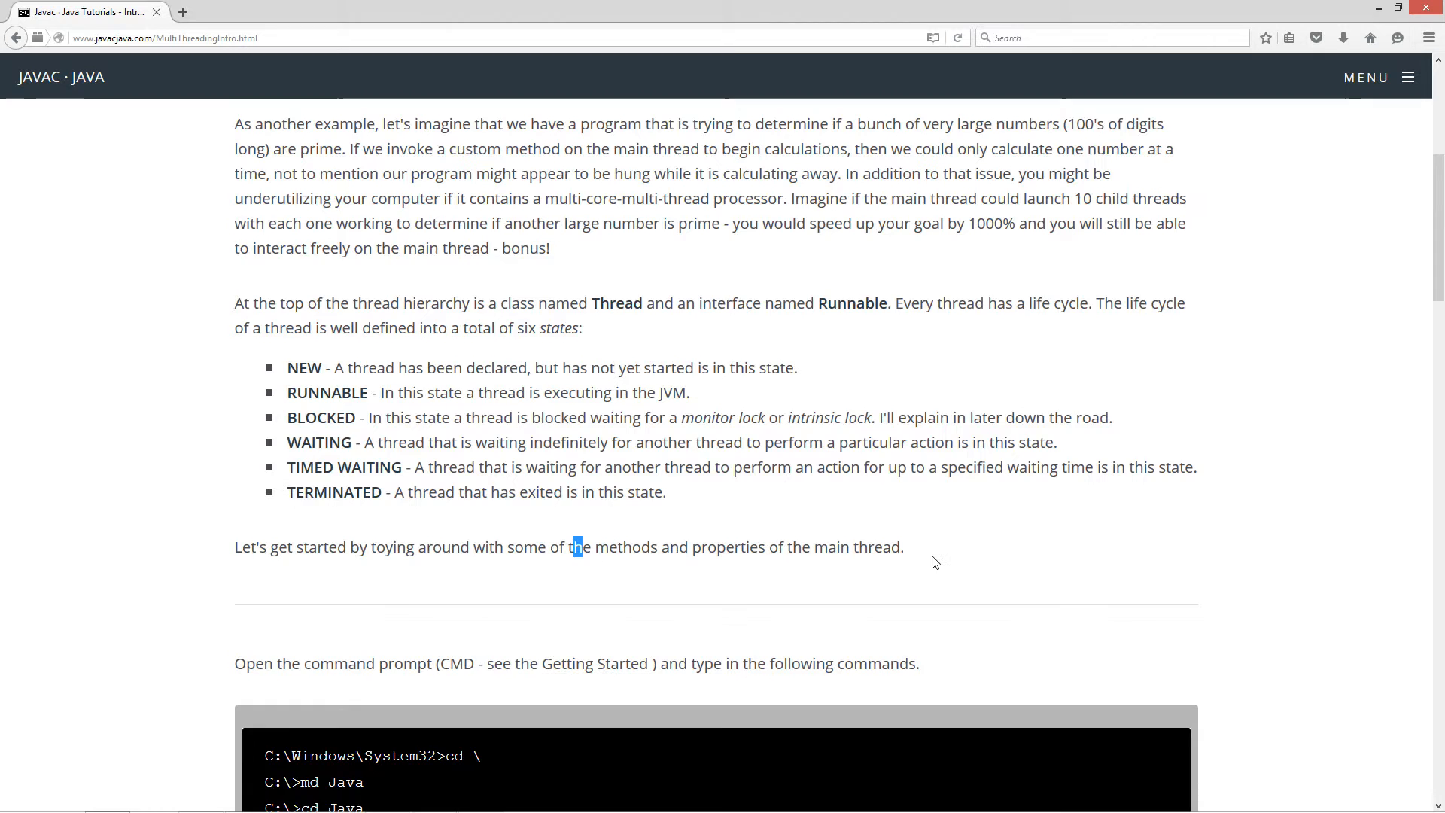
{"action": "scroll", "scroll_direction": "down", "scroll_amount": 3}
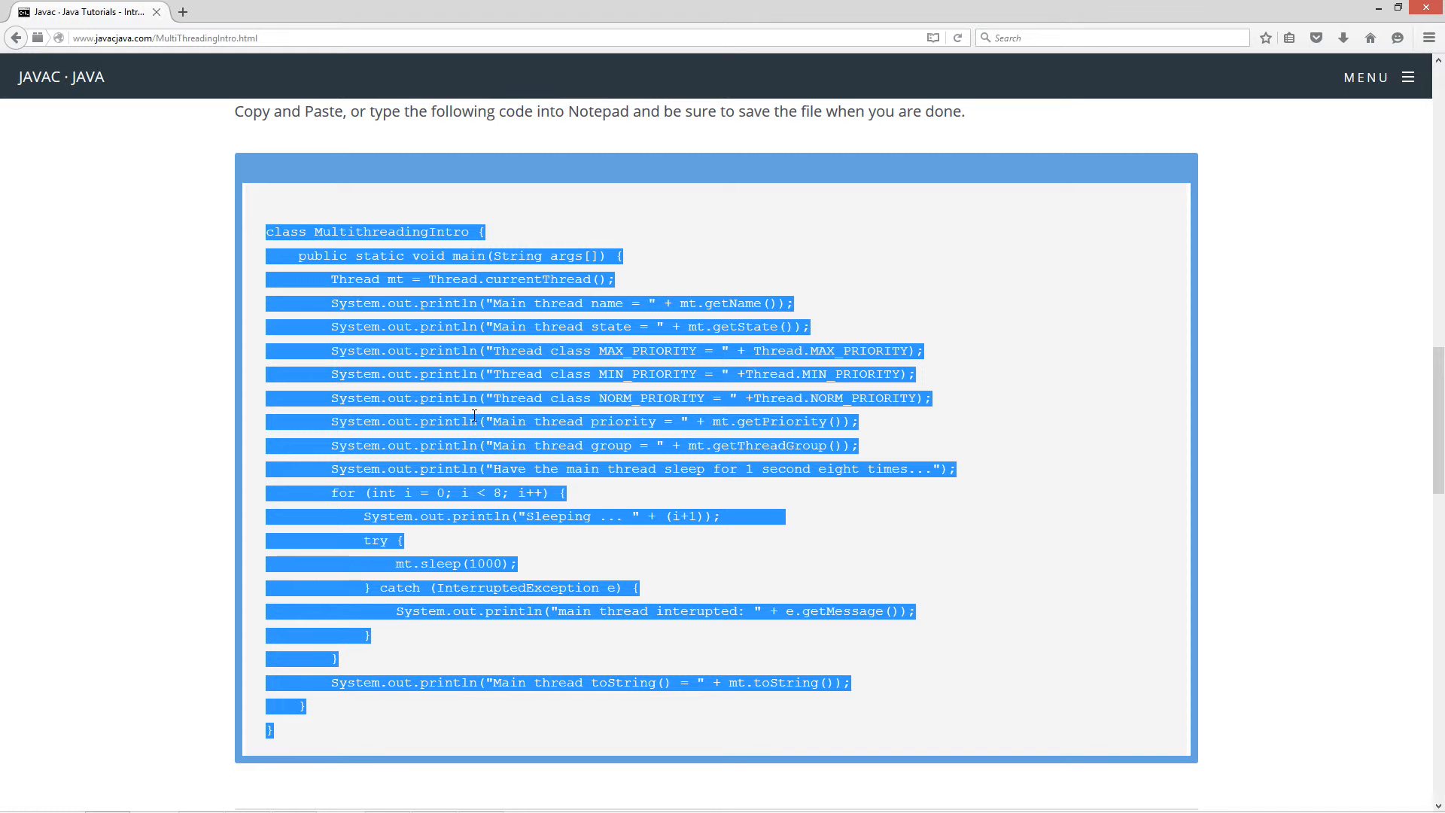
{"action": "mouse_move", "coordinate": [1404, 27]}
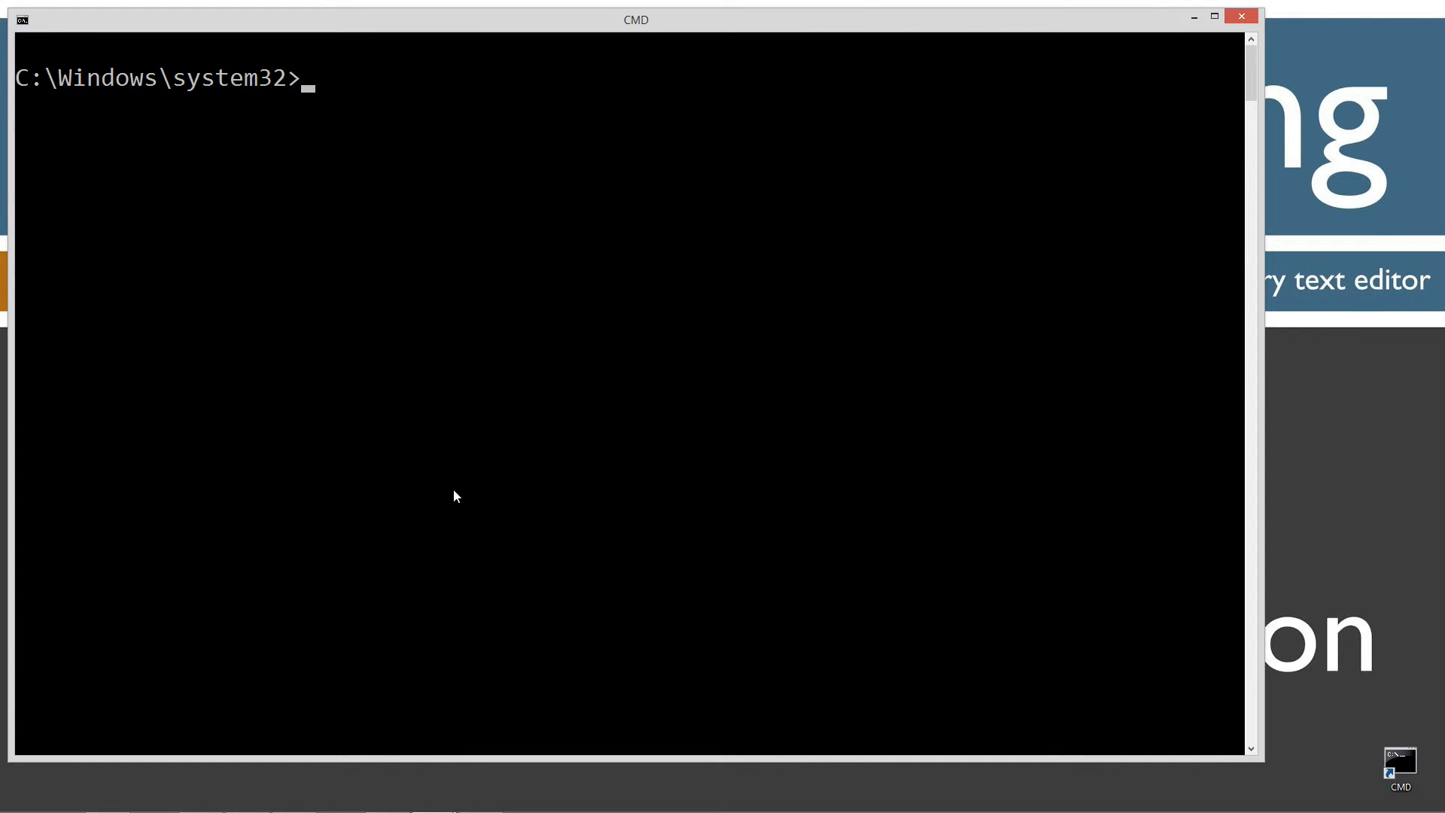
Step: From the root of C:, create a Java folder and move into it
{"action": "type", "text": "cd \\"}
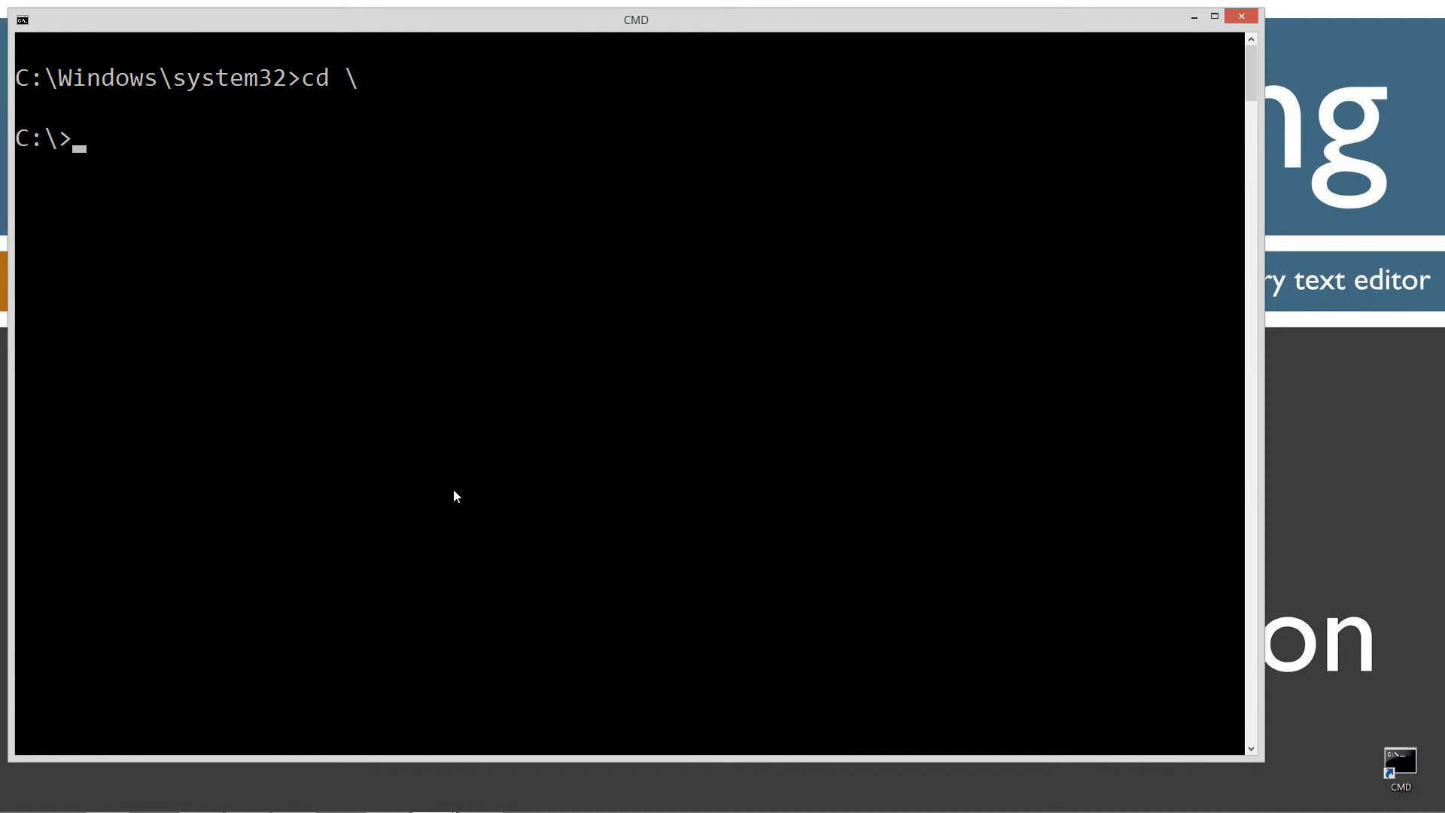
{"action": "type", "text": "md Java"}
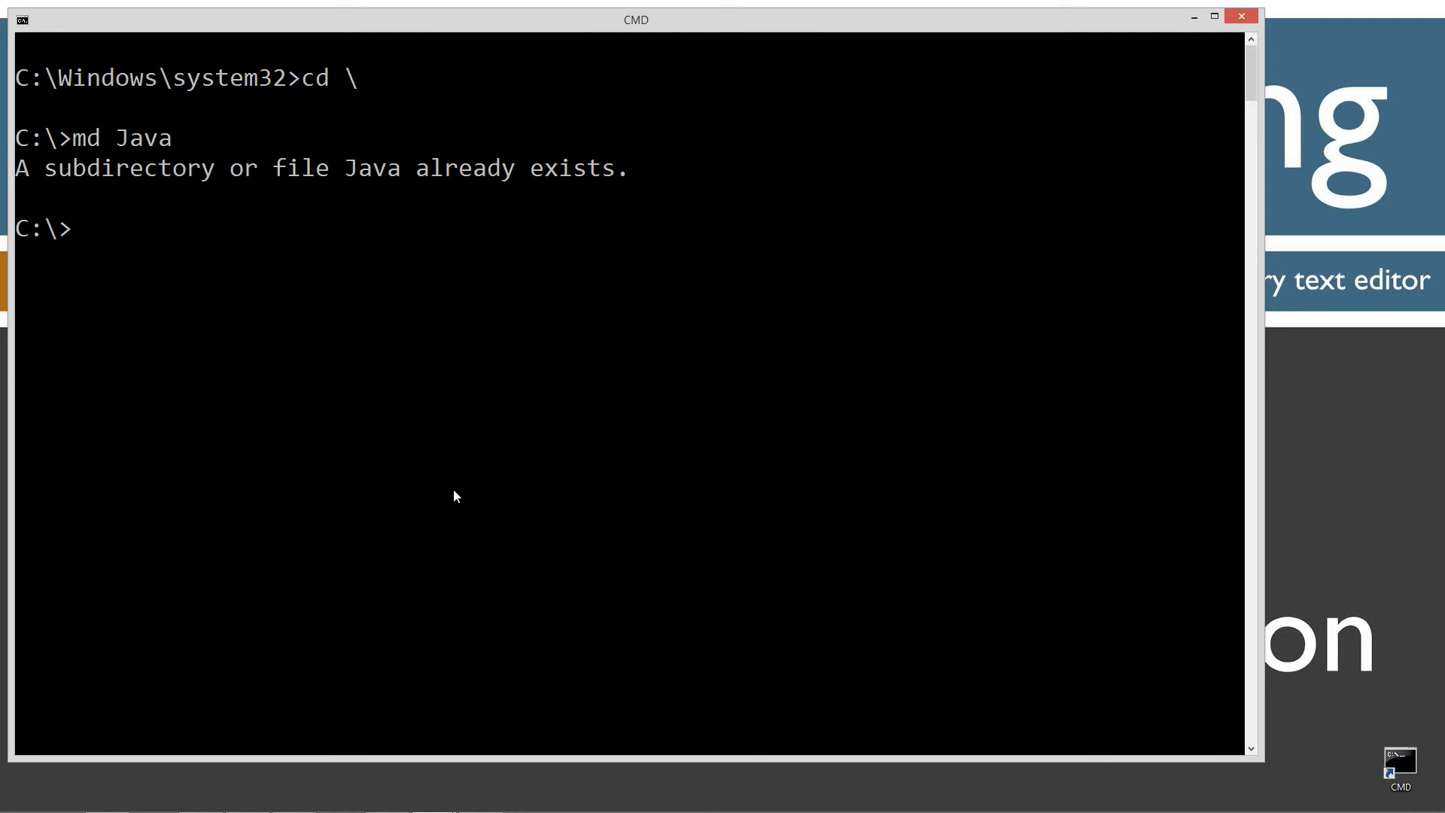
{"action": "type", "text": "cd"}
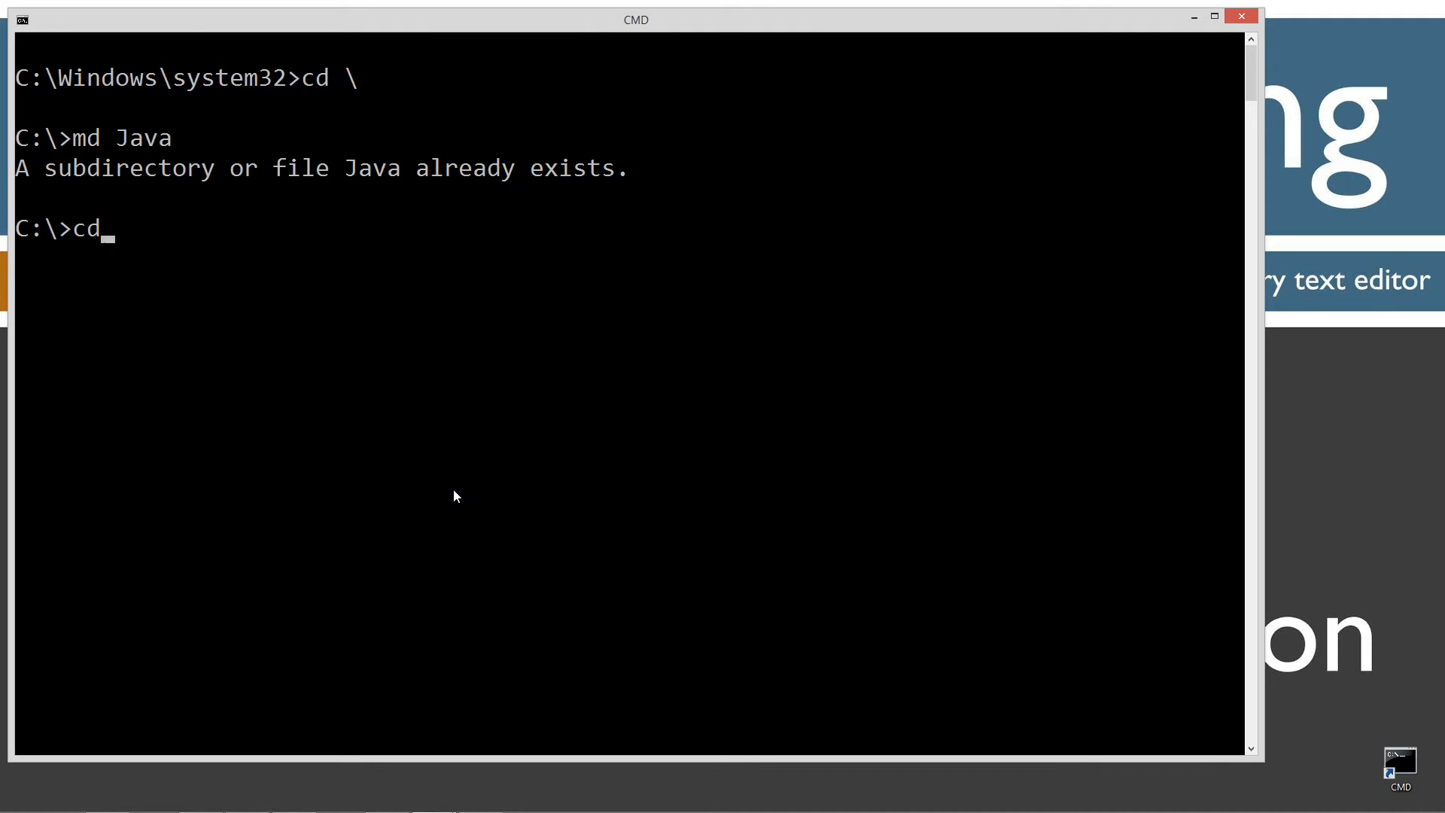
{"action": "type", "text": "Java"}
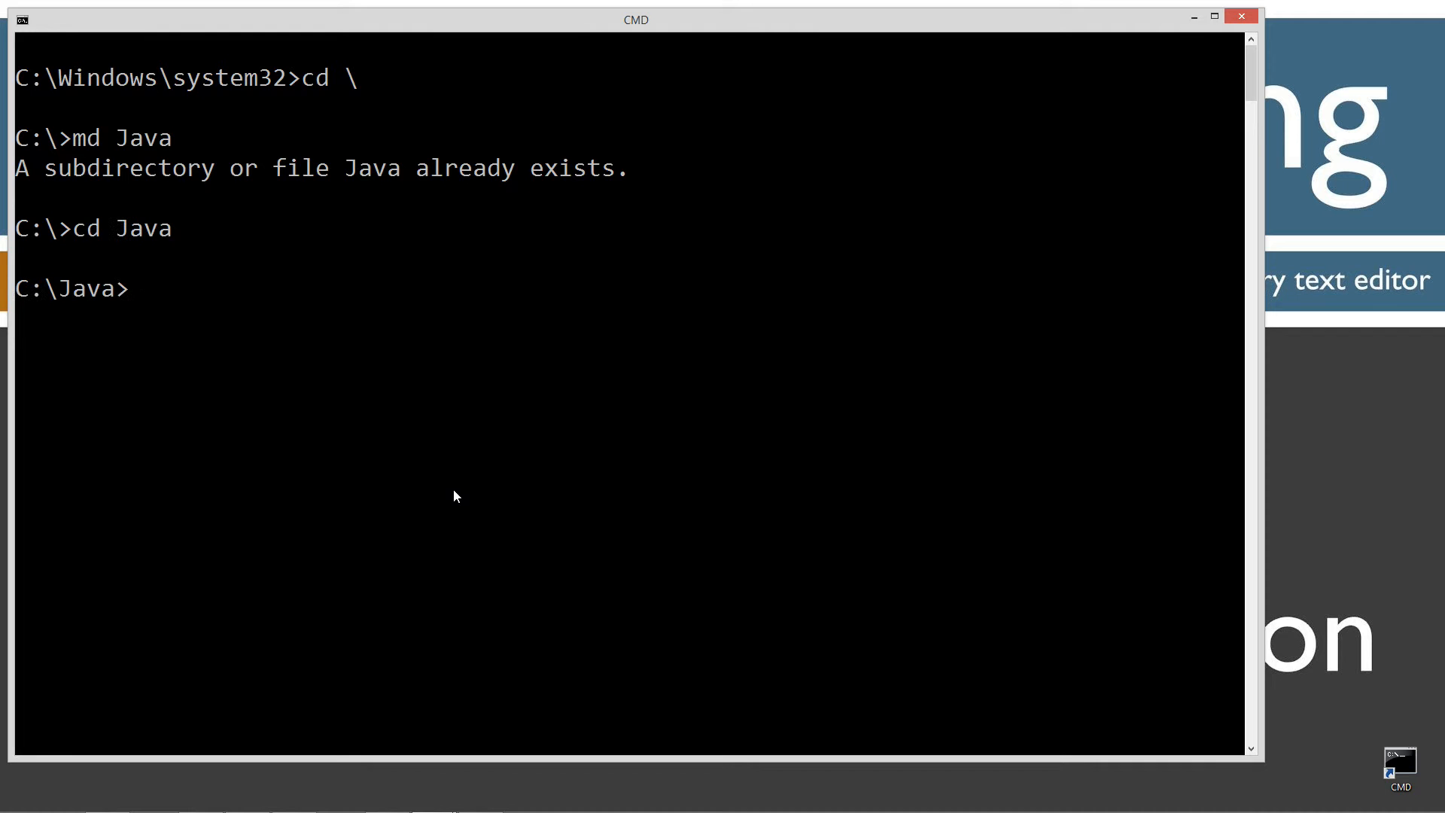
Step: Create a MultithreadingIntro folder inside C:\Java and move into it
{"action": "type", "text": "md"}
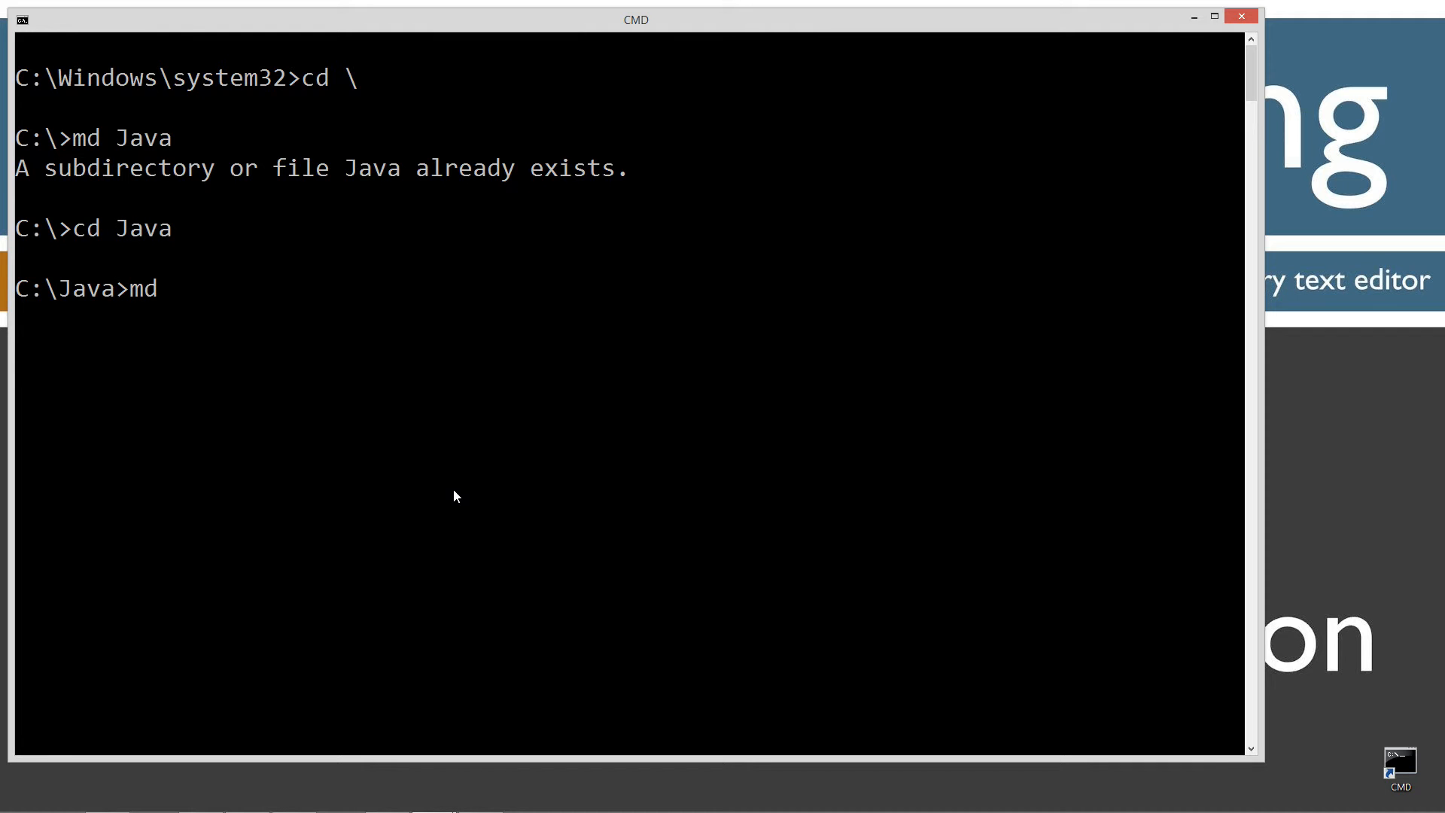
{"action": "type", "text": "MultiT"}
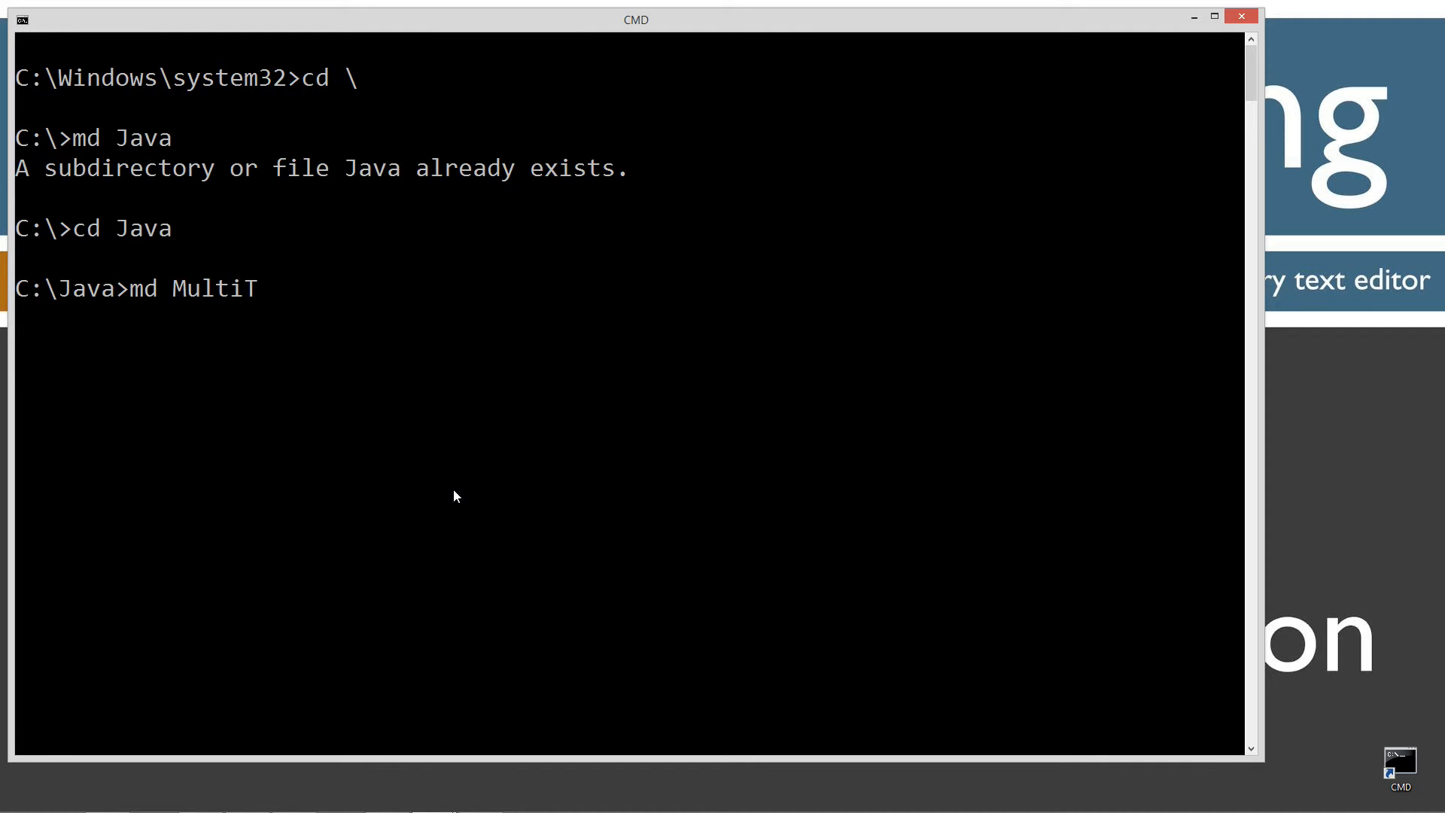
{"action": "type", "text": "hrea"}
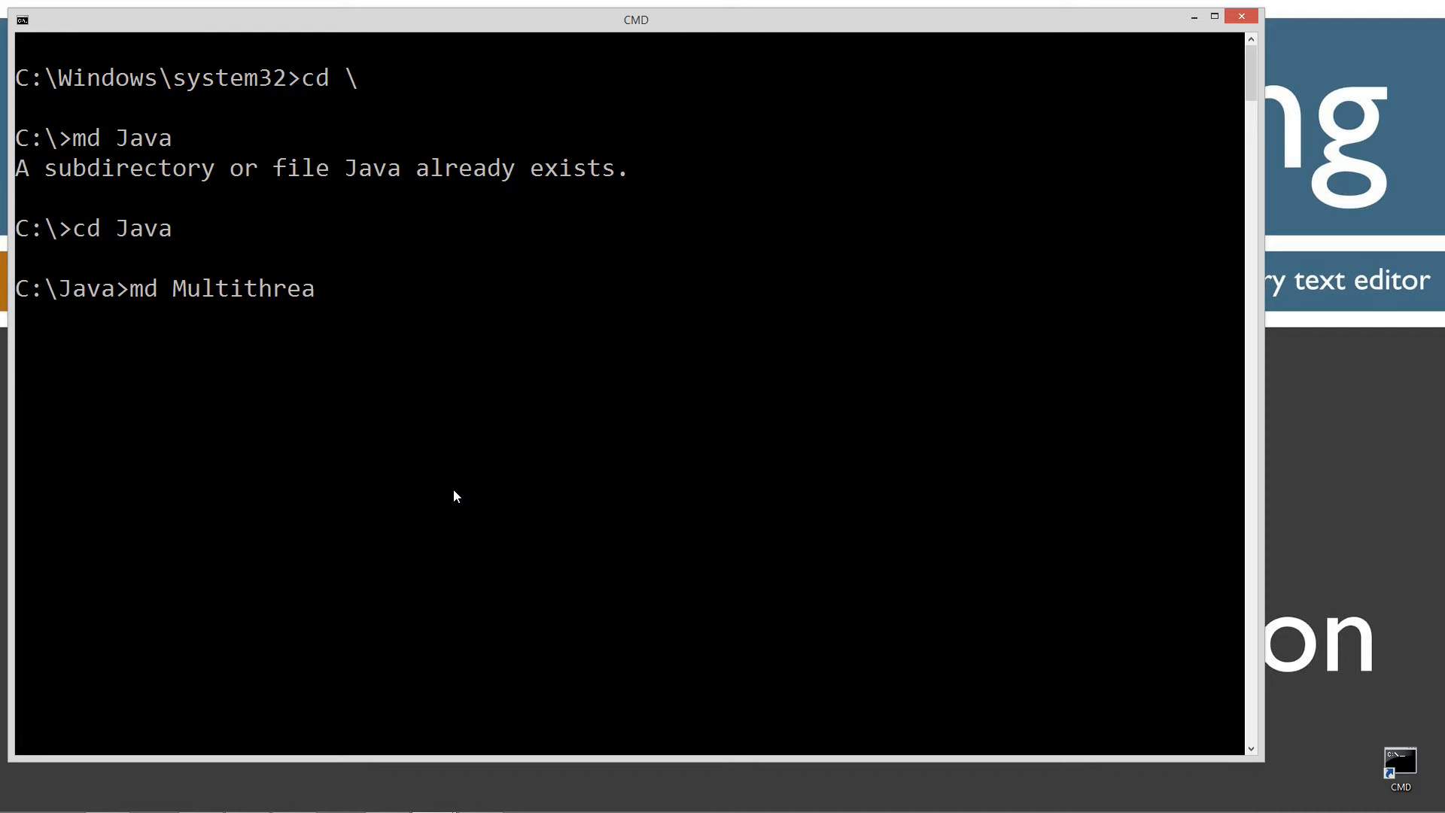
{"action": "type", "text": "dingIn"}
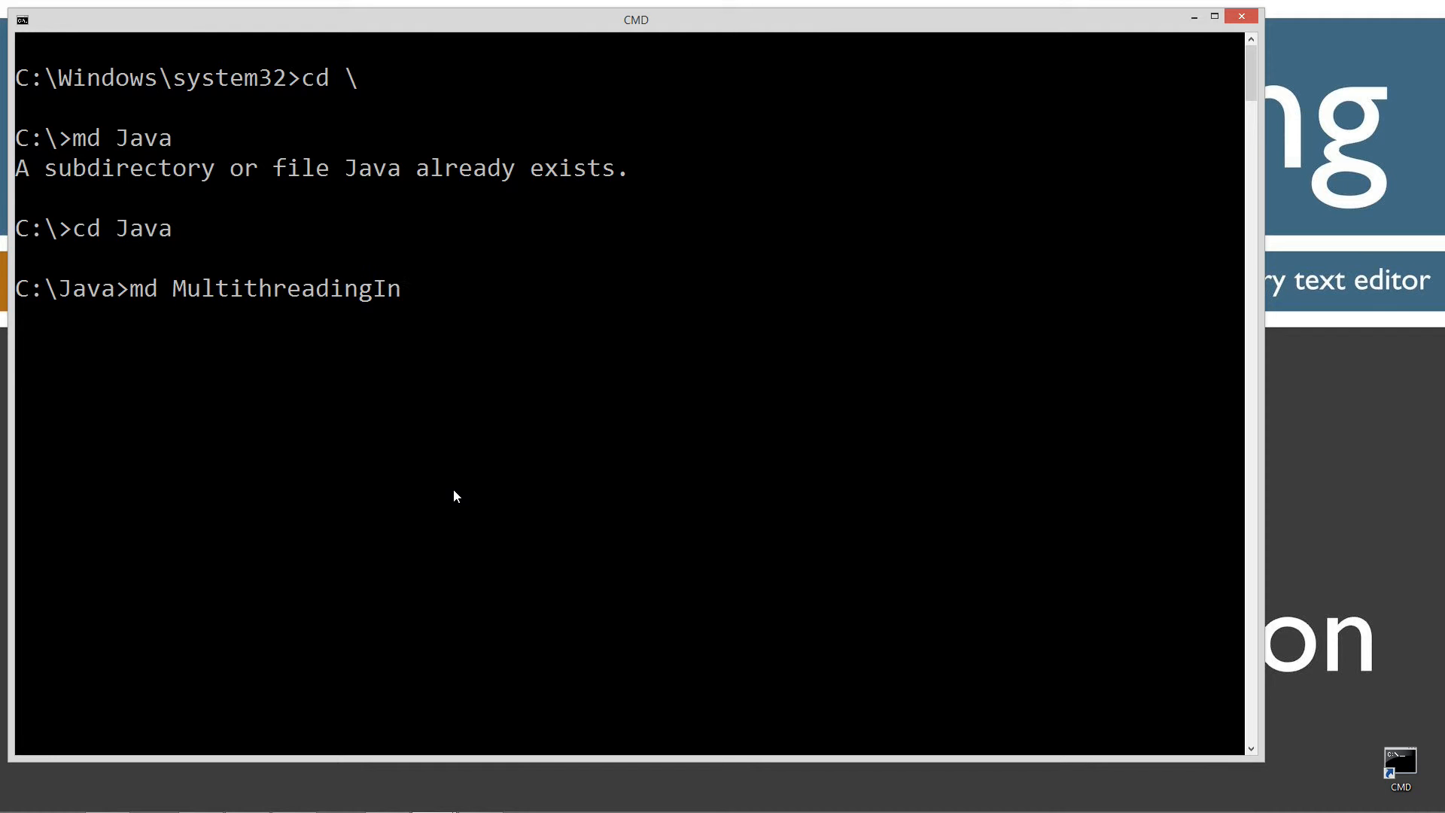
{"action": "type", "text": "cd"}
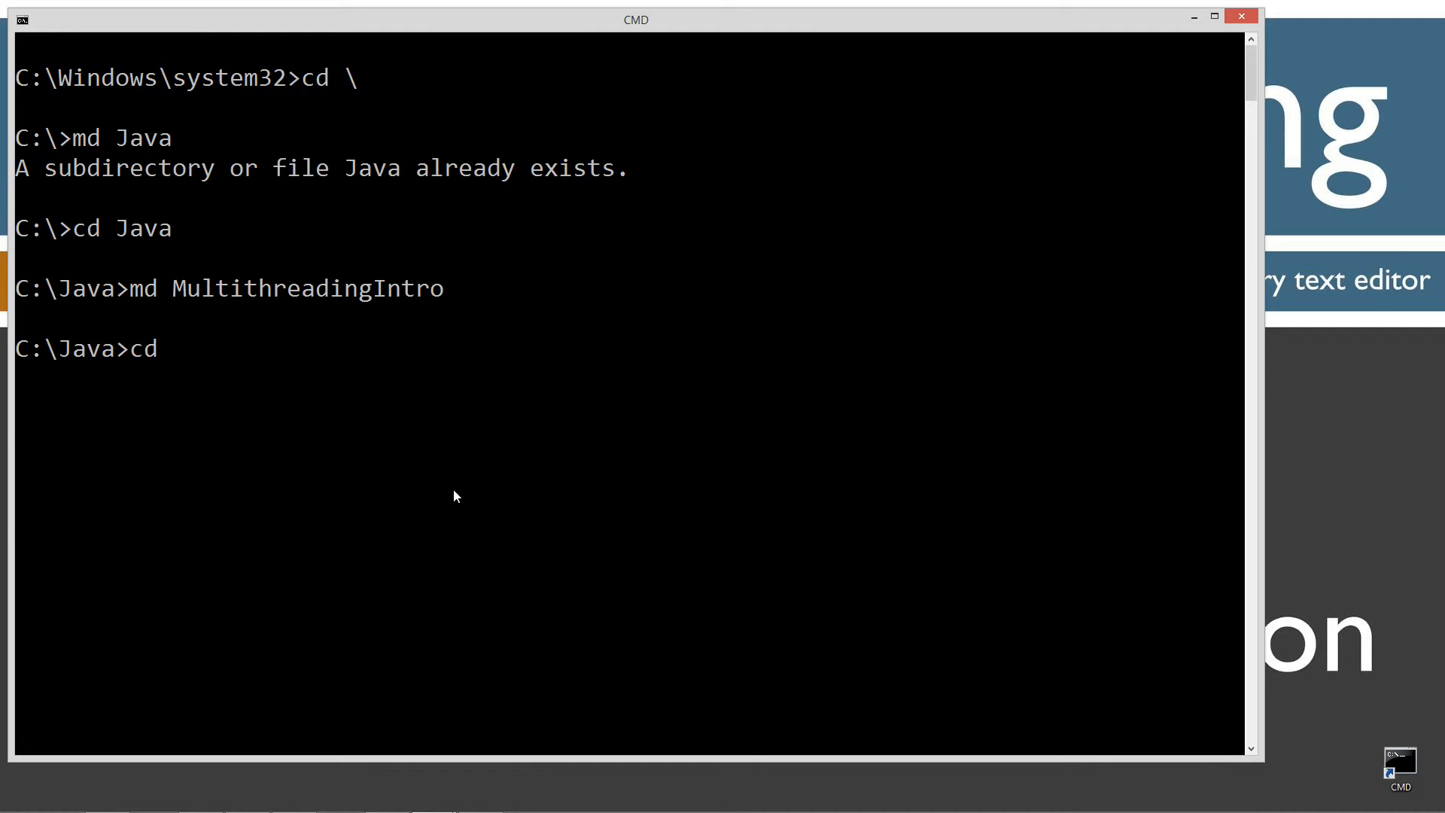
{"action": "type", "text": "MultithreadingIntro"}
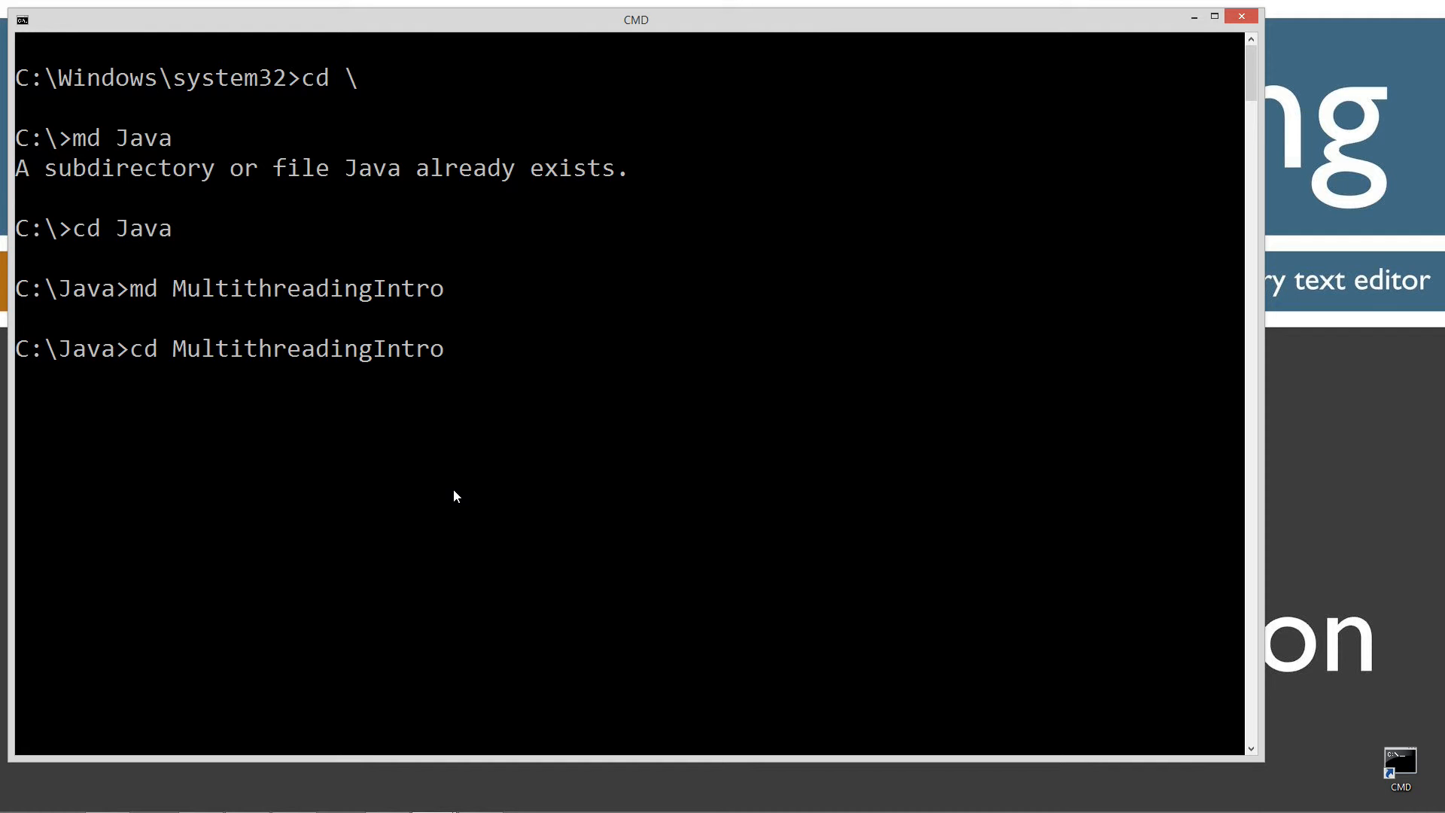
Step: Start Notepad on MultithreadingIntro.java from the new folder
{"action": "type", "text": "notepad Mul"}
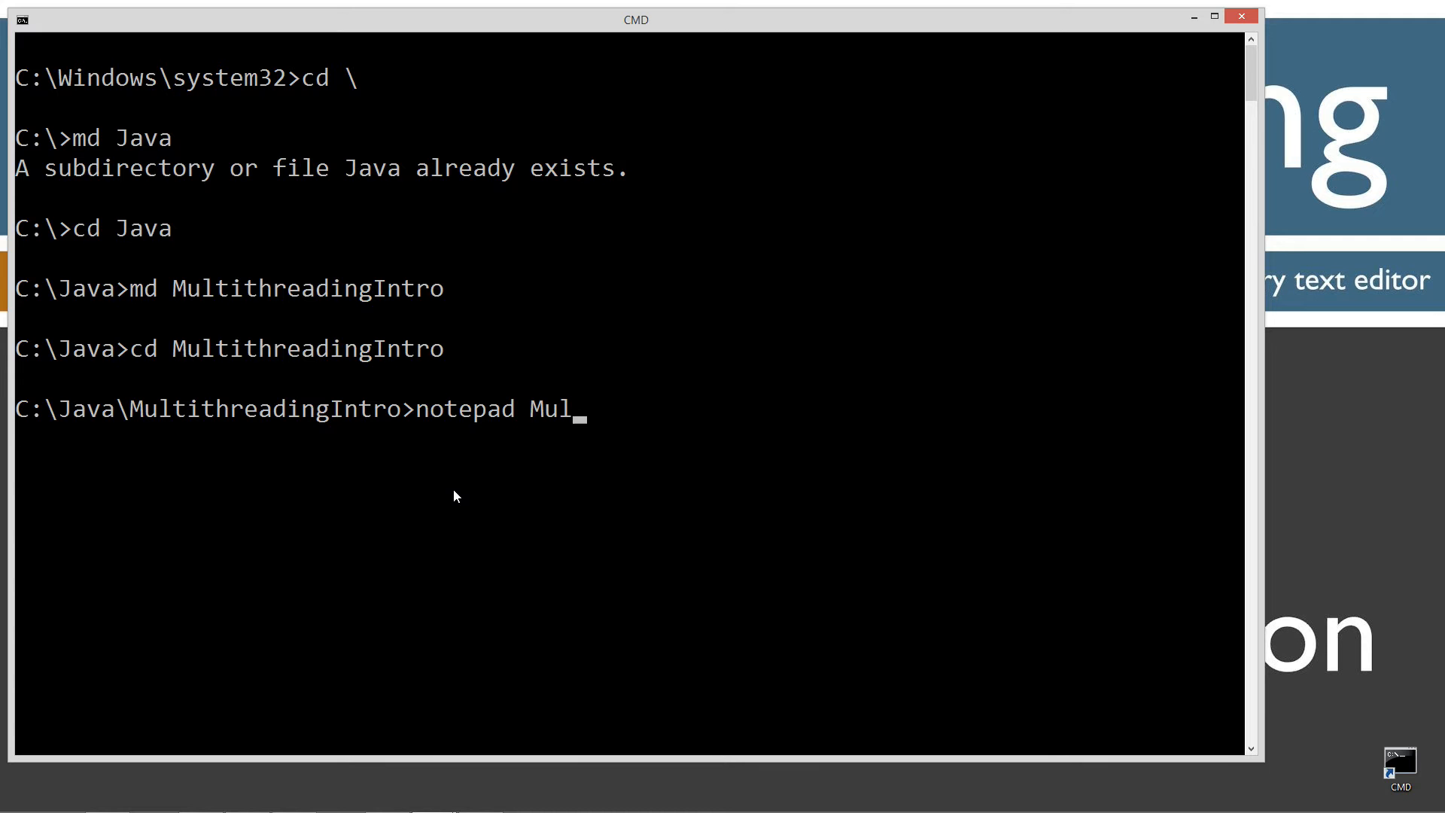
{"action": "type", "text": "tithread"}
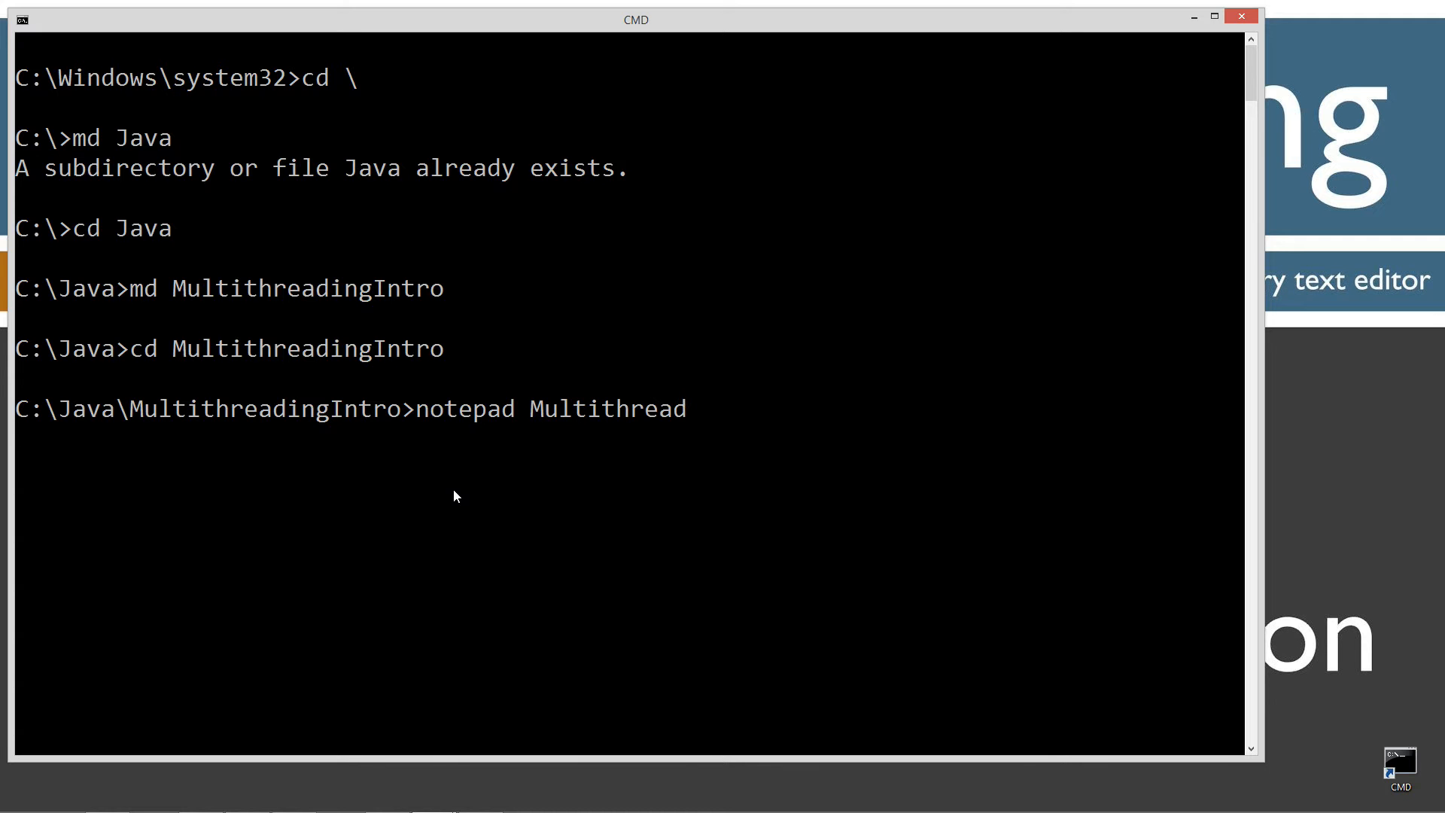
{"action": "type", "text": "ingIntro.j"}
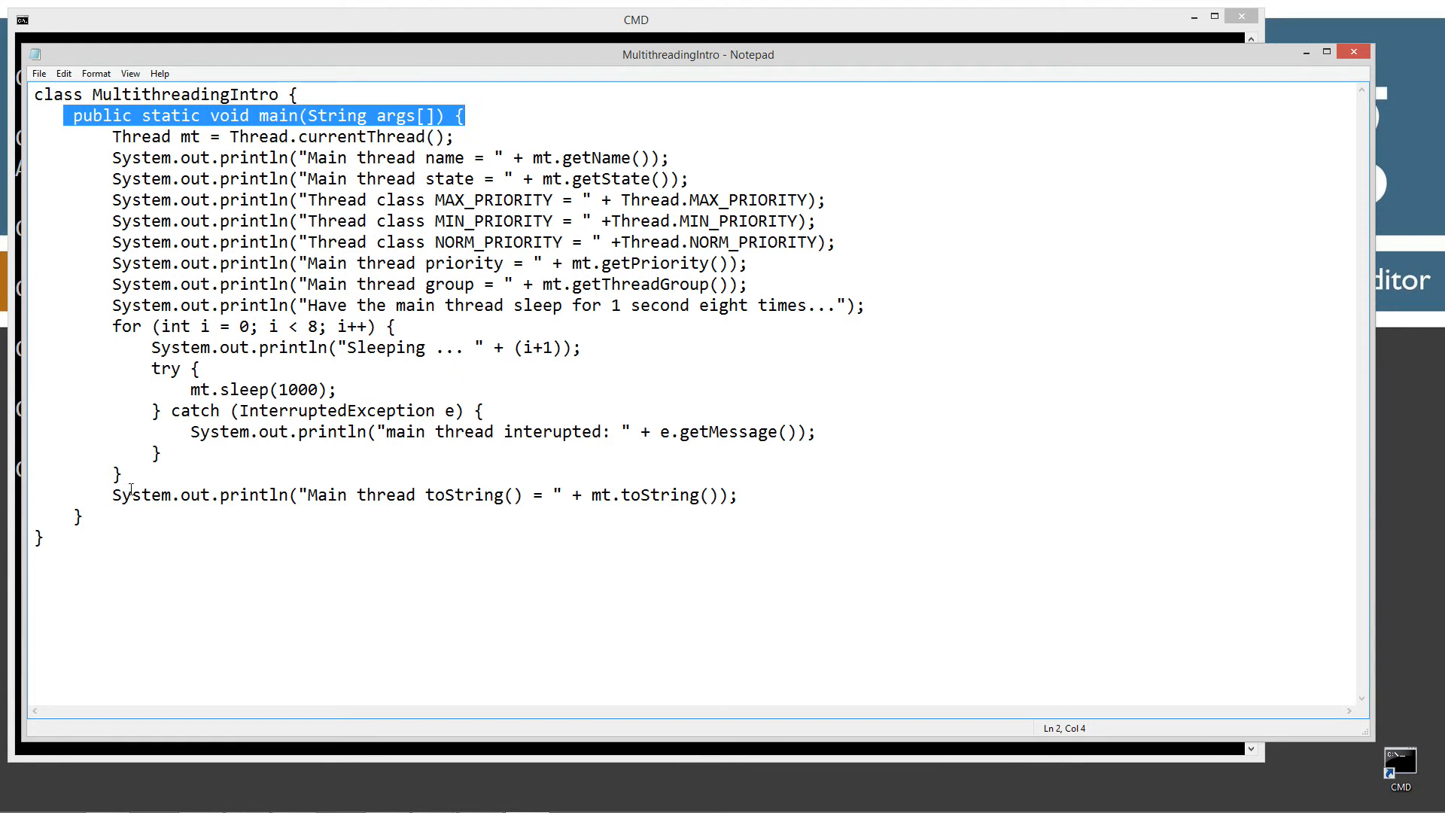
Step: Highlight the mt variable and the Thread class on the current-thread line
{"action": "left_click", "coordinate": [39, 72]}
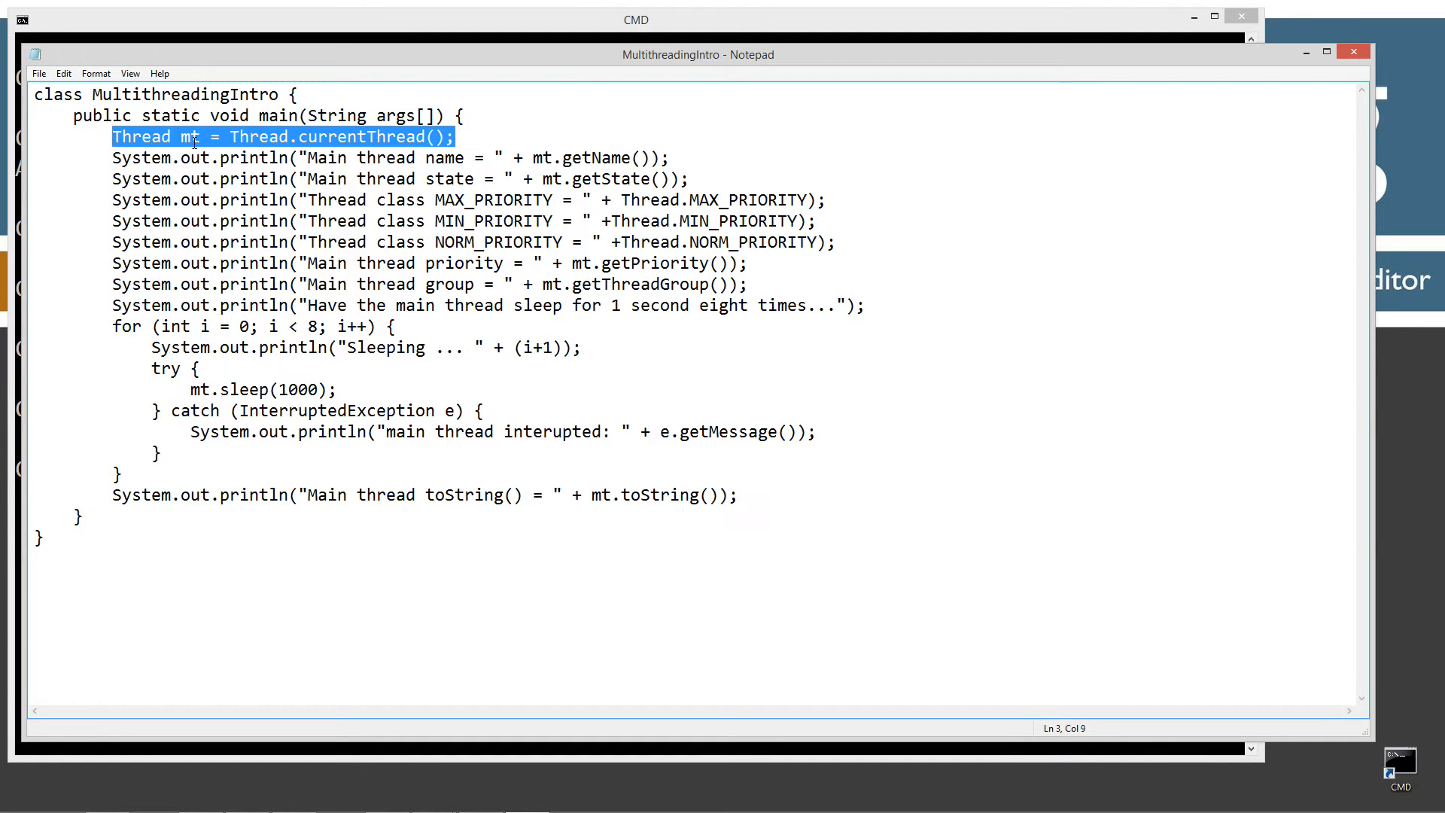
{"action": "double_click", "coordinate": [190, 137]}
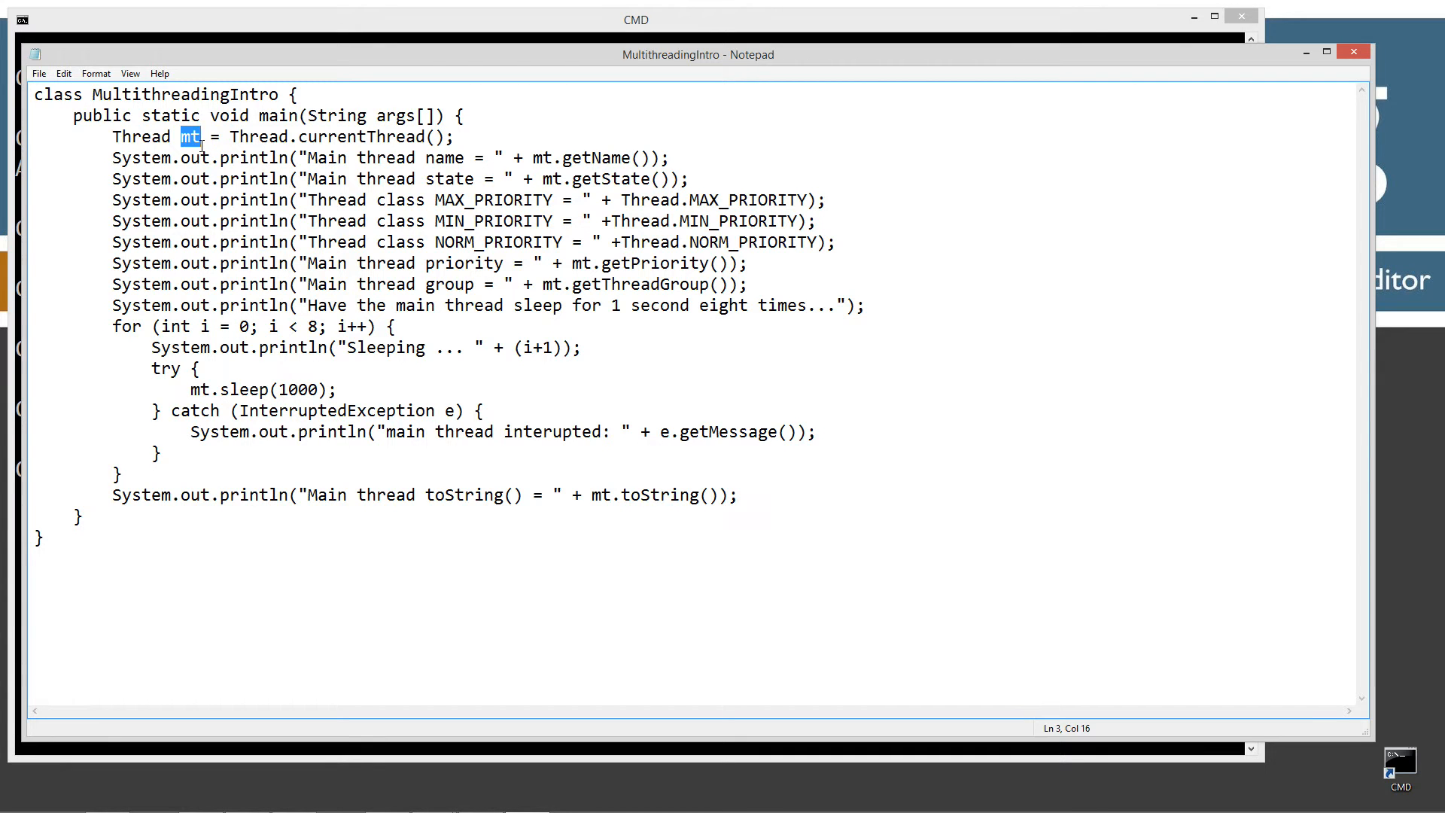
{"action": "left_click", "coordinate": [206, 137]}
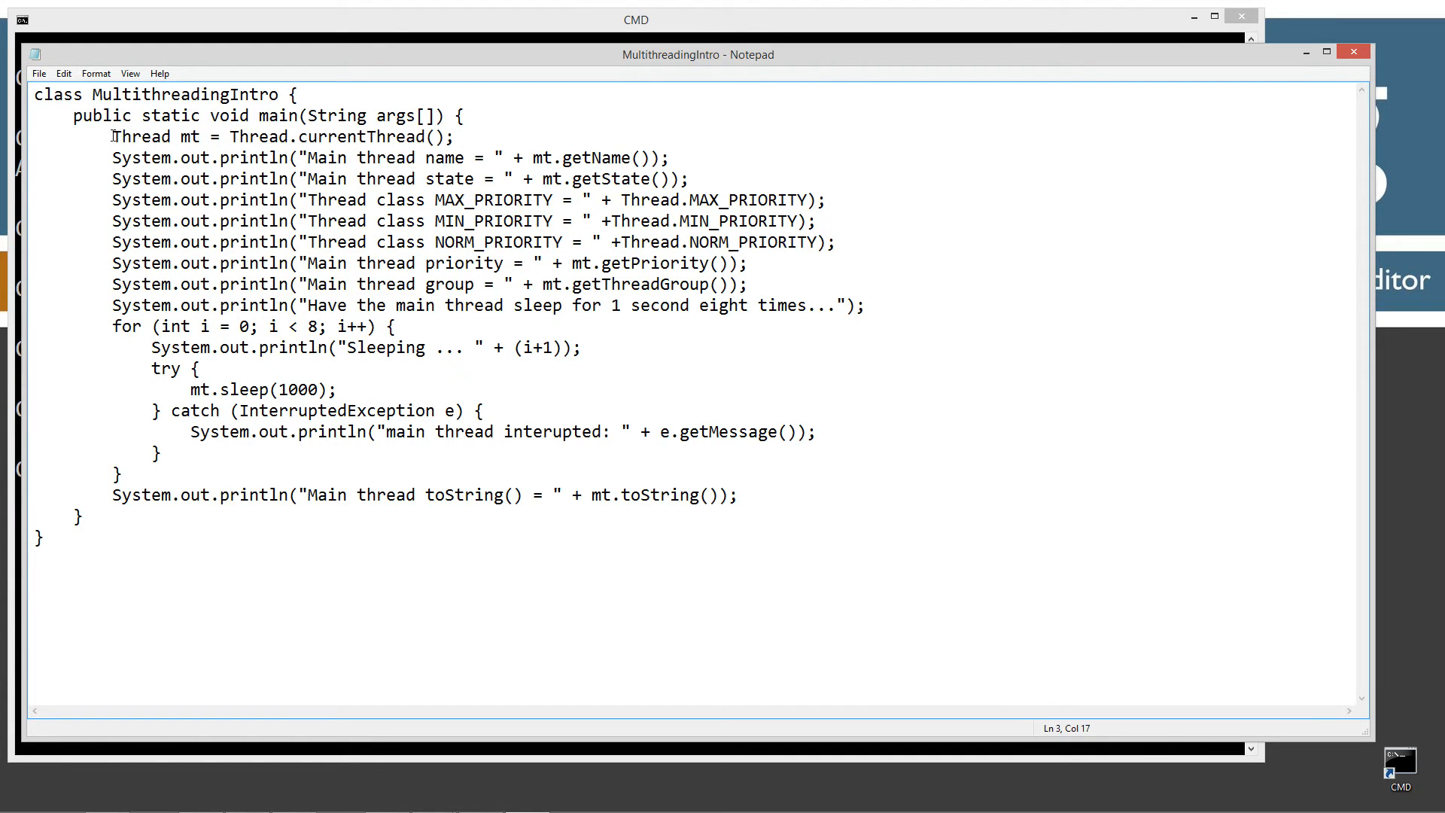
{"action": "double_click", "coordinate": [137, 137]}
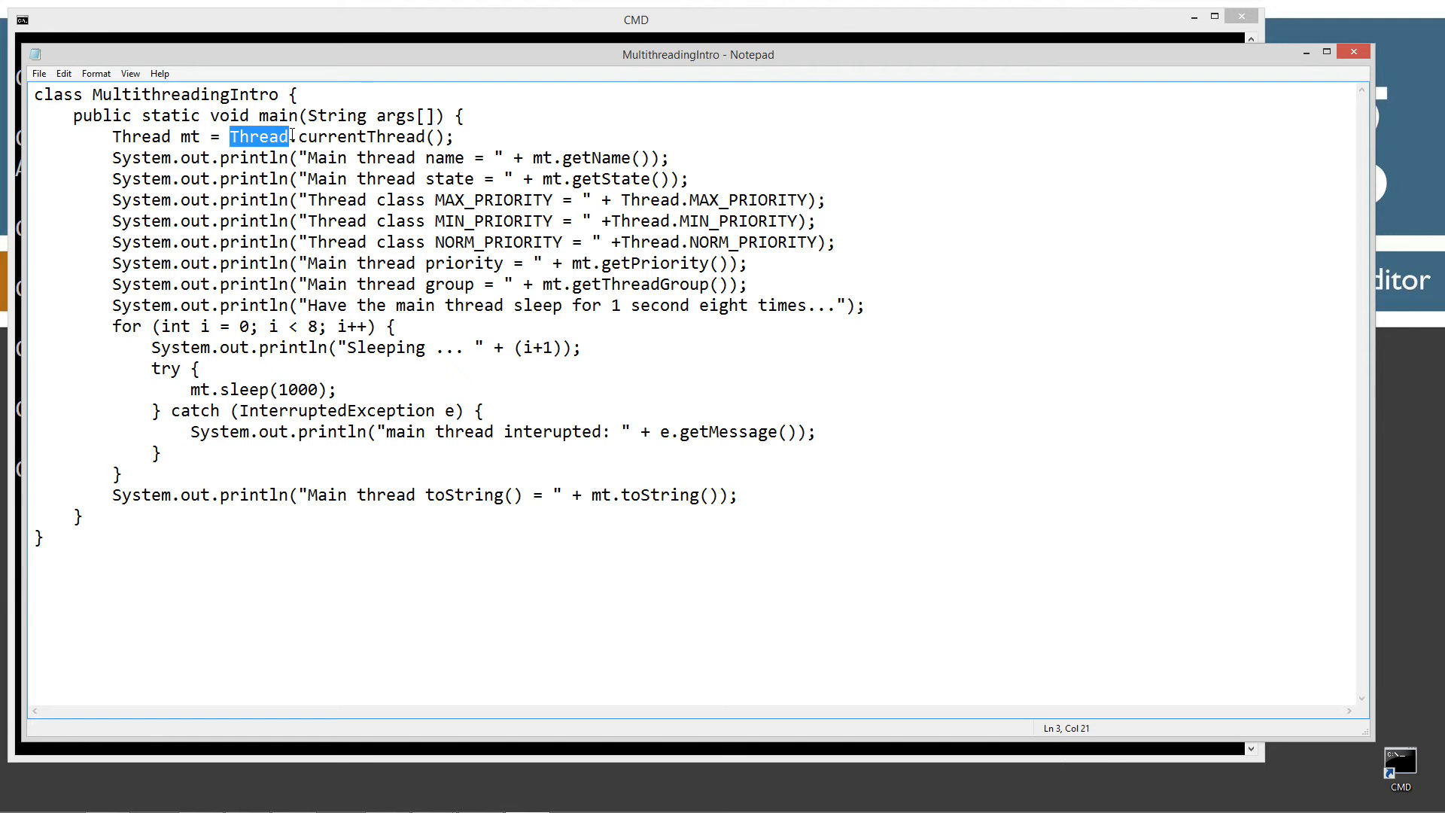
Step: Highlight the currentThread() call, mt again, and the mt.getName() call
{"action": "double_click", "coordinate": [334, 137]}
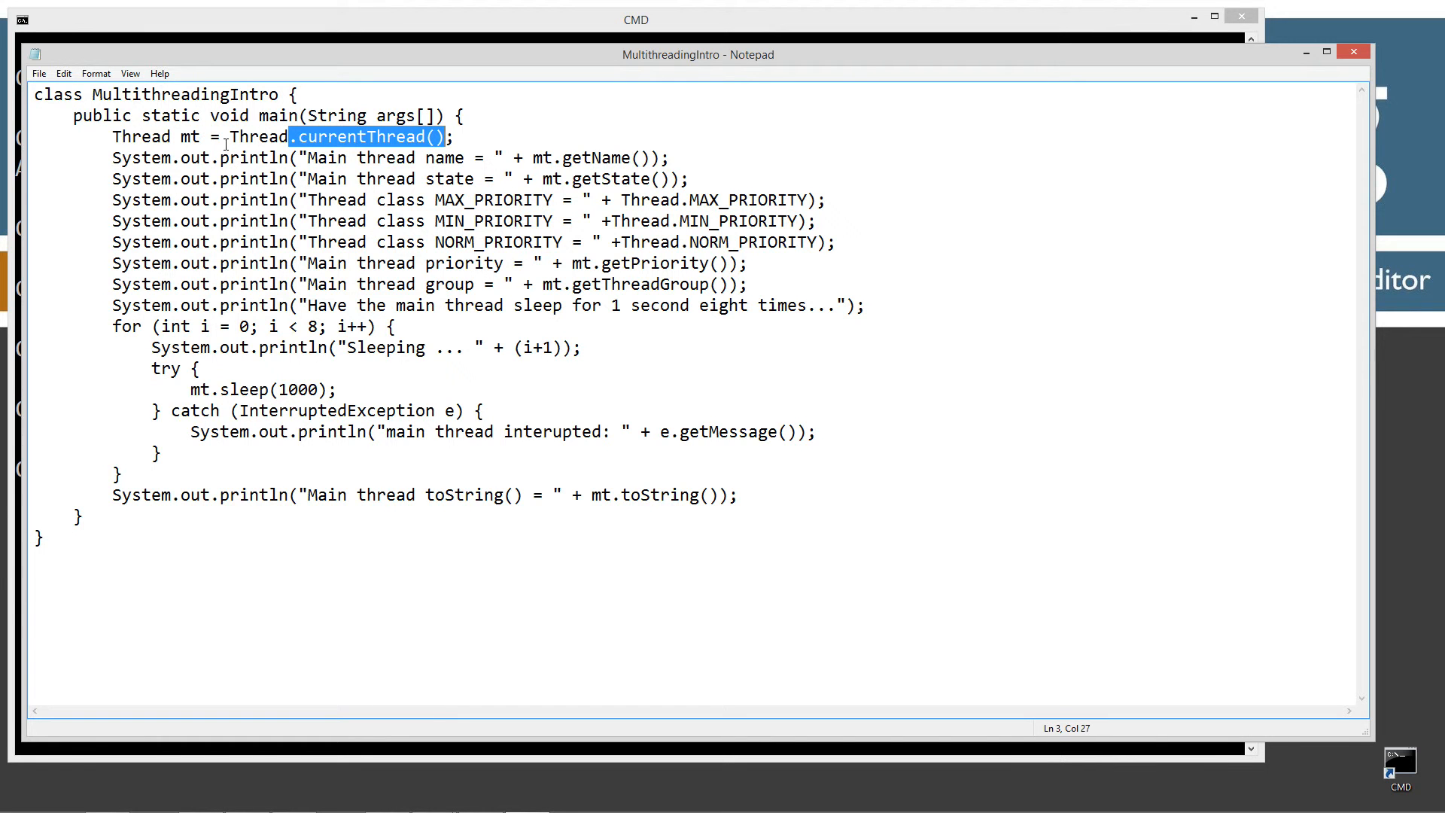
{"action": "double_click", "coordinate": [189, 135]}
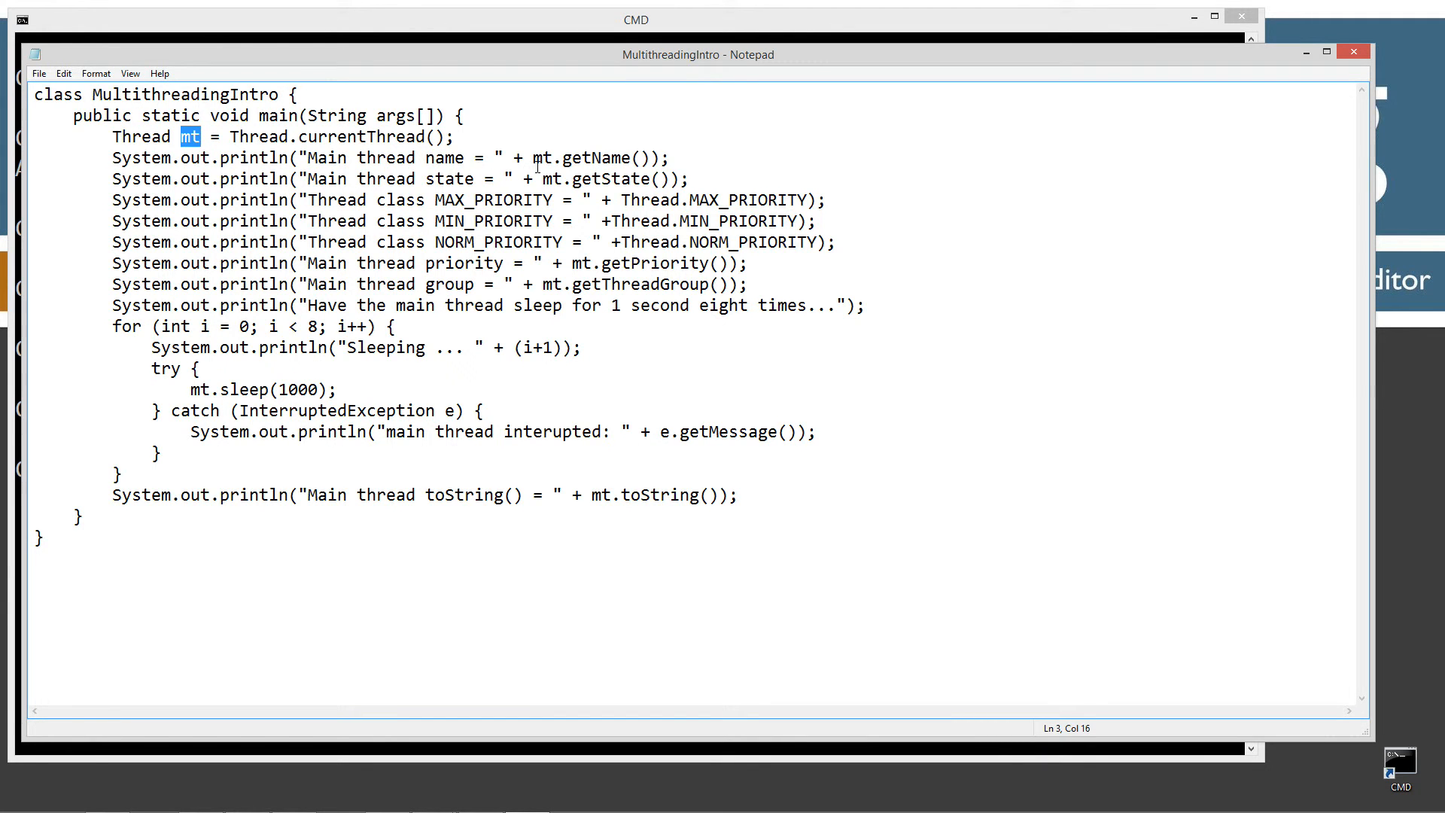
{"action": "double_click", "coordinate": [590, 157]}
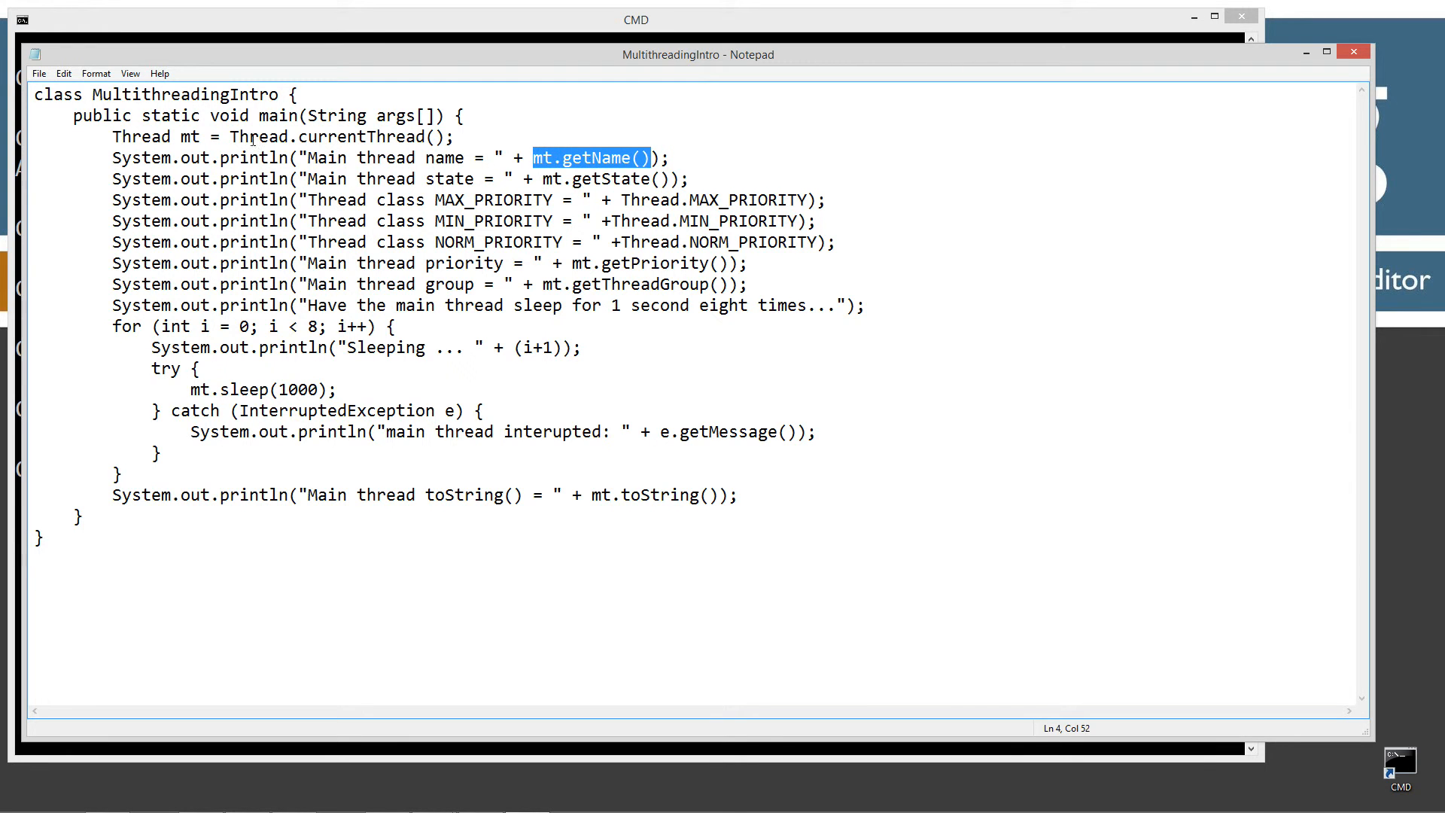
{"action": "mouse_move", "coordinate": [285, 217]}
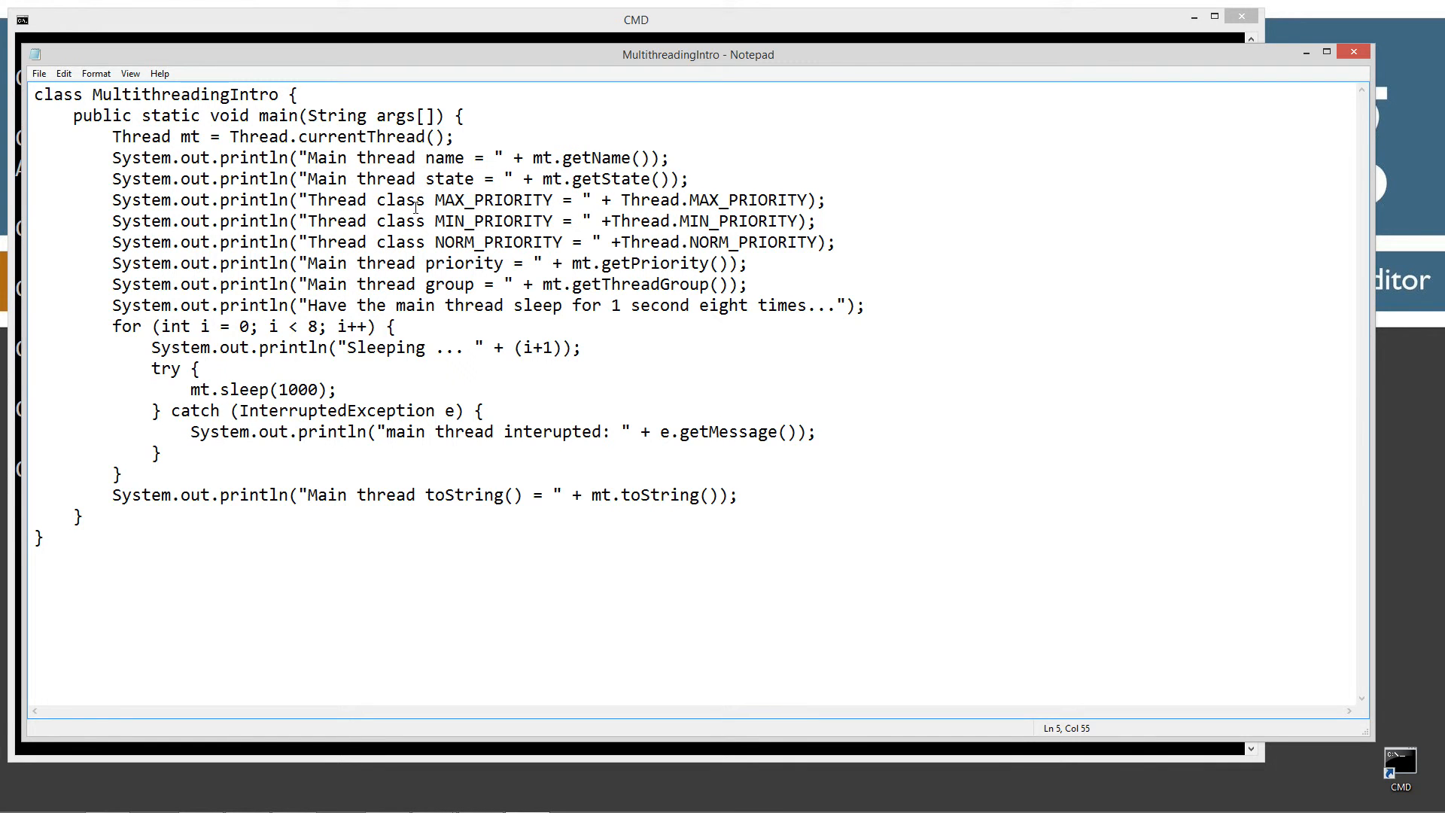
Step: Add a space after the plus in the MIN_PRIORITY and NORM_PRIORITY print lines, then highlight the sleep message
{"action": "double_click", "coordinate": [649, 198]}
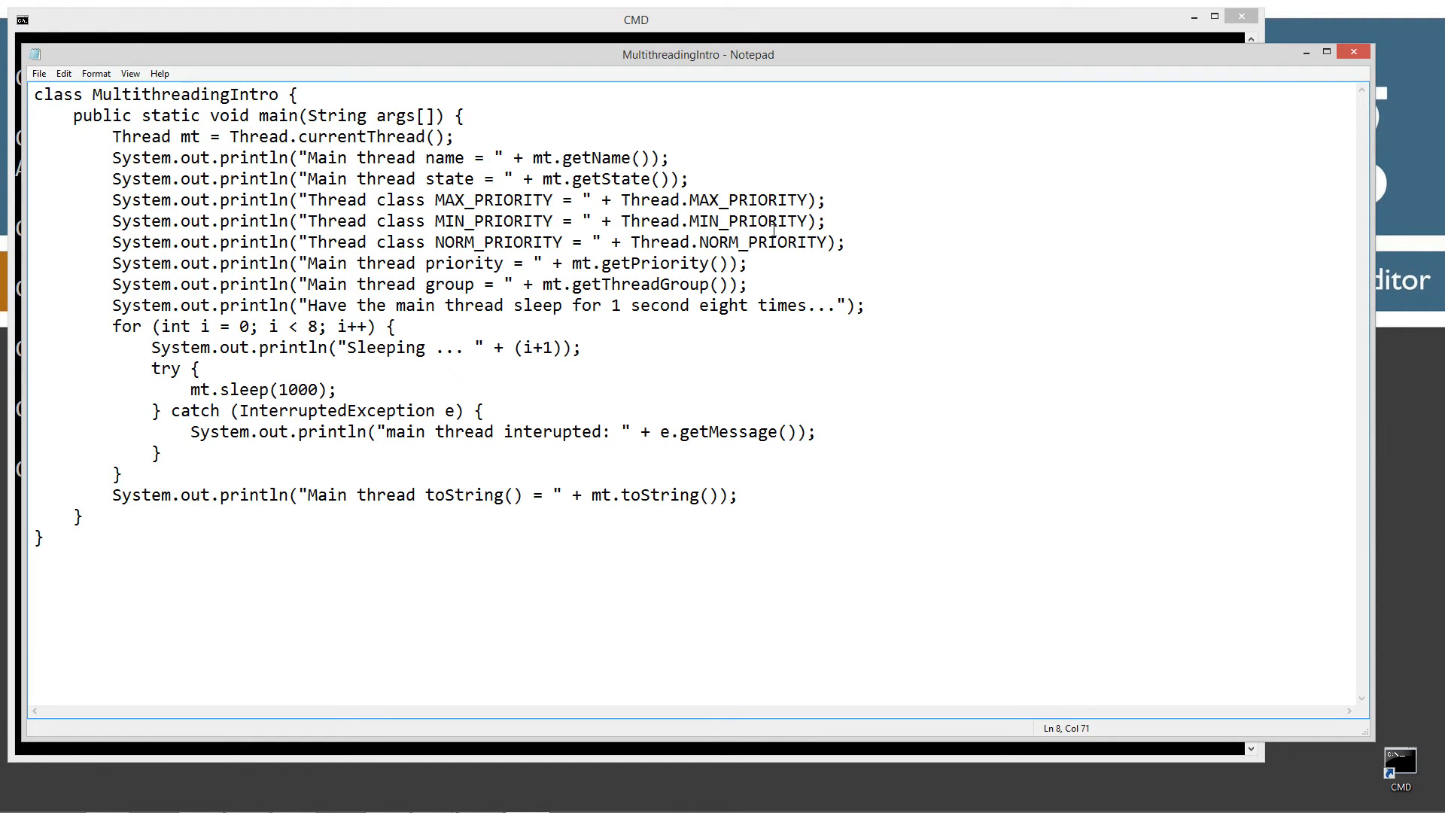
{"action": "mouse_move", "coordinate": [769, 229]}
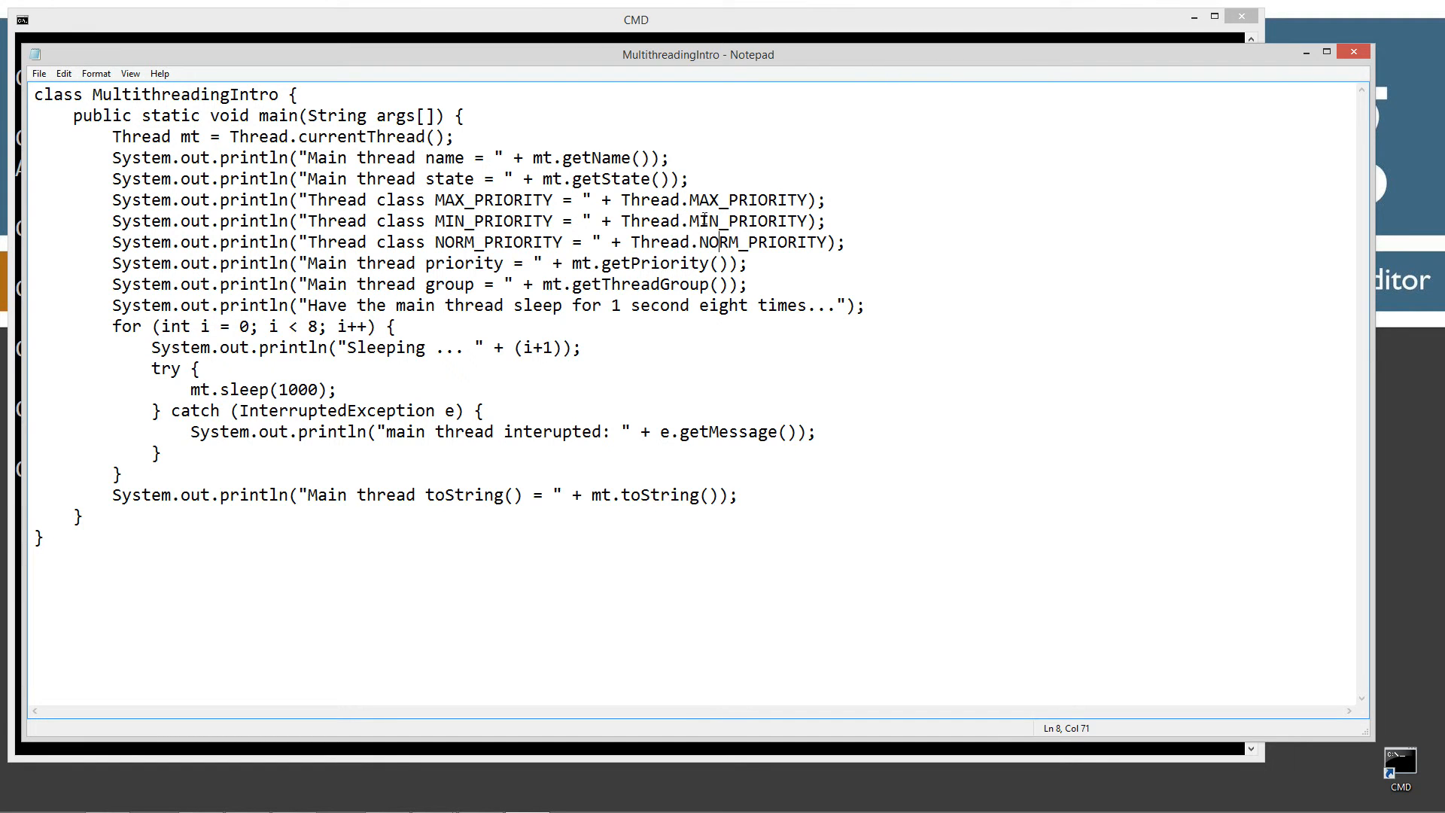
{"action": "left_click_drag", "start_coordinate": [442, 220], "coordinate": [834, 241]}
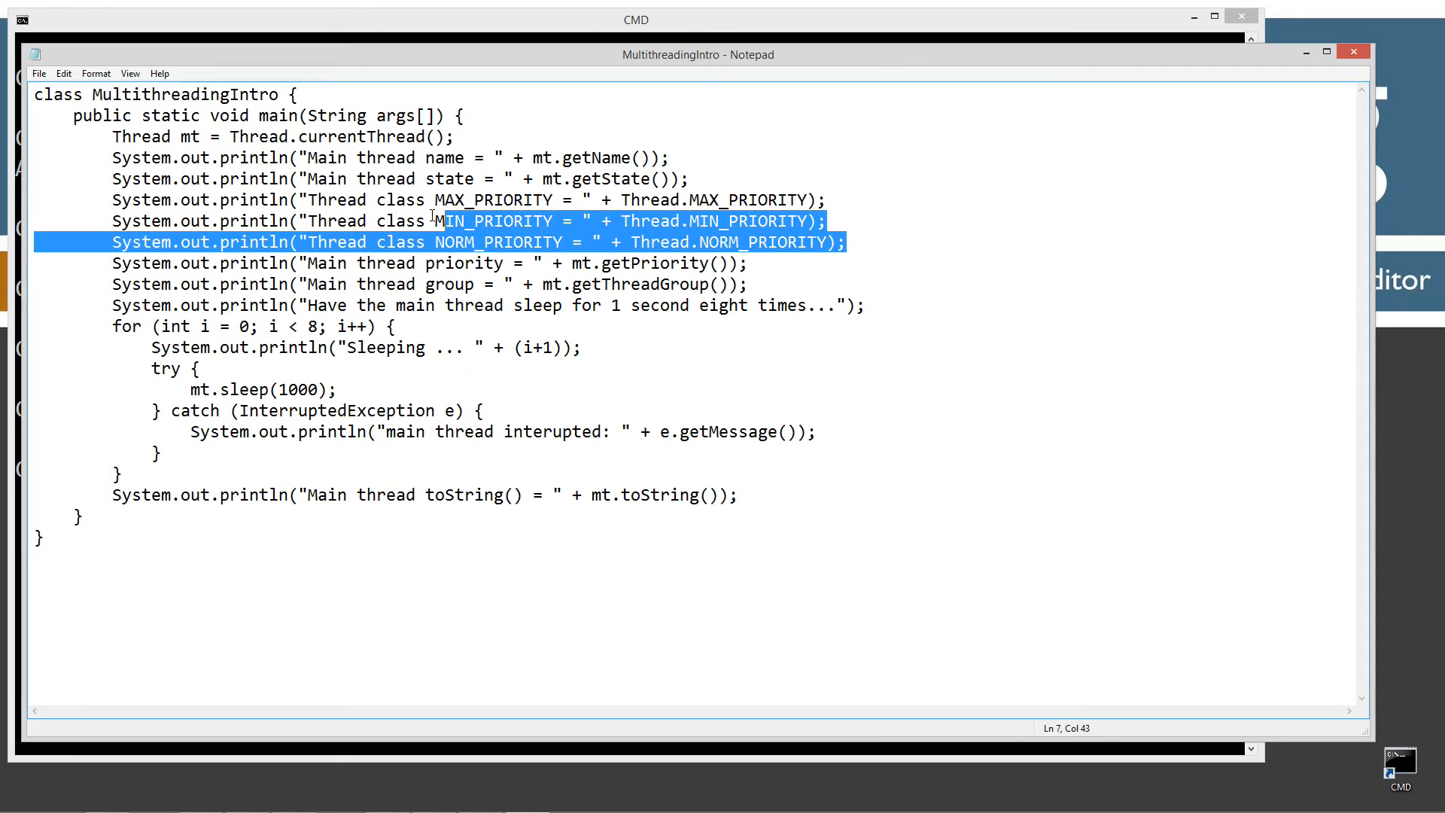
{"action": "left_click", "coordinate": [367, 262]}
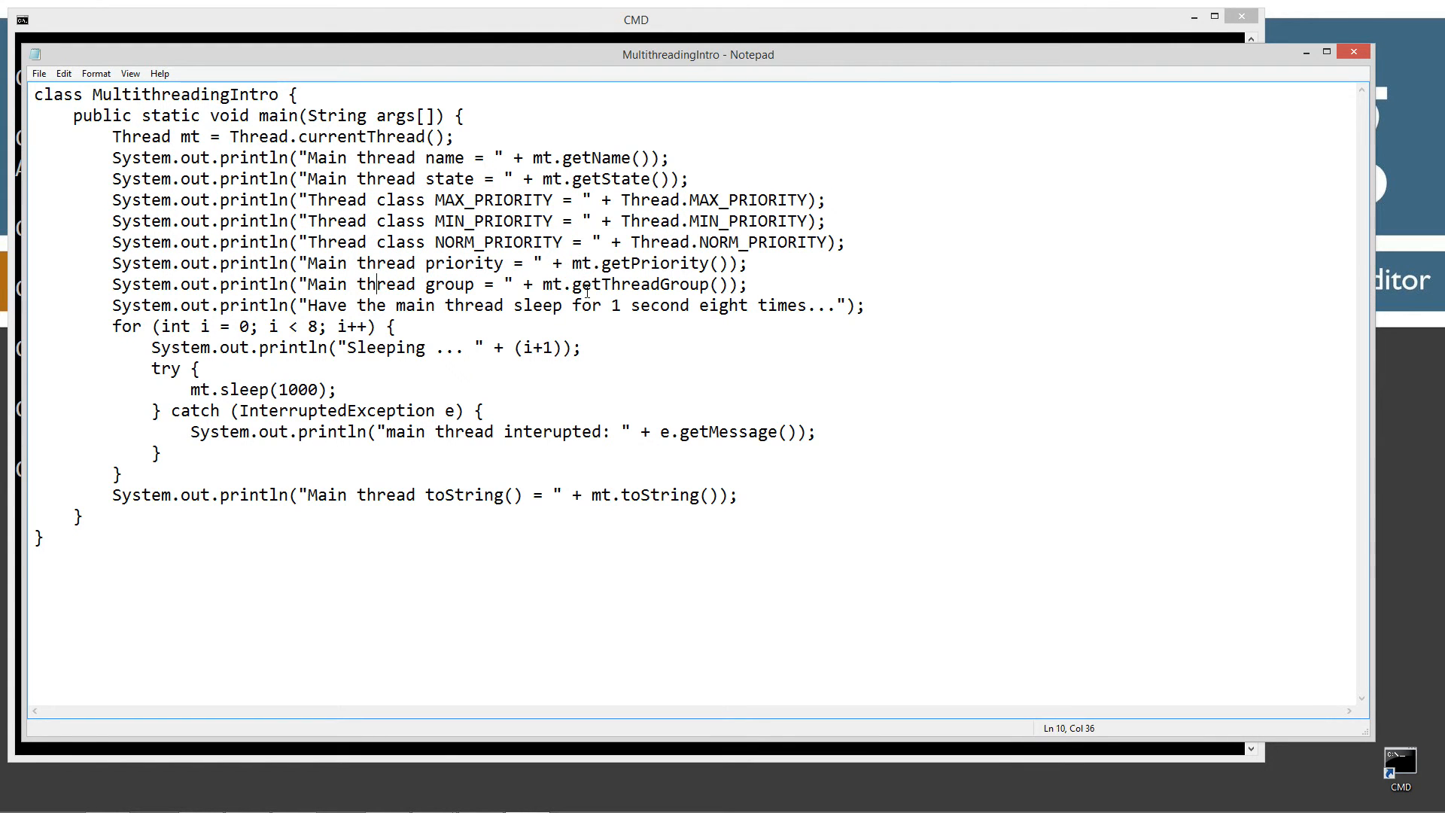
{"action": "left_click_drag", "start_coordinate": [545, 284], "coordinate": [727, 285]}
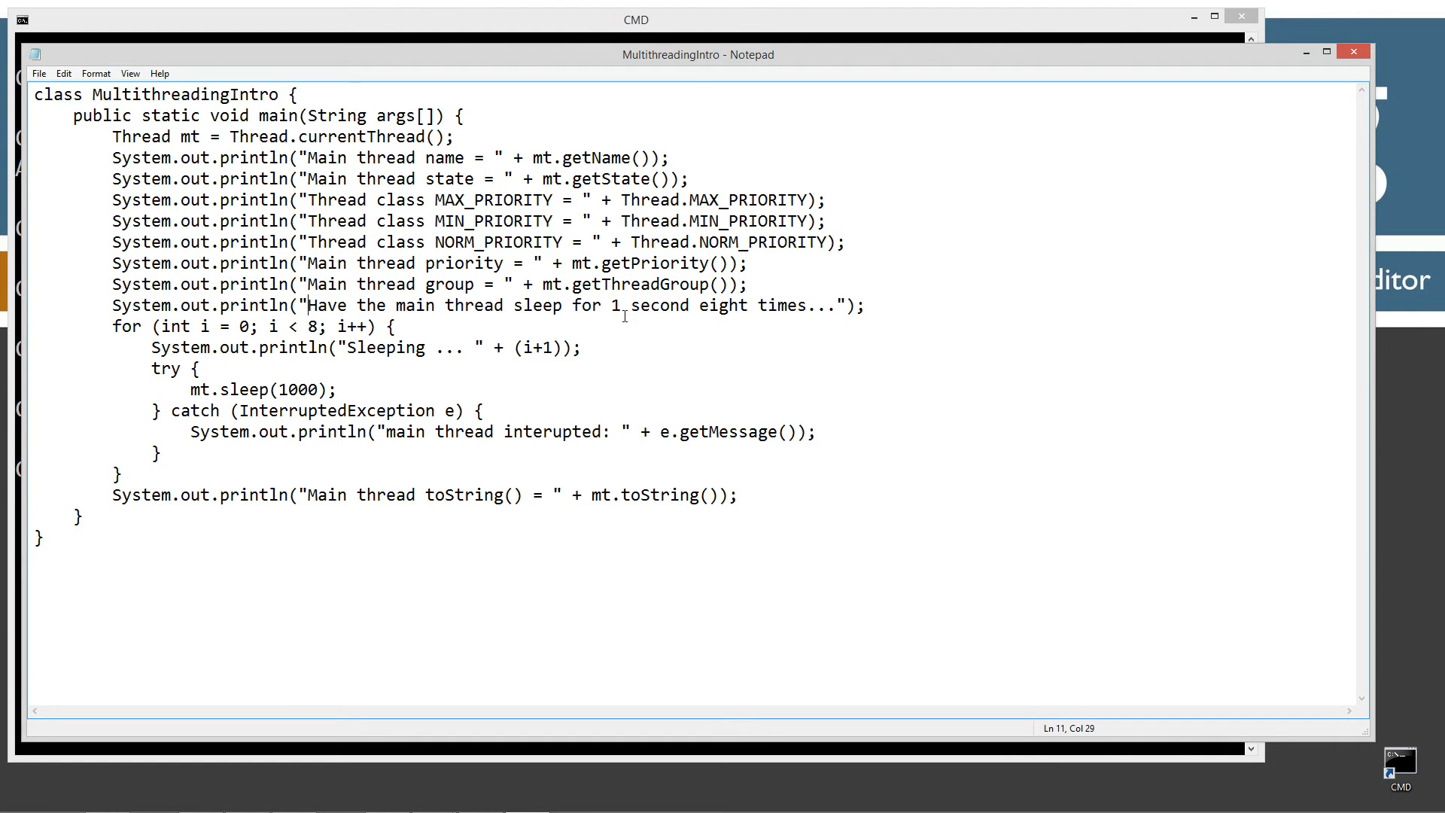
{"action": "mouse_move", "coordinate": [872, 313]}
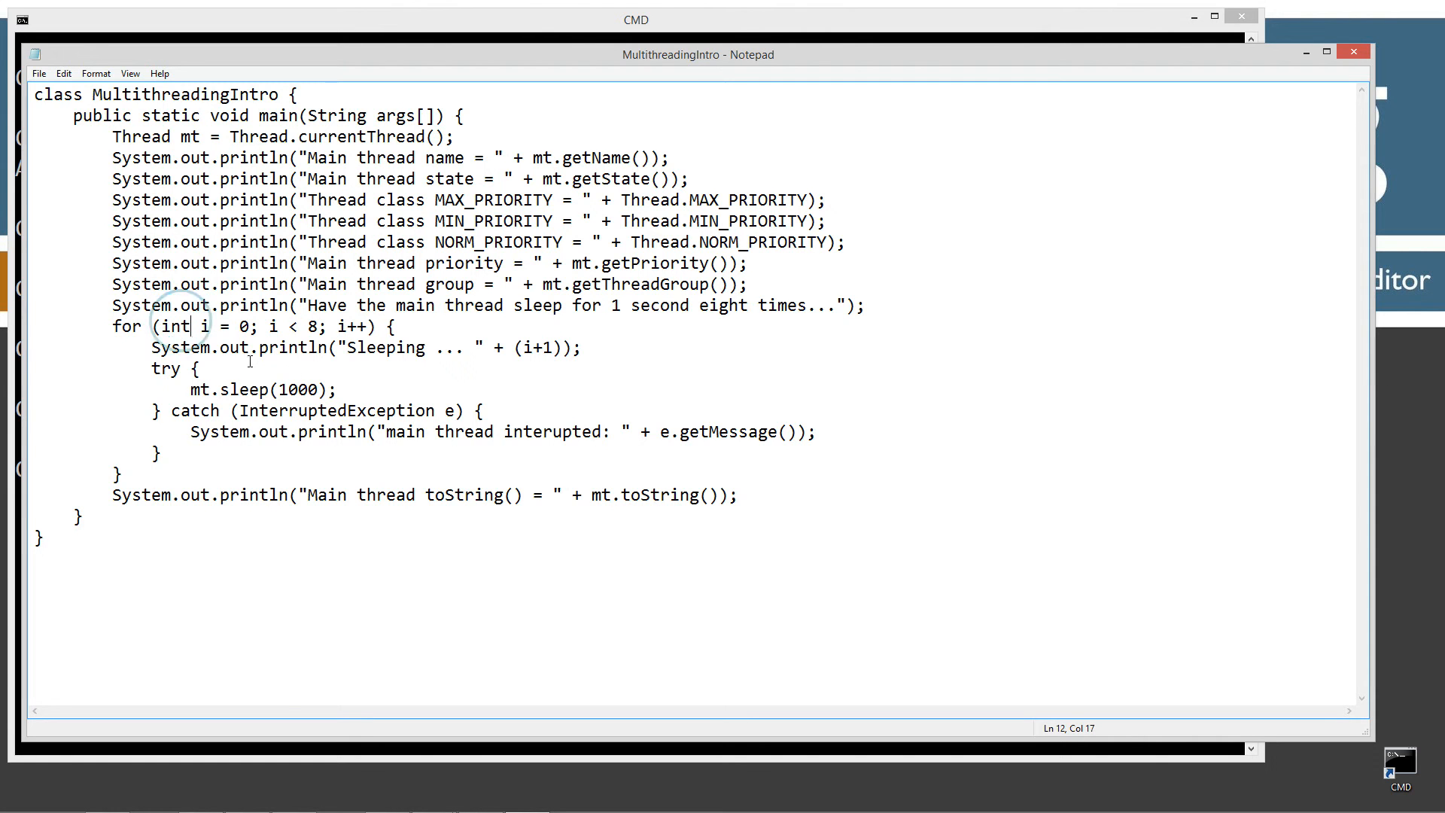
{"action": "left_click_drag", "start_coordinate": [260, 348], "coordinate": [481, 348]}
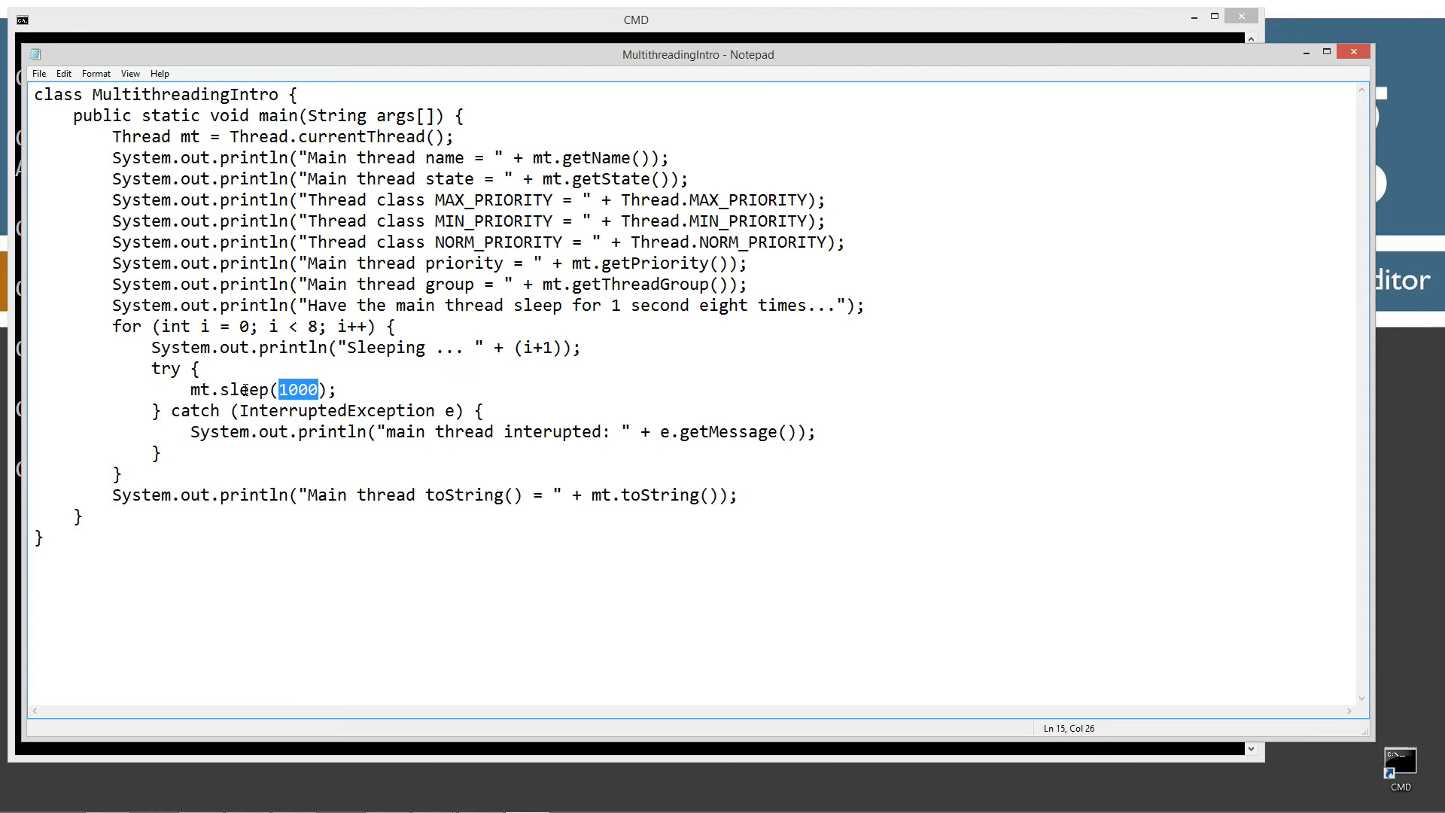
{"action": "left_click", "coordinate": [245, 388]}
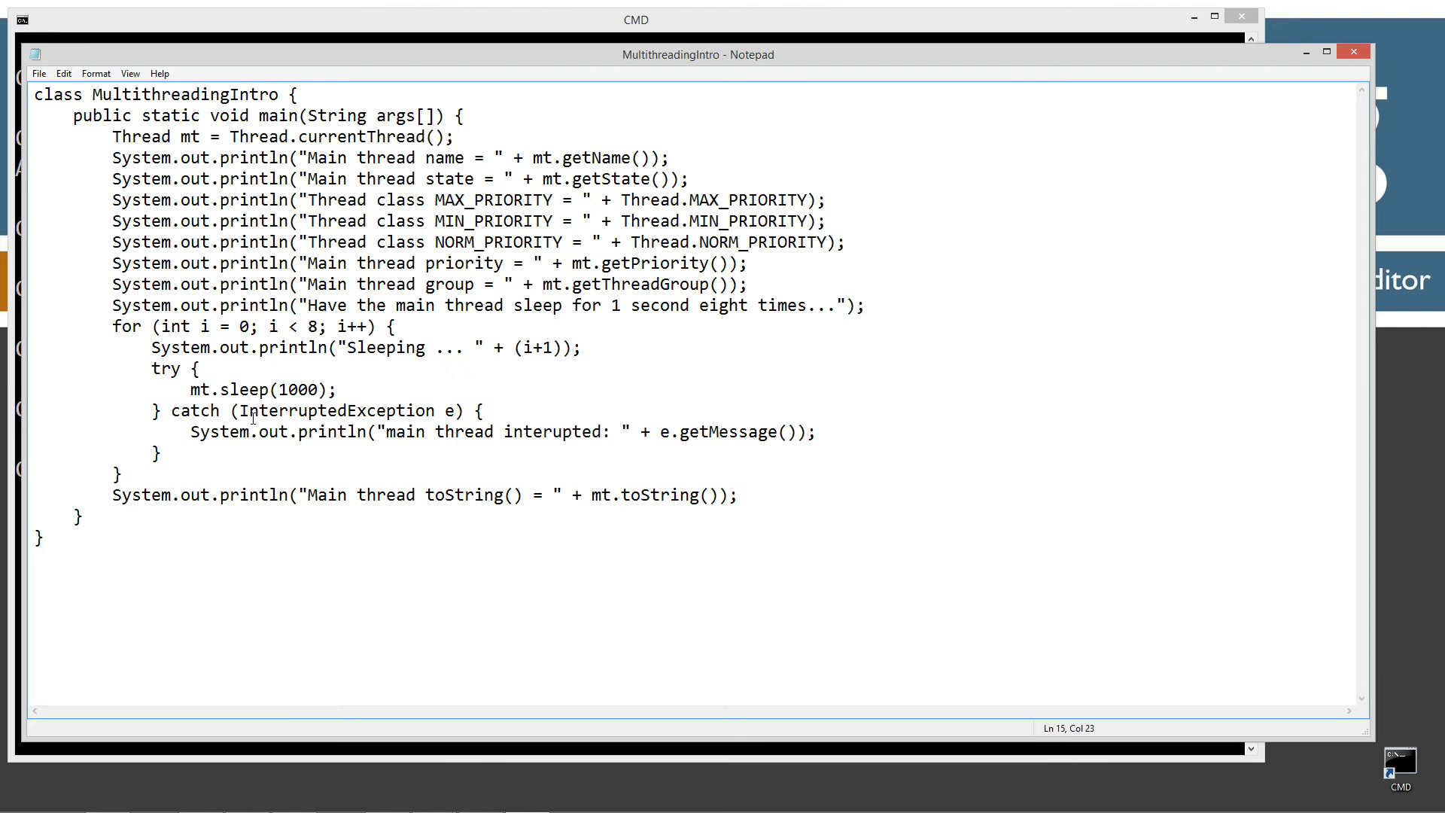
{"action": "left_click", "coordinate": [150, 369]}
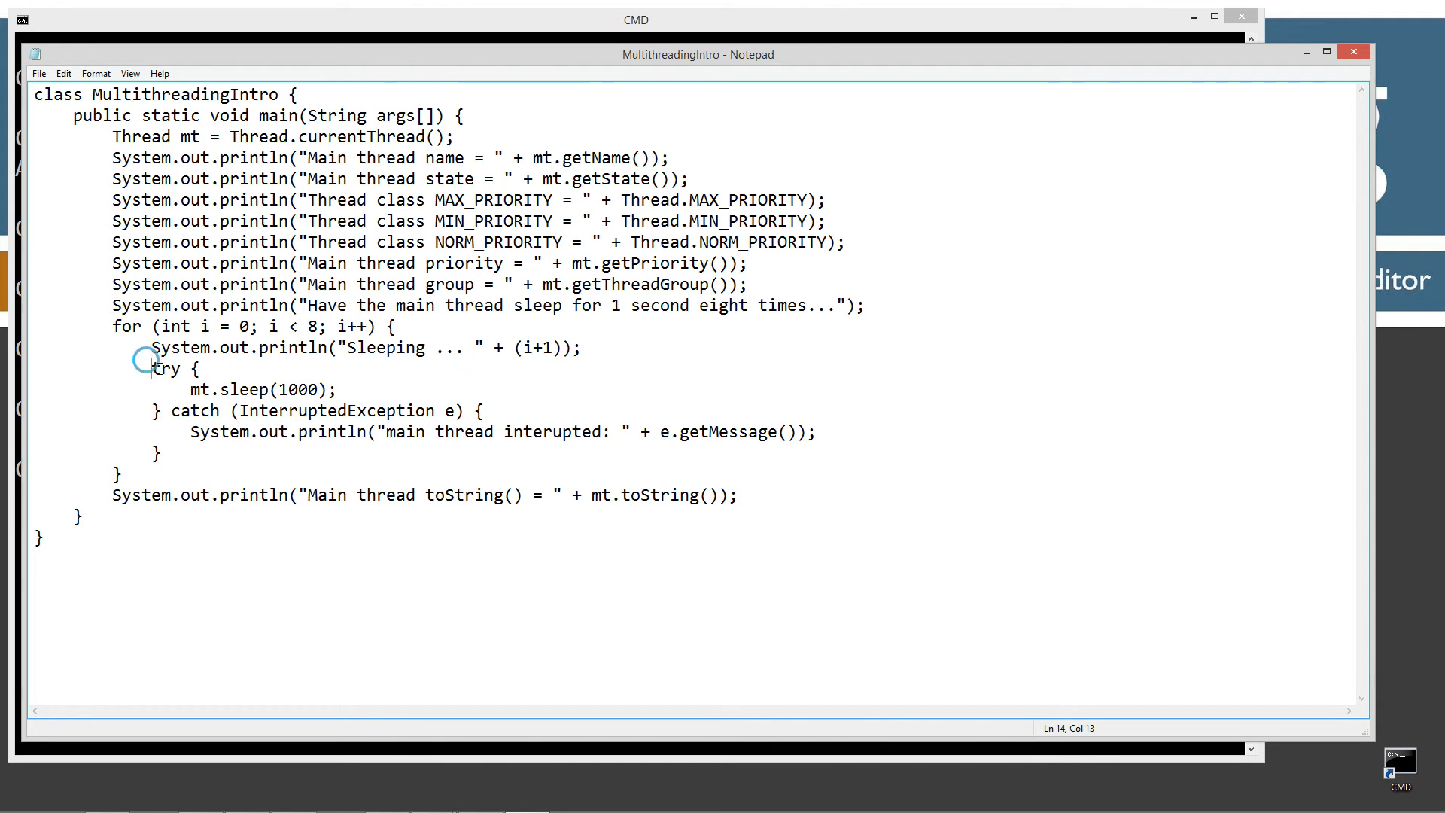
{"action": "left_click_drag", "start_coordinate": [156, 369], "coordinate": [170, 453]}
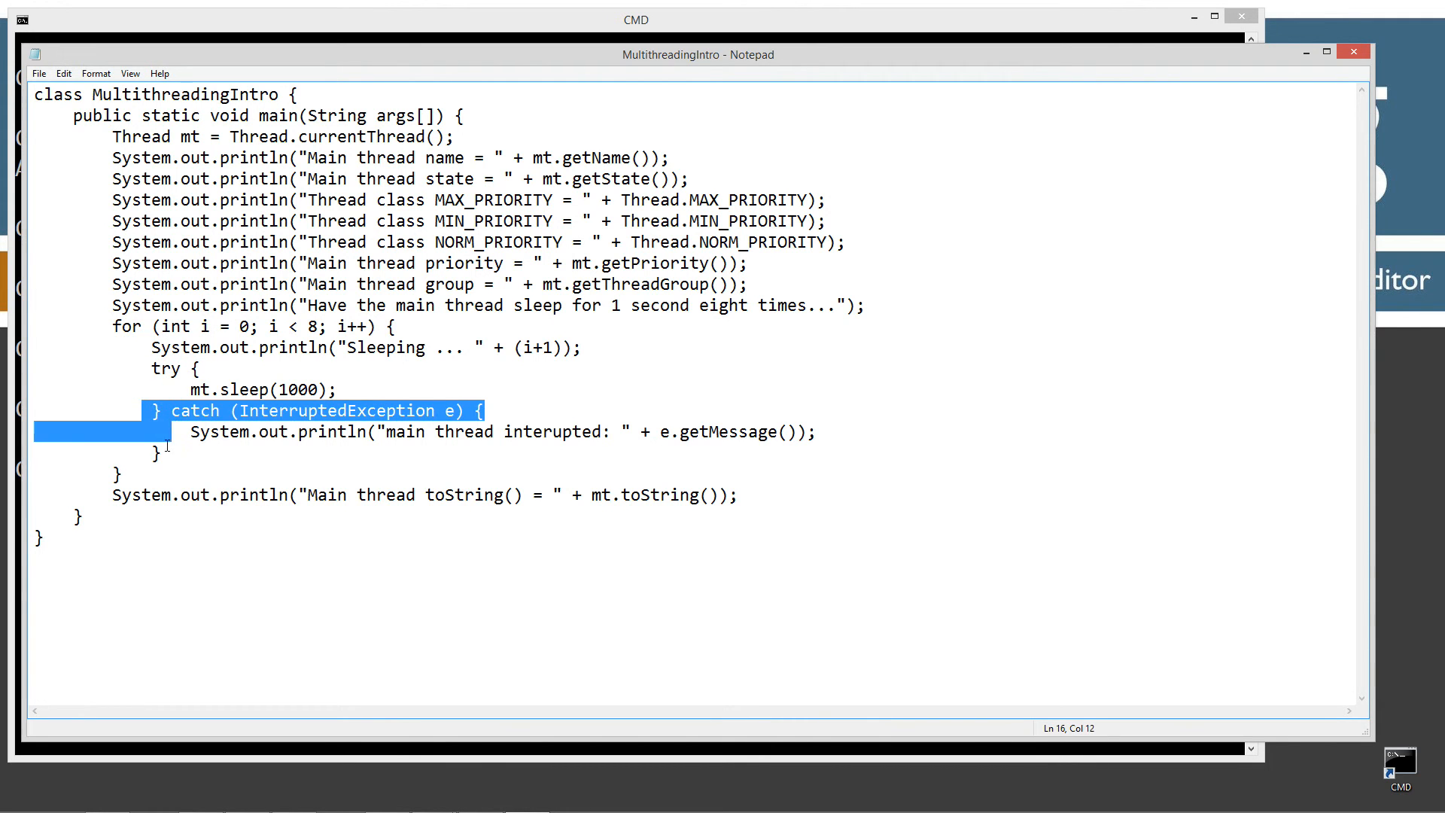
{"action": "double_click", "coordinate": [320, 410]}
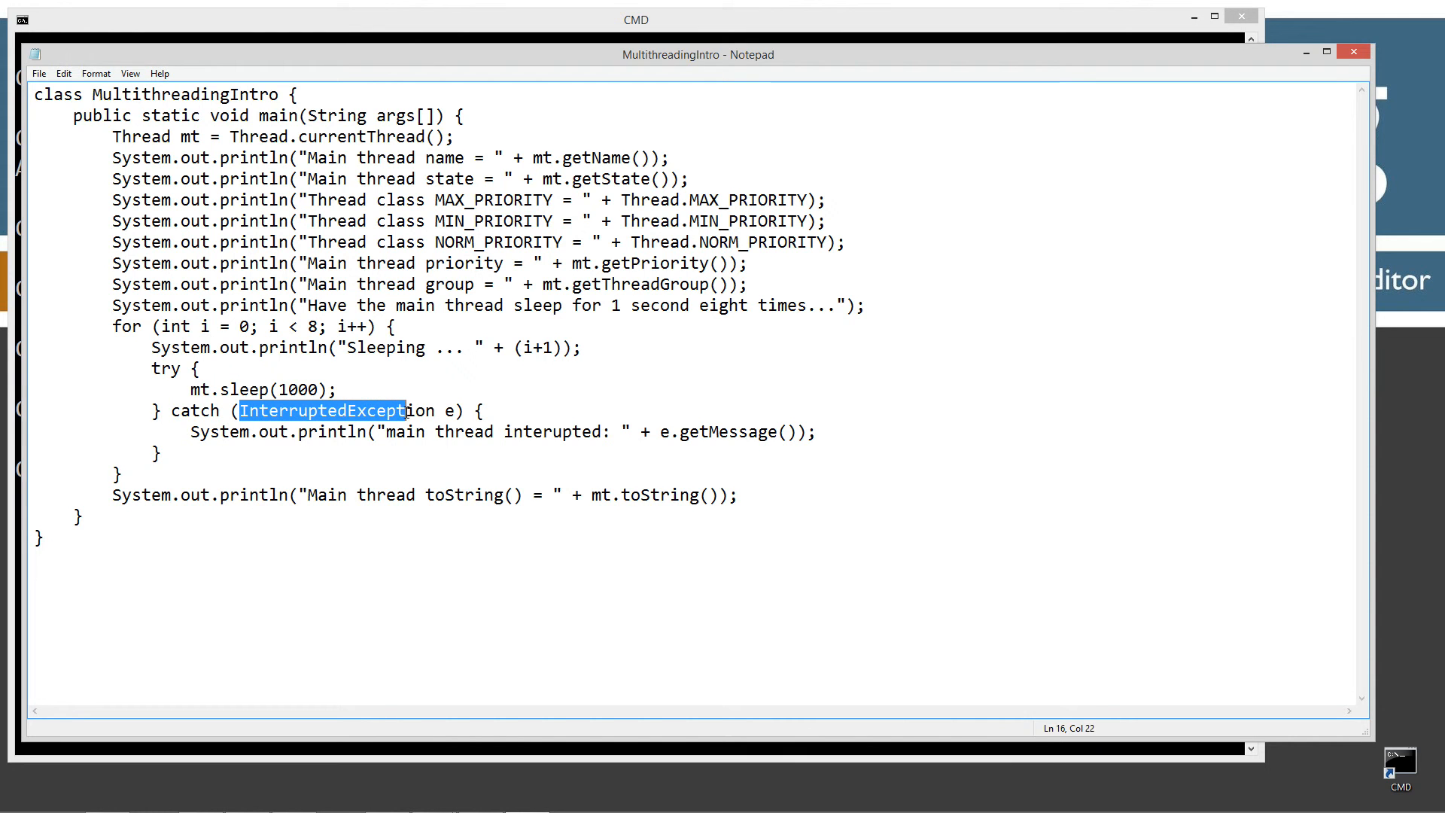
{"action": "left_click", "coordinate": [409, 409]}
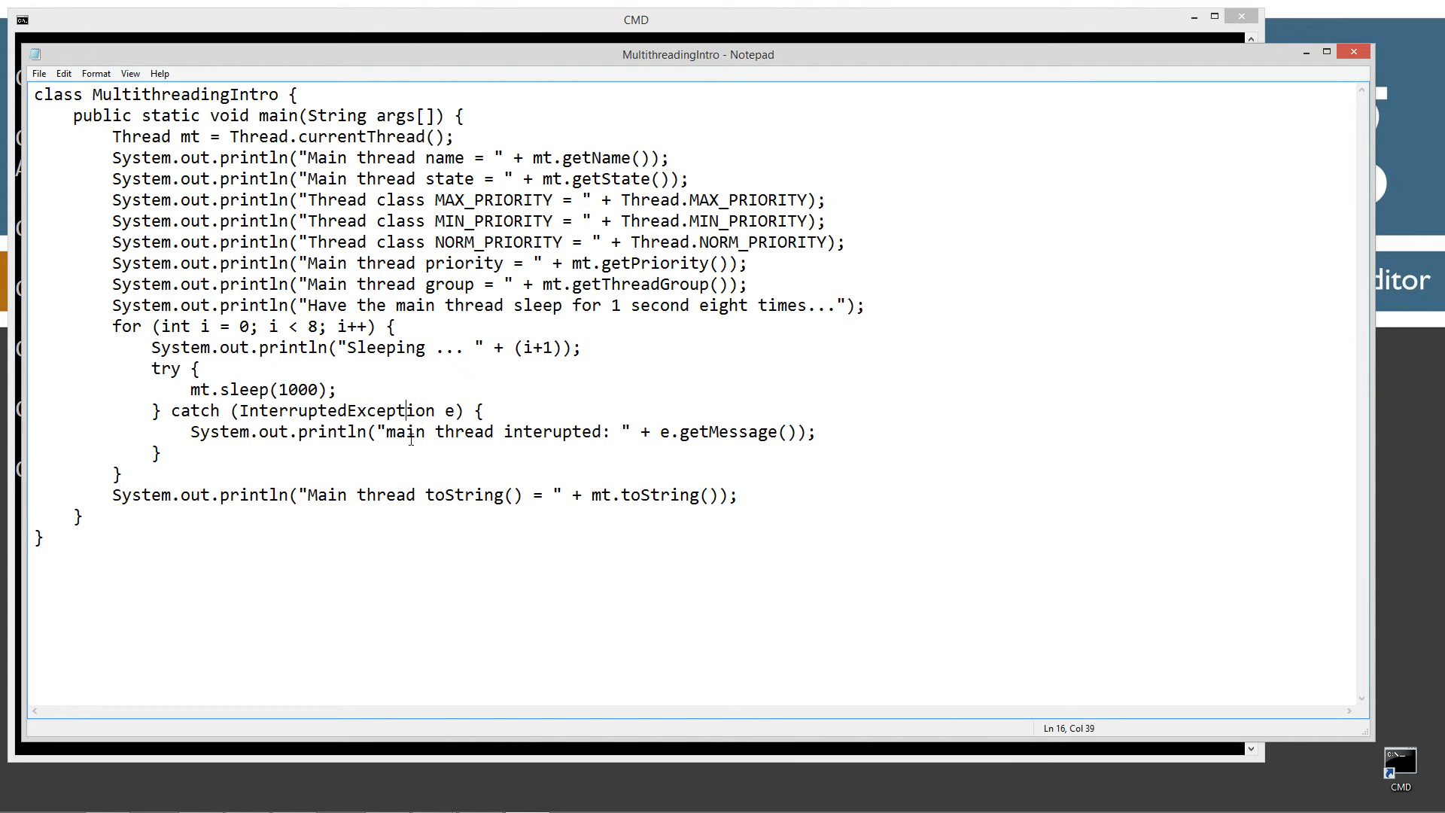
{"action": "mouse_move", "coordinate": [151, 495]}
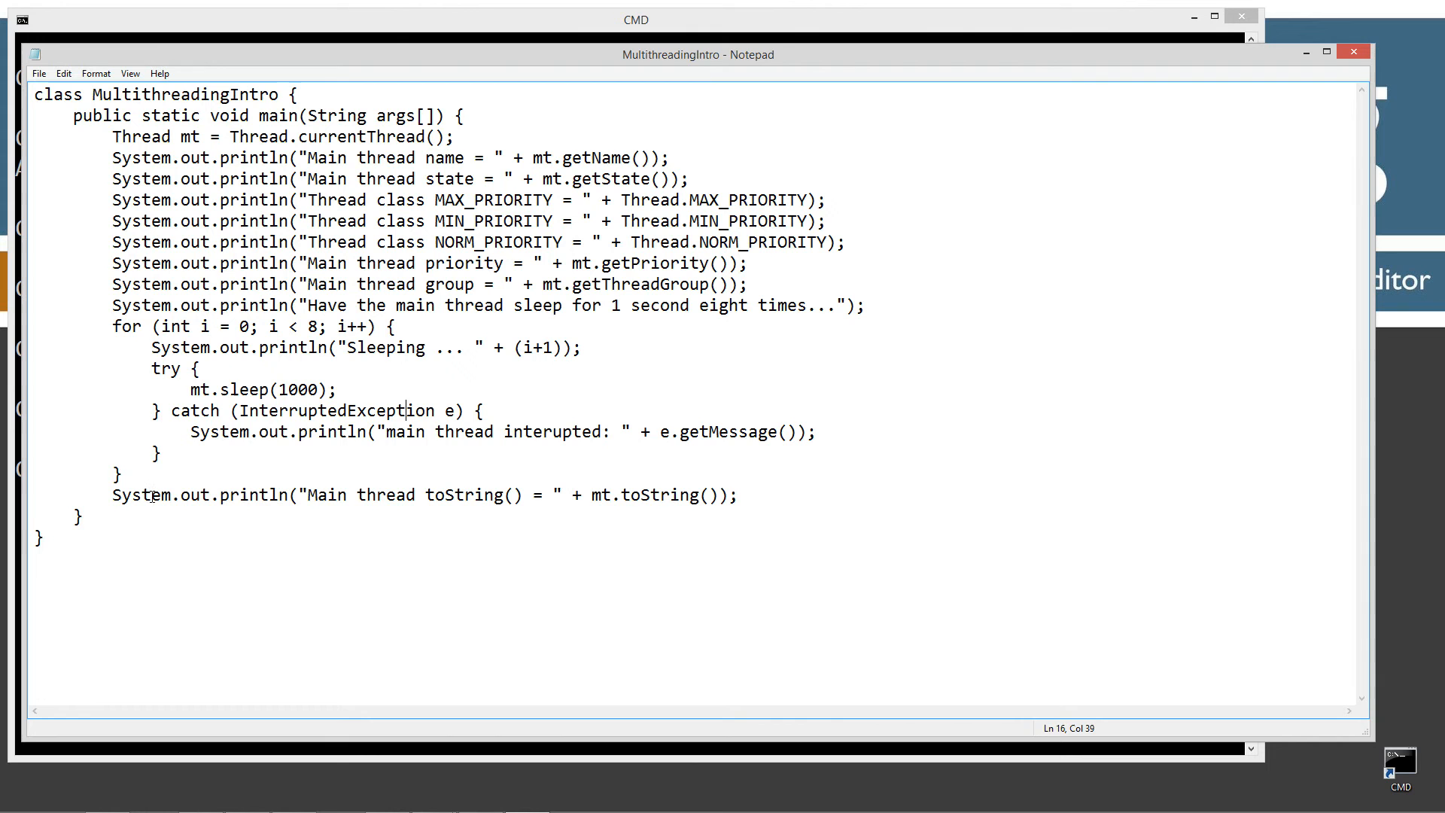
{"action": "mouse_move", "coordinate": [326, 502]}
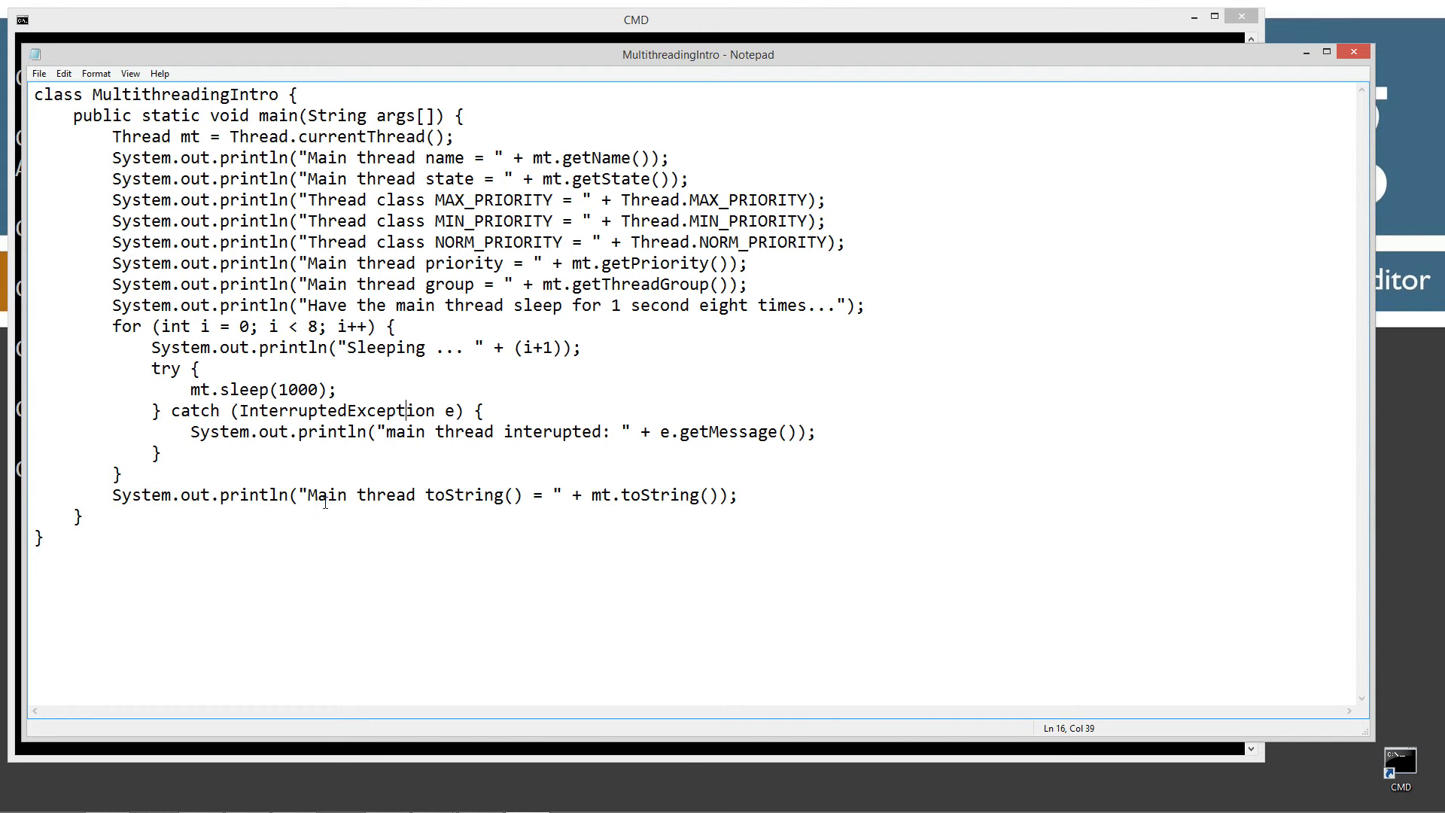
{"action": "left_click_drag", "start_coordinate": [309, 496], "coordinate": [547, 495]}
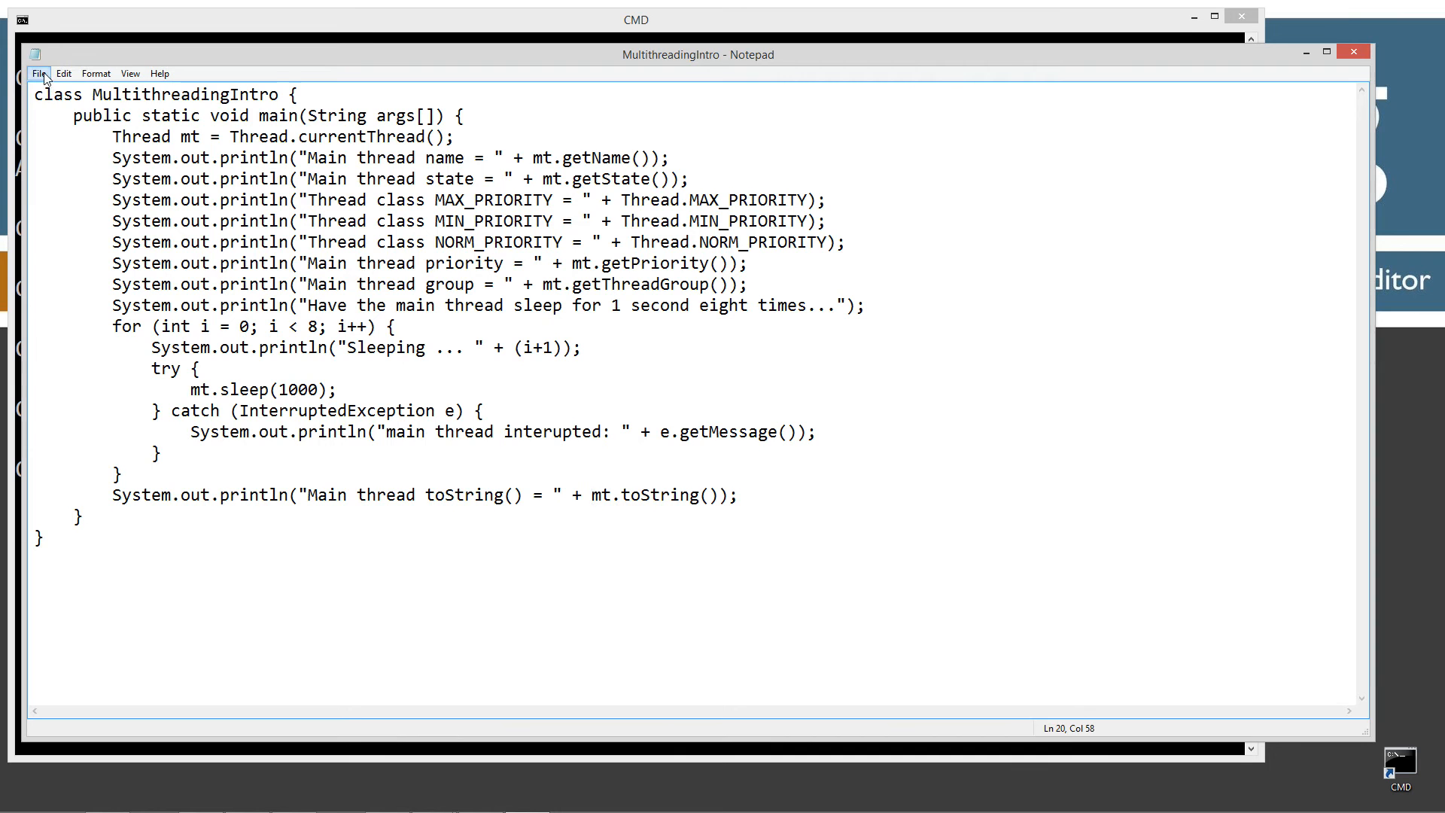
Step: Compile MultithreadingIntro.java with javac and enter java MultithreadingIntro to run it
{"action": "left_click", "coordinate": [635, 20]}
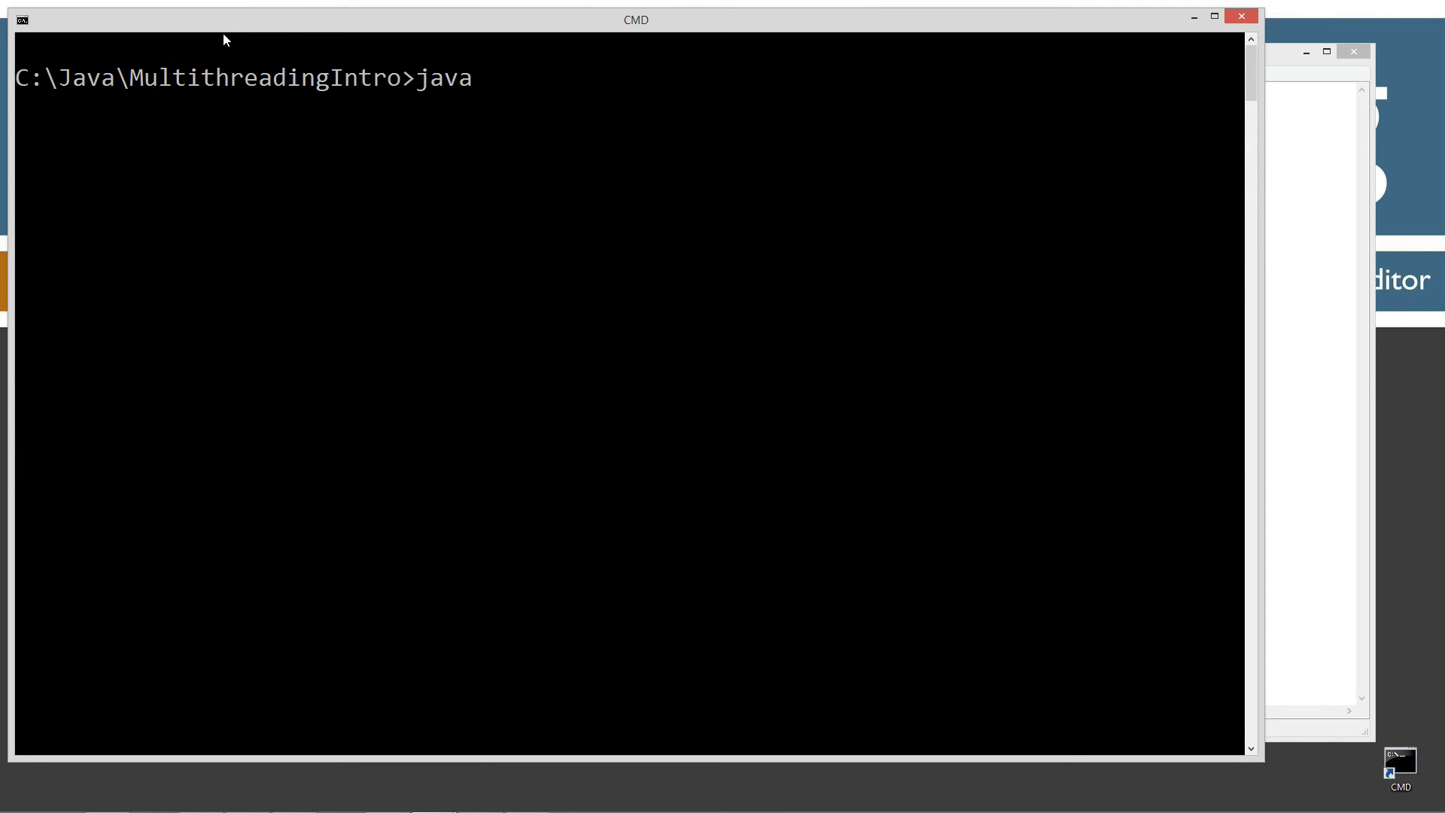
{"action": "type", "text": "c MultithreadingIntro.java"}
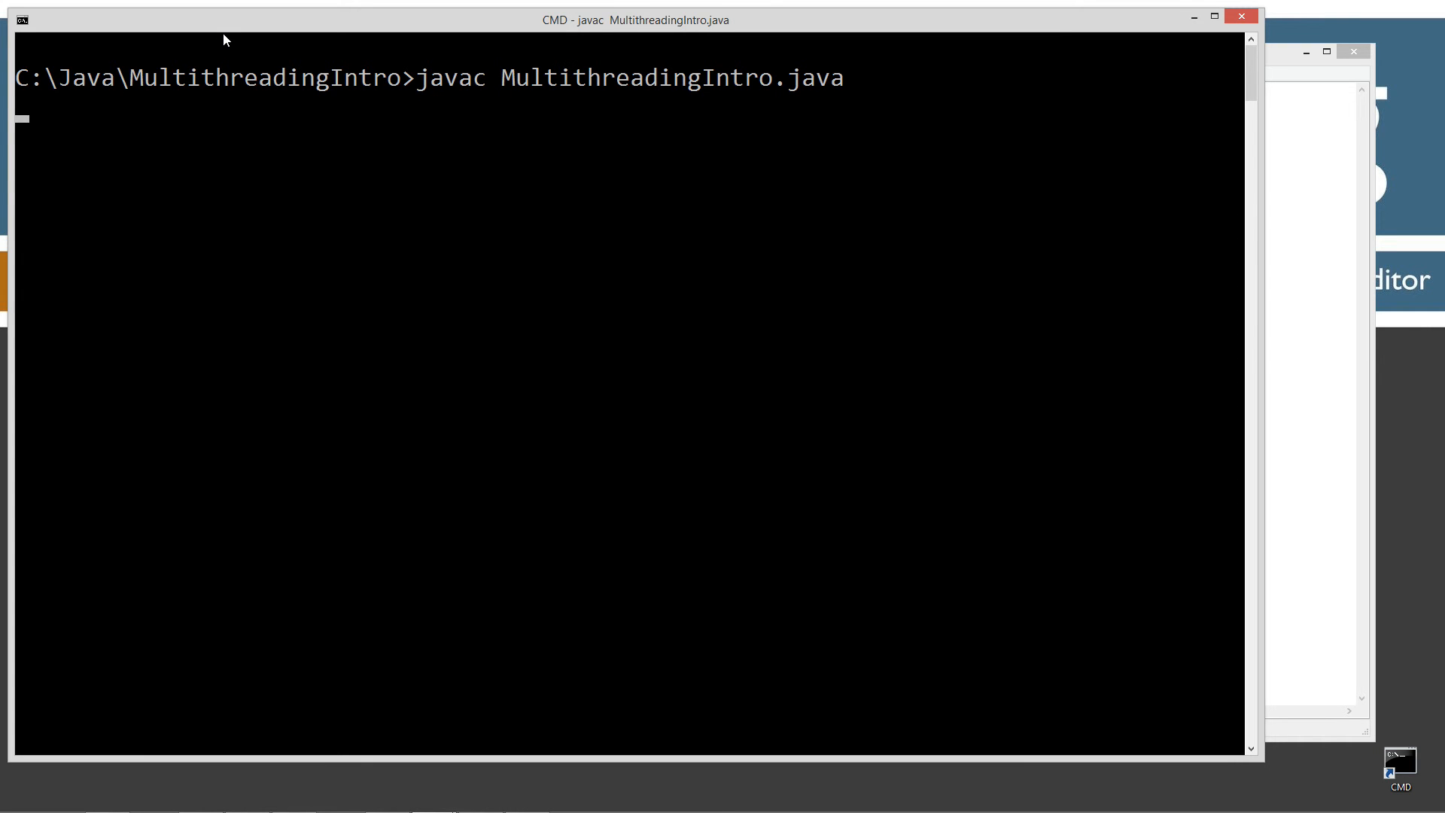
{"action": "type", "text": "java"}
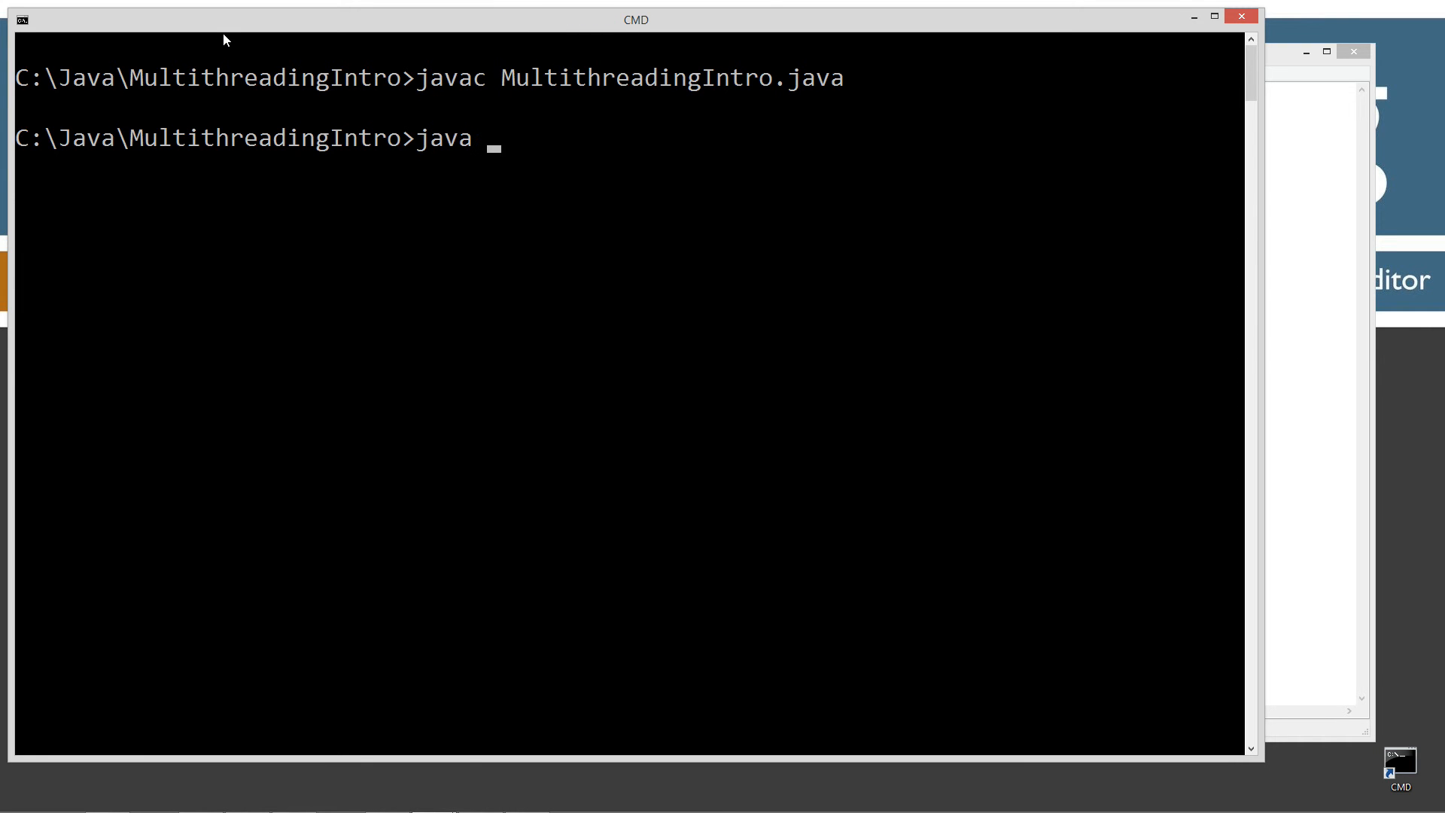
{"action": "type", "text": "MultithreadingIntro"}
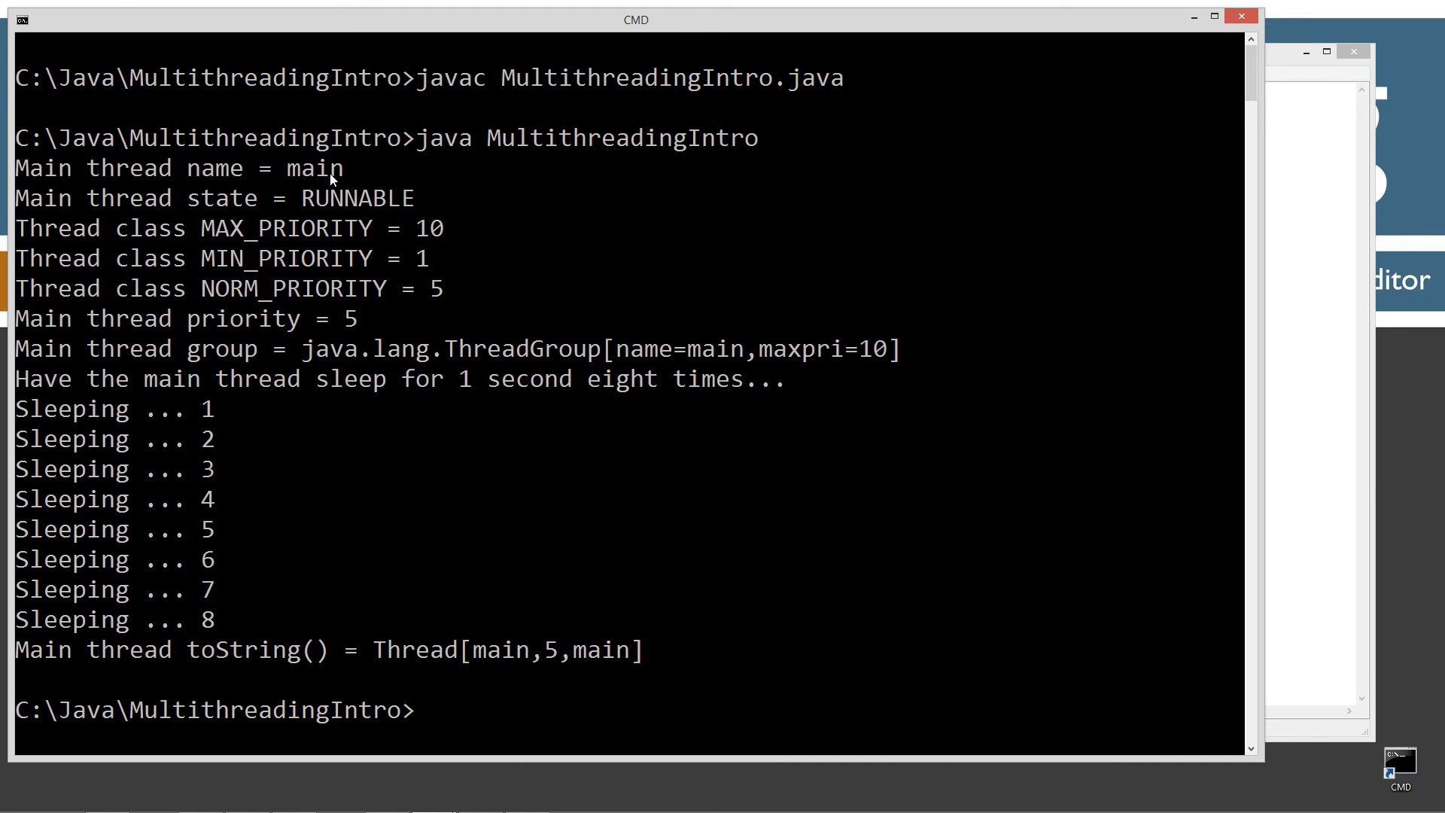
{"action": "mouse_move", "coordinate": [374, 171]}
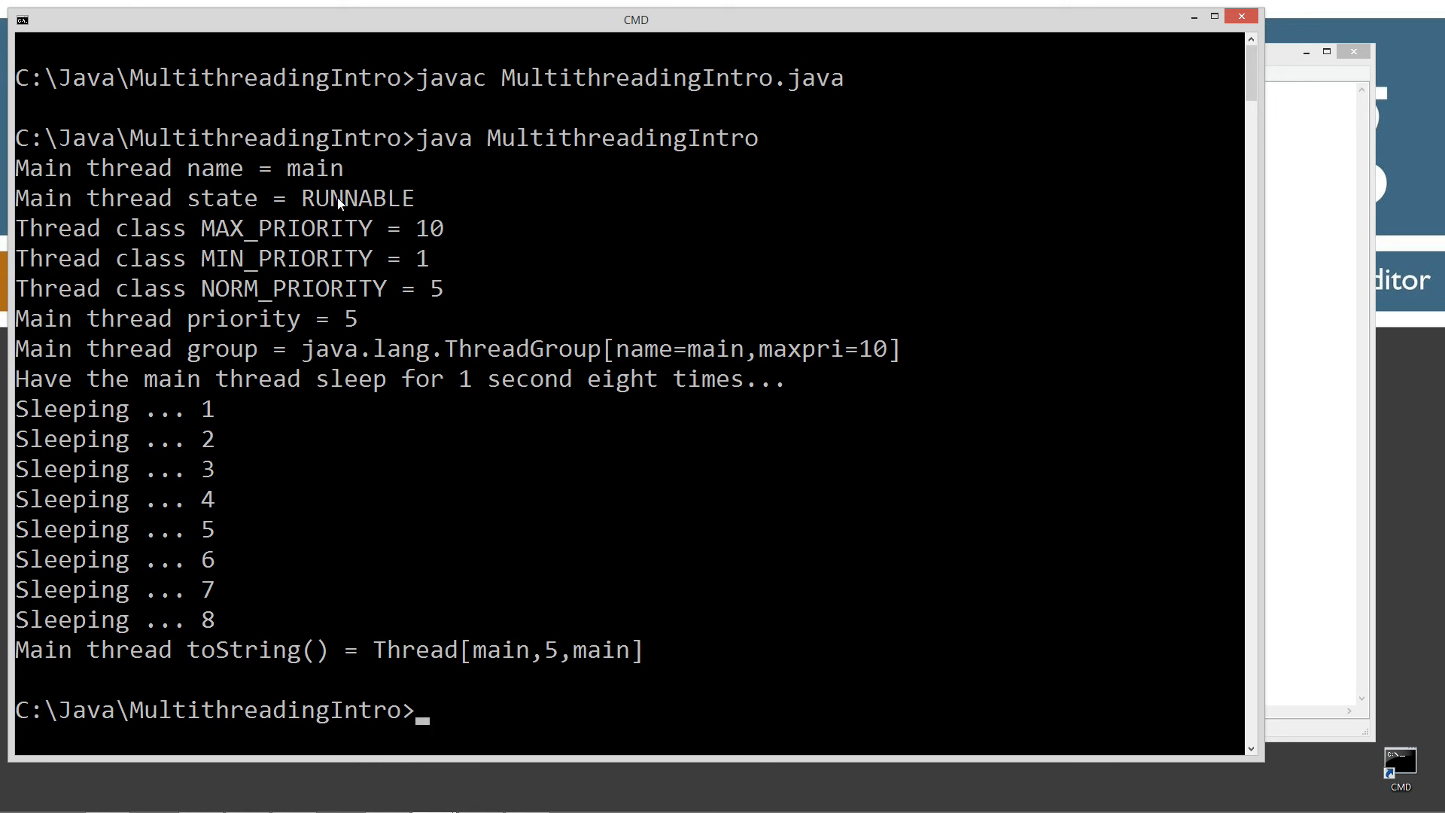
{"action": "mouse_move", "coordinate": [377, 307]}
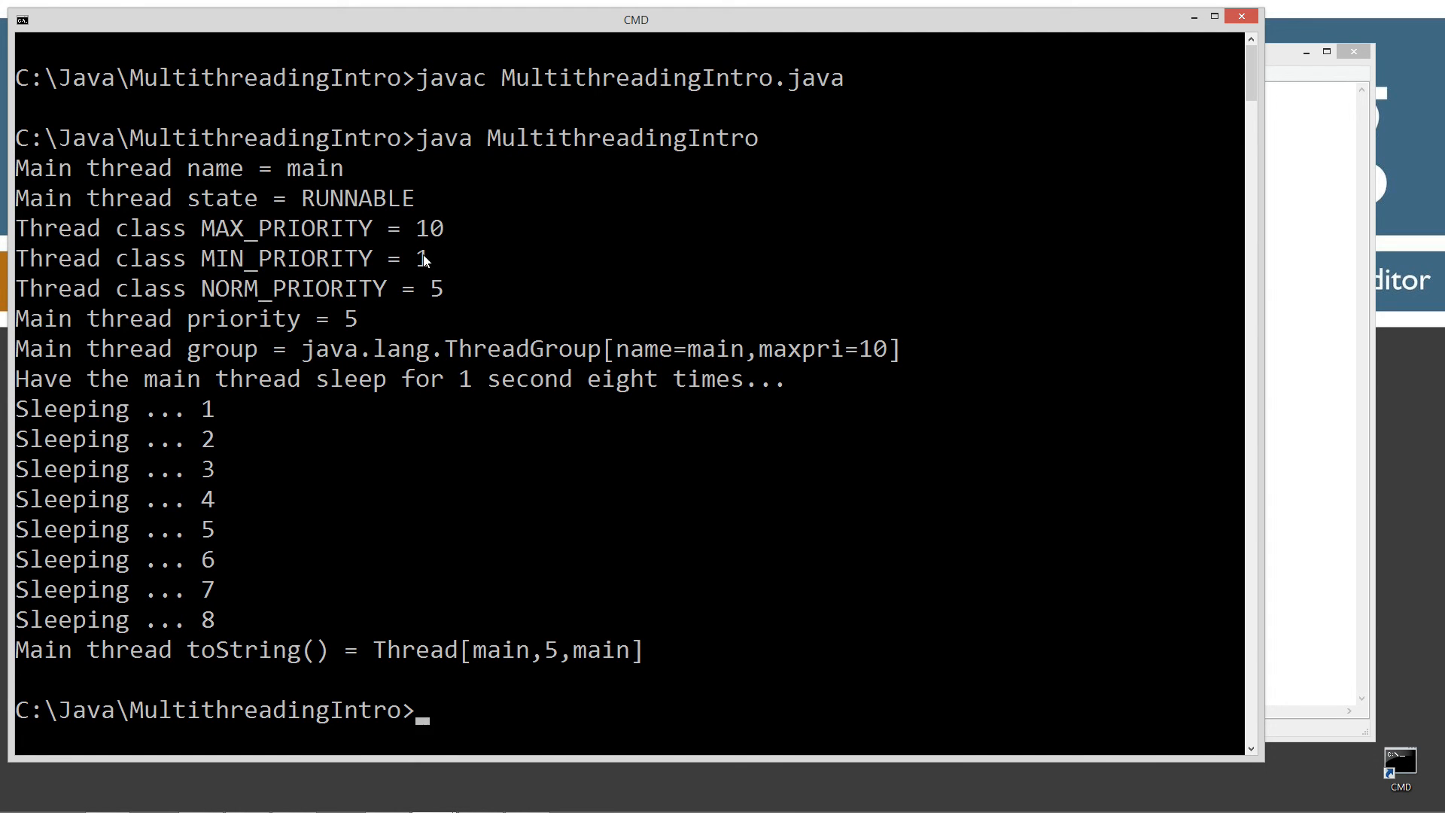
{"action": "mouse_move", "coordinate": [446, 294]}
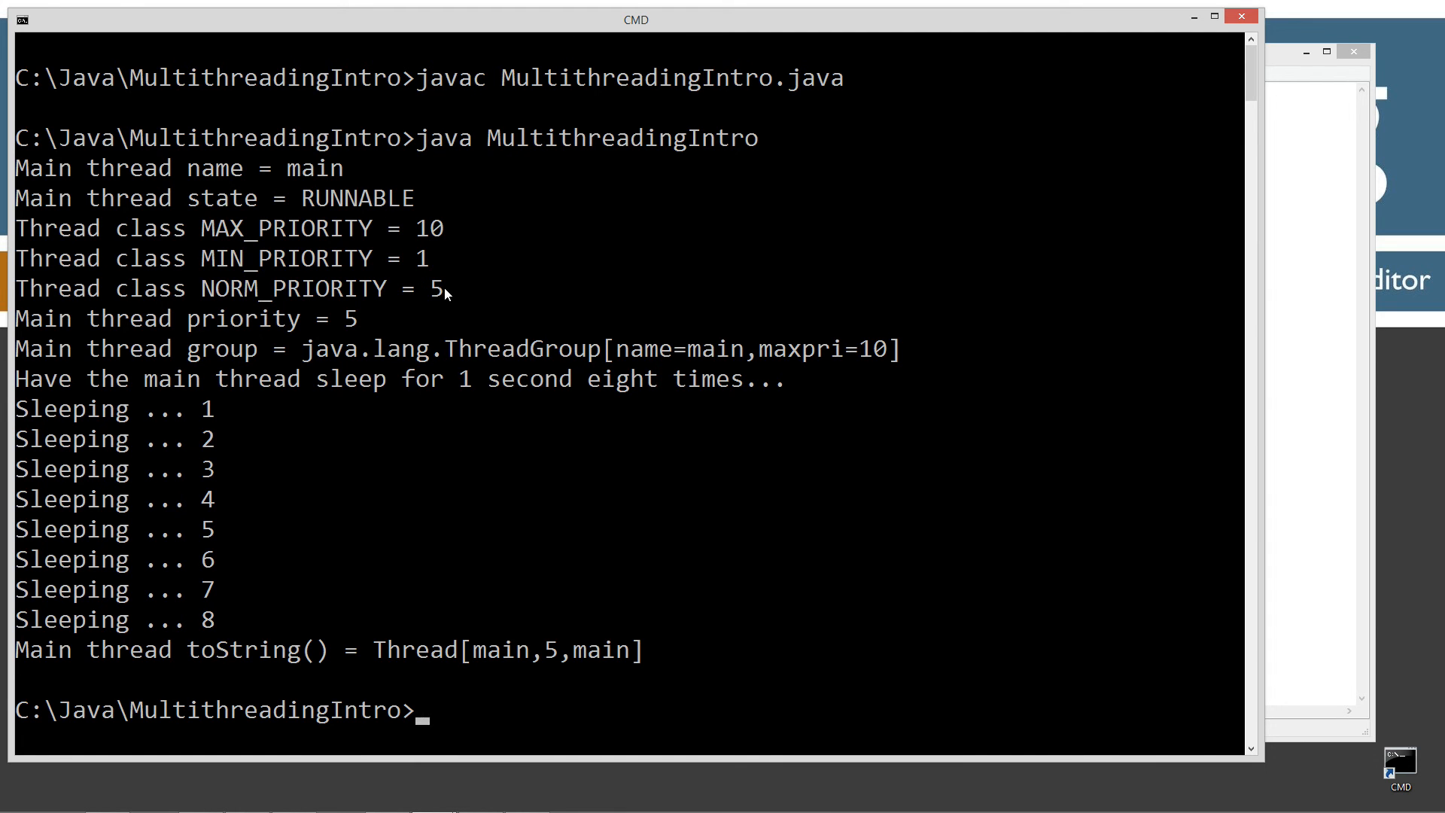
{"action": "mouse_move", "coordinate": [298, 325]}
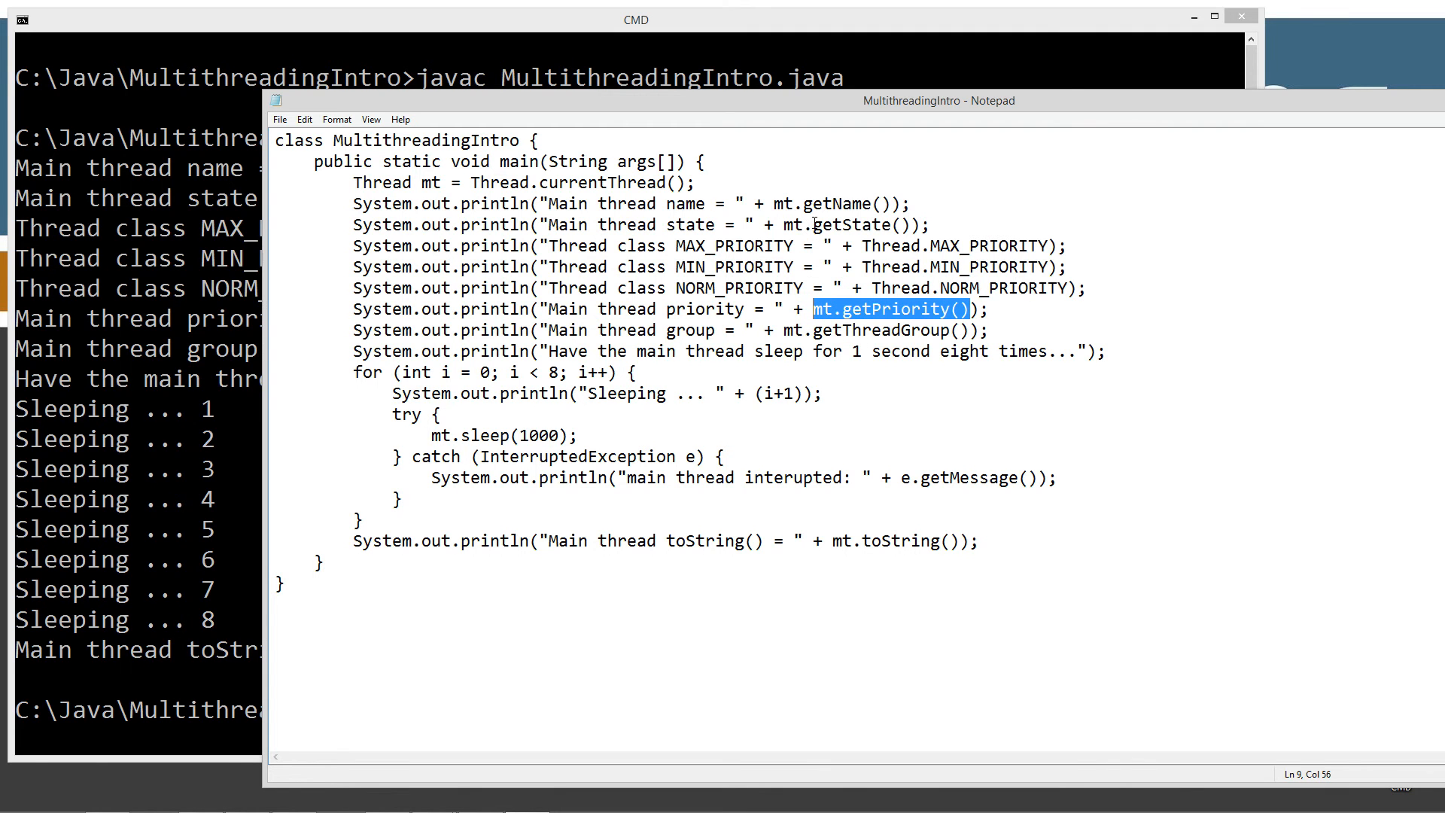
{"action": "double_click", "coordinate": [839, 203]}
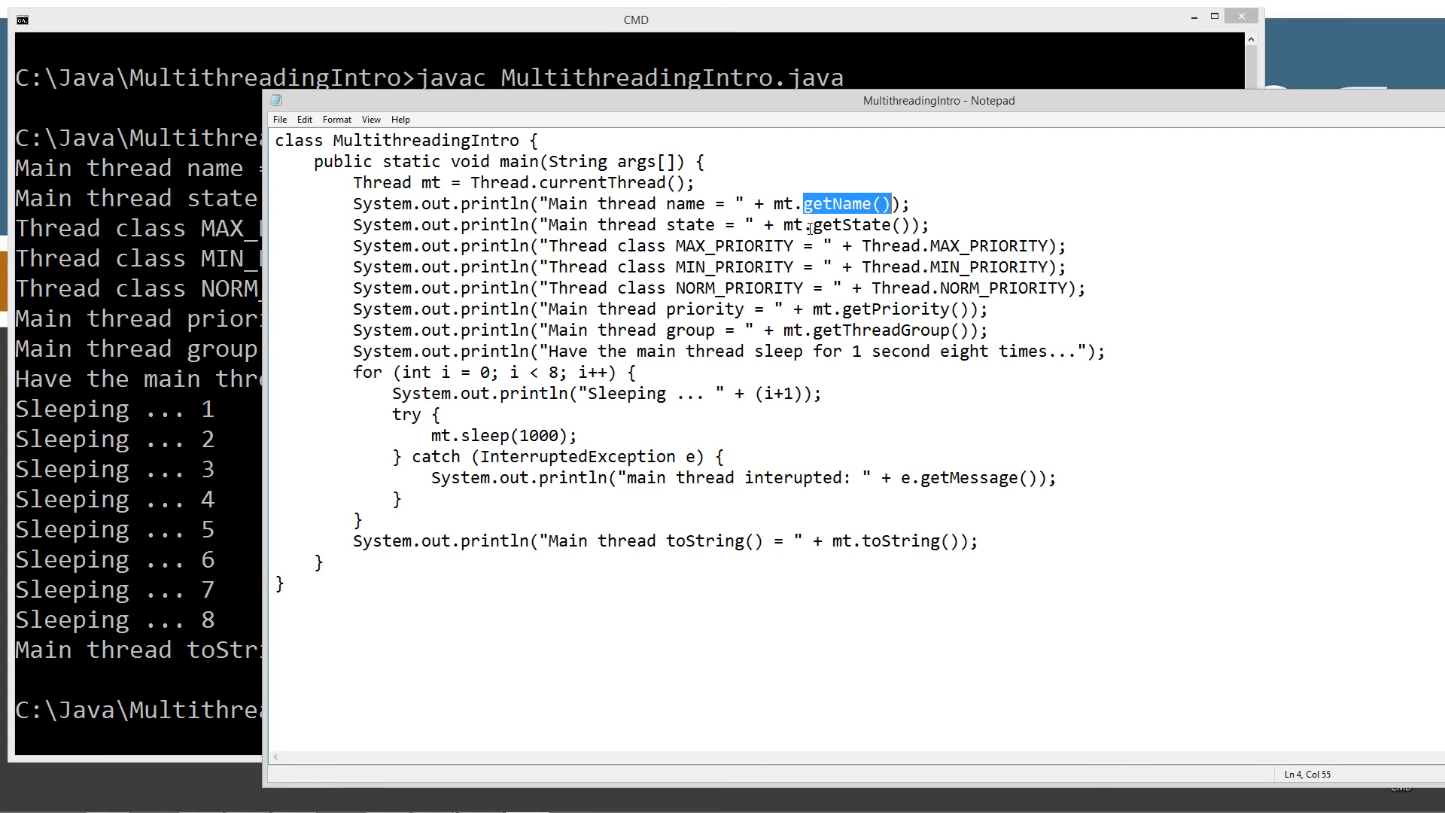
{"action": "double_click", "coordinate": [896, 307]}
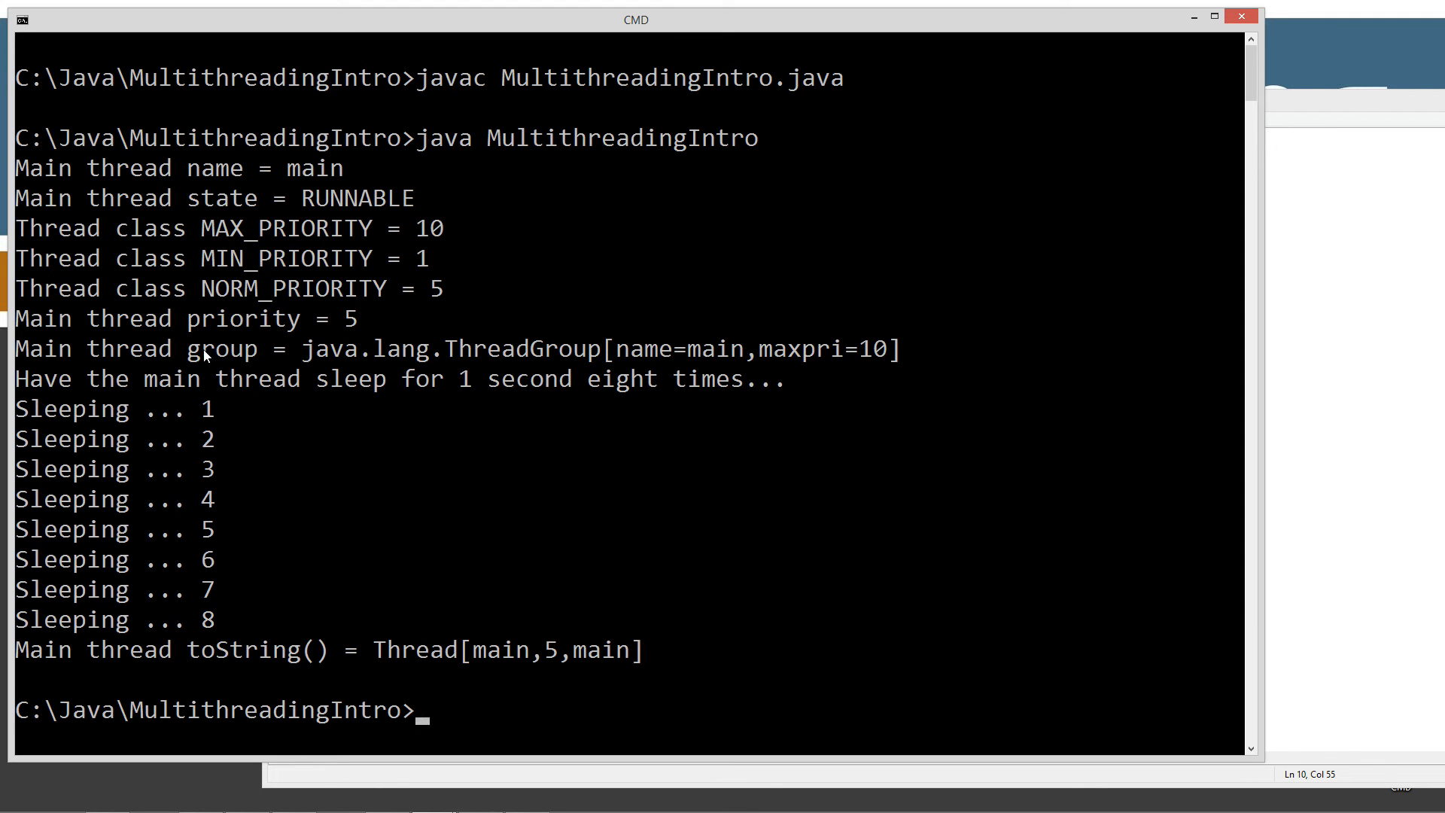
{"action": "mouse_move", "coordinate": [479, 363]}
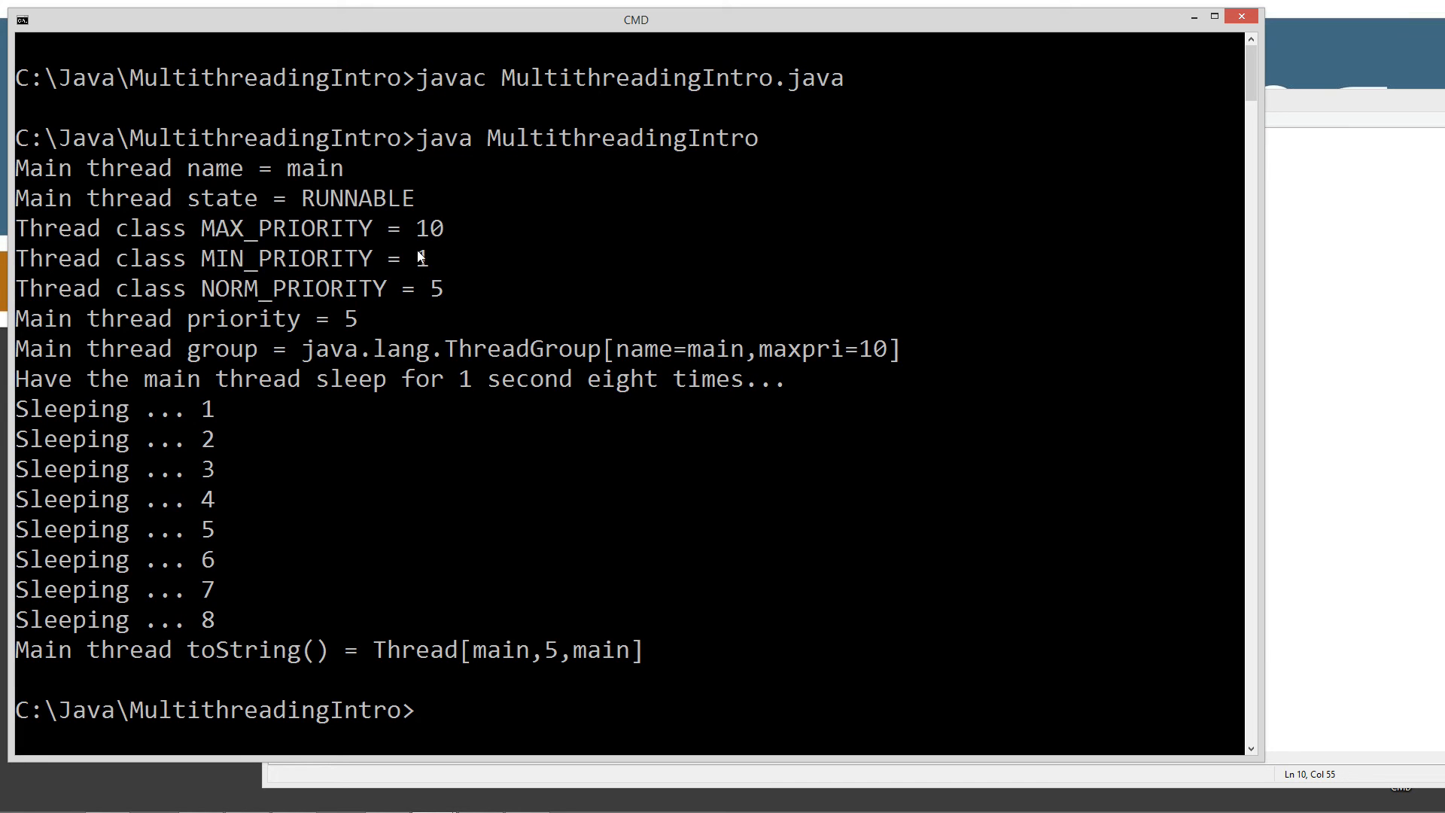
{"action": "mouse_move", "coordinate": [545, 379]}
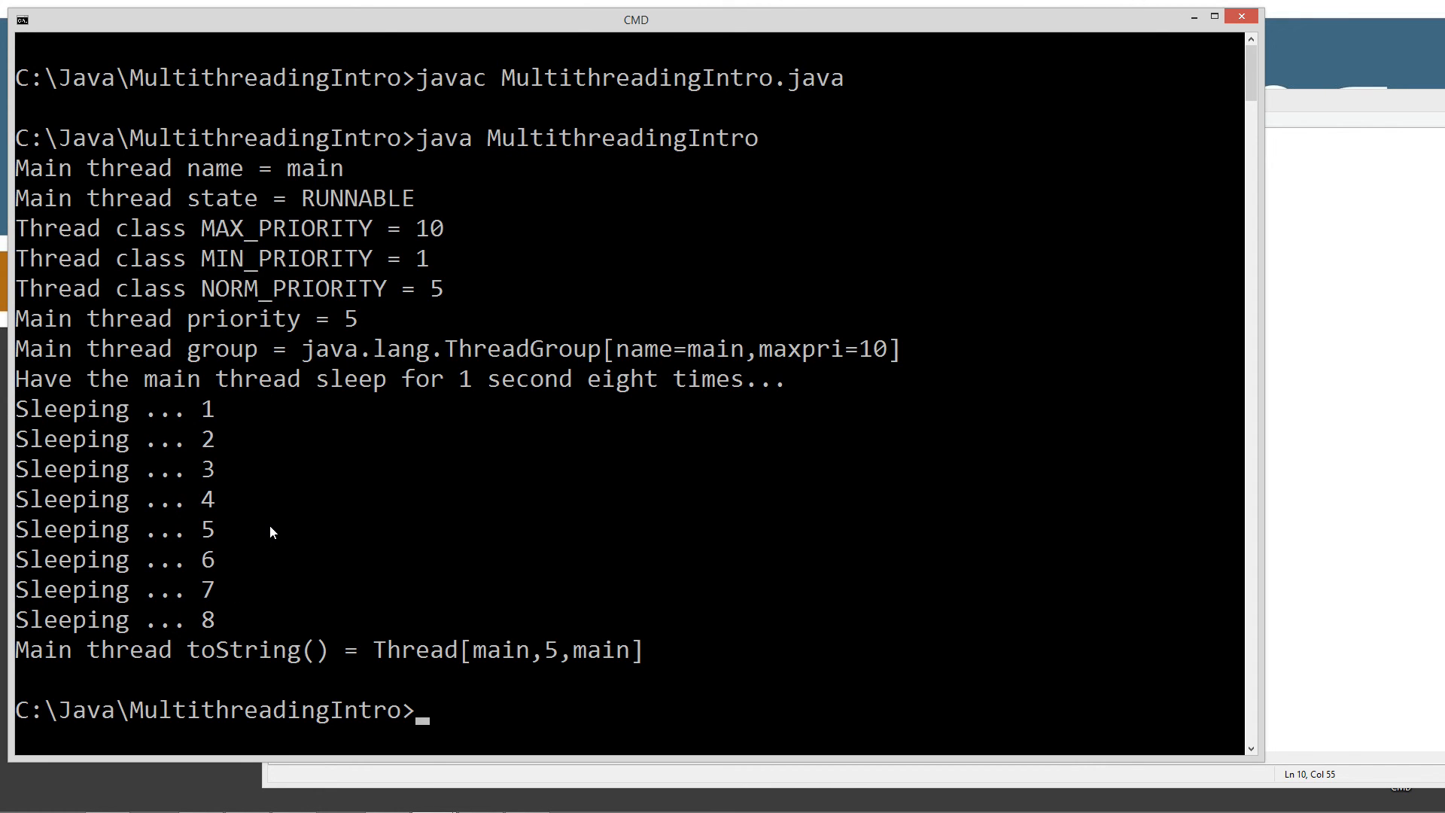
{"action": "mouse_move", "coordinate": [353, 641]}
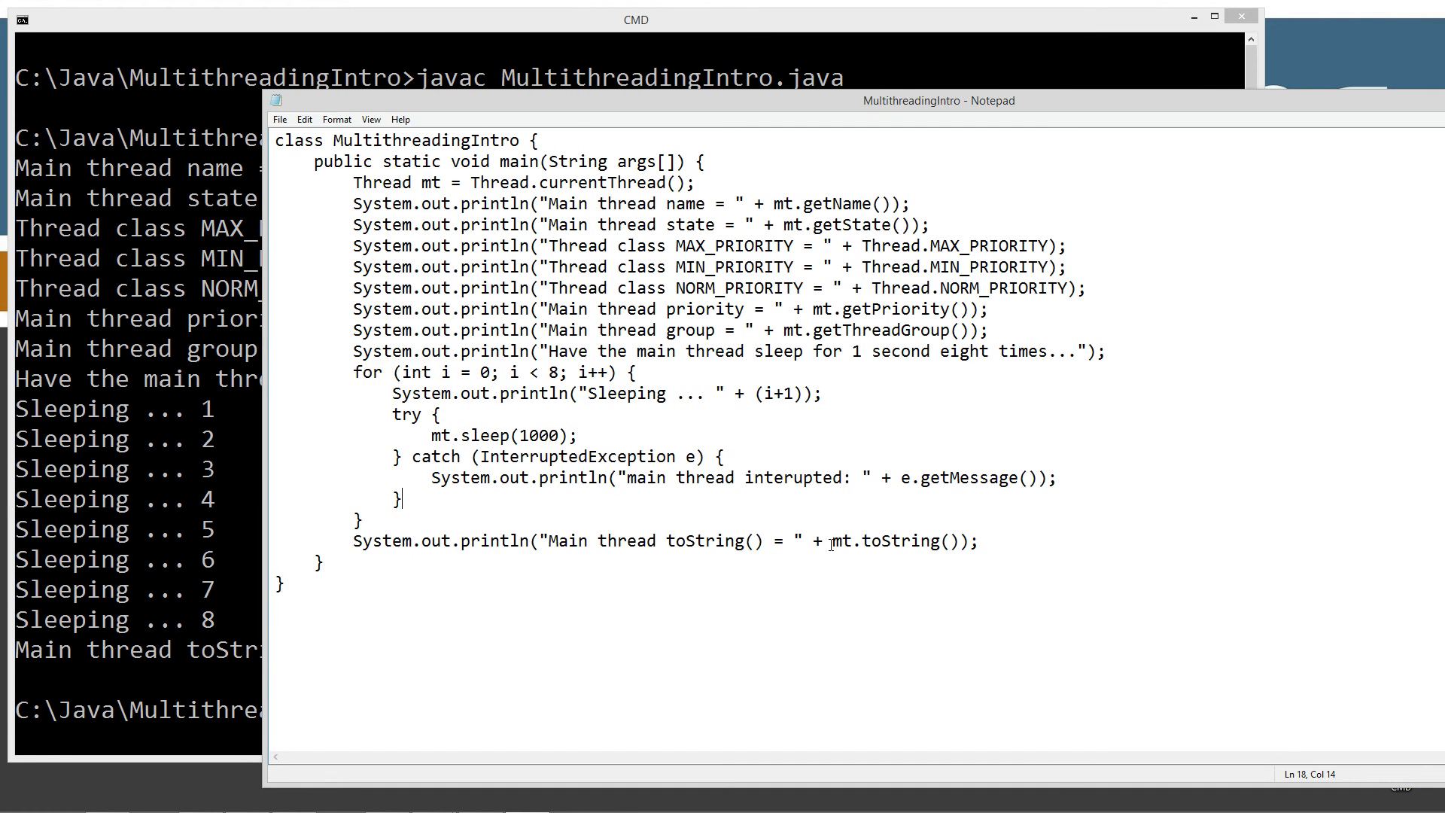
{"action": "double_click", "coordinate": [906, 541]}
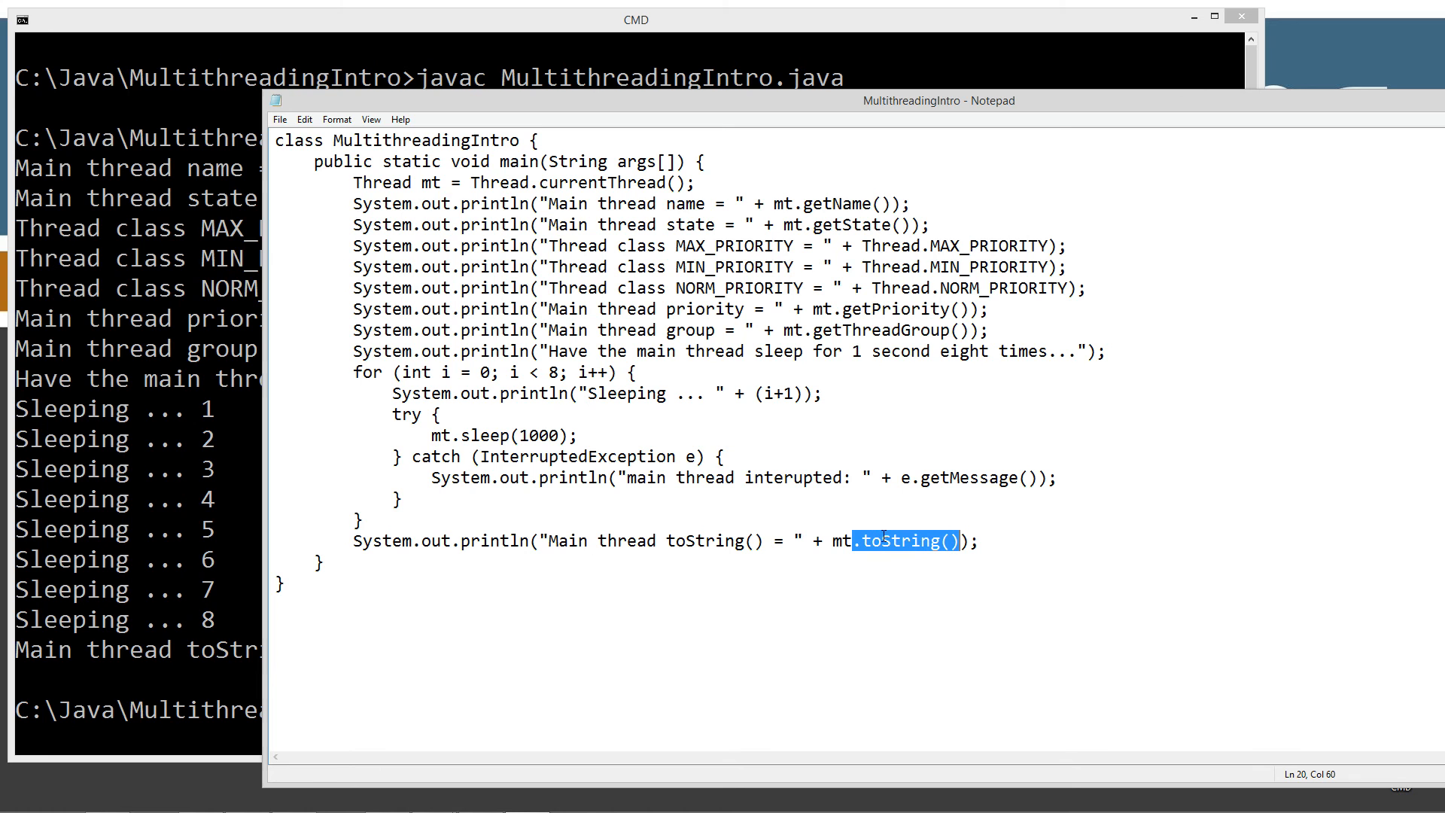
{"action": "mouse_move", "coordinate": [774, 544]}
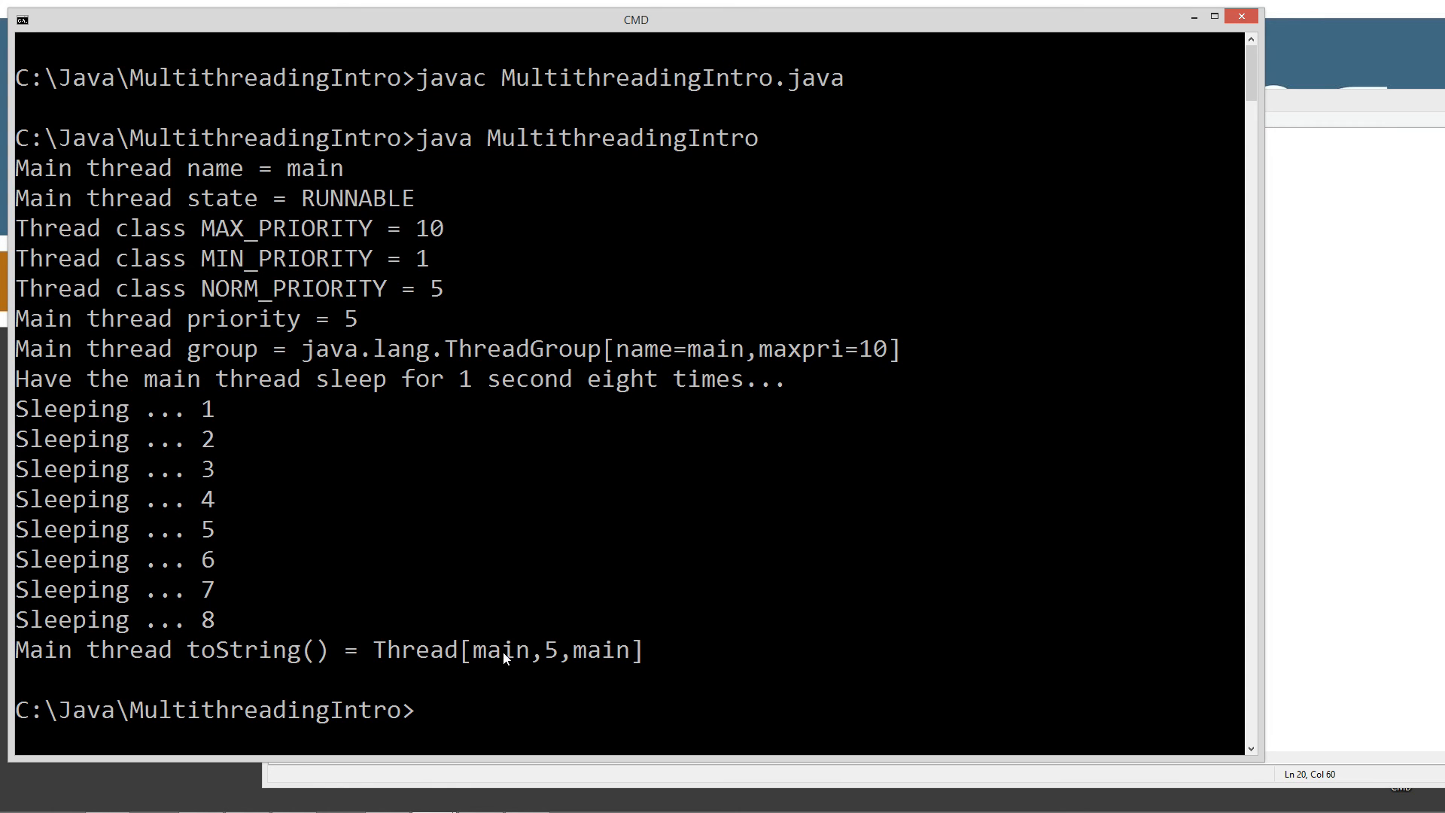
{"action": "mouse_move", "coordinate": [568, 691]}
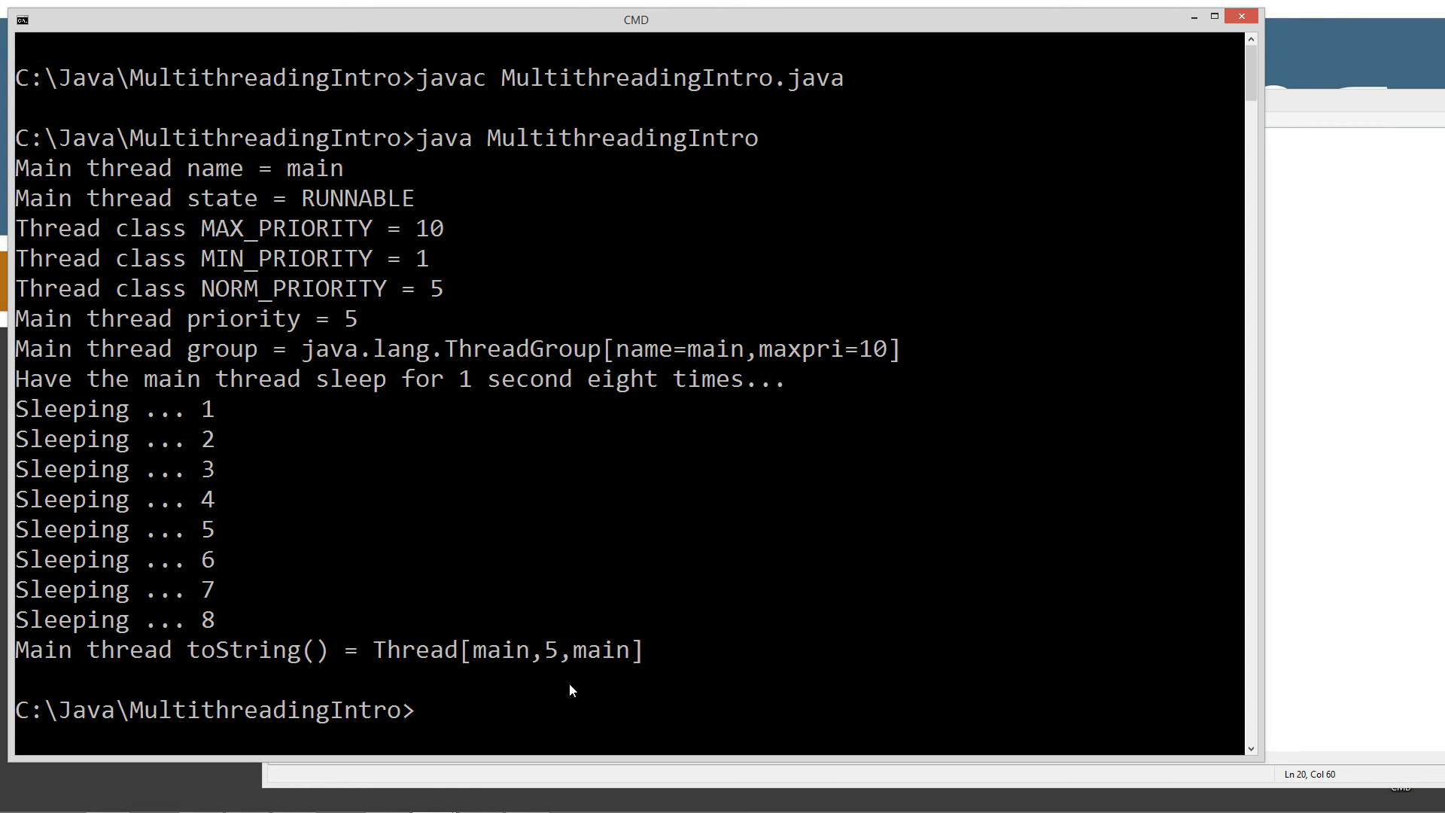
{"action": "mouse_move", "coordinate": [355, 330]}
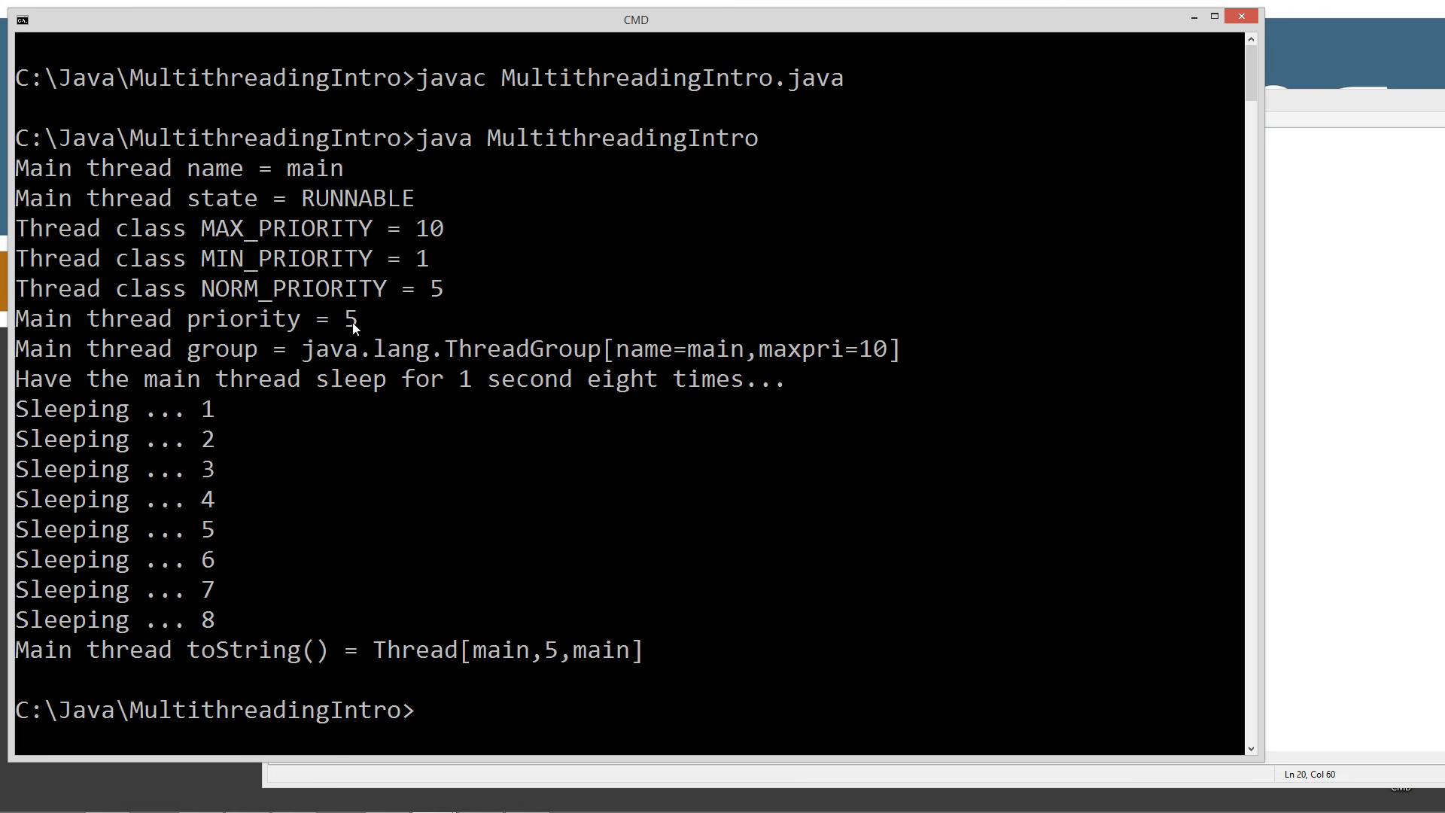